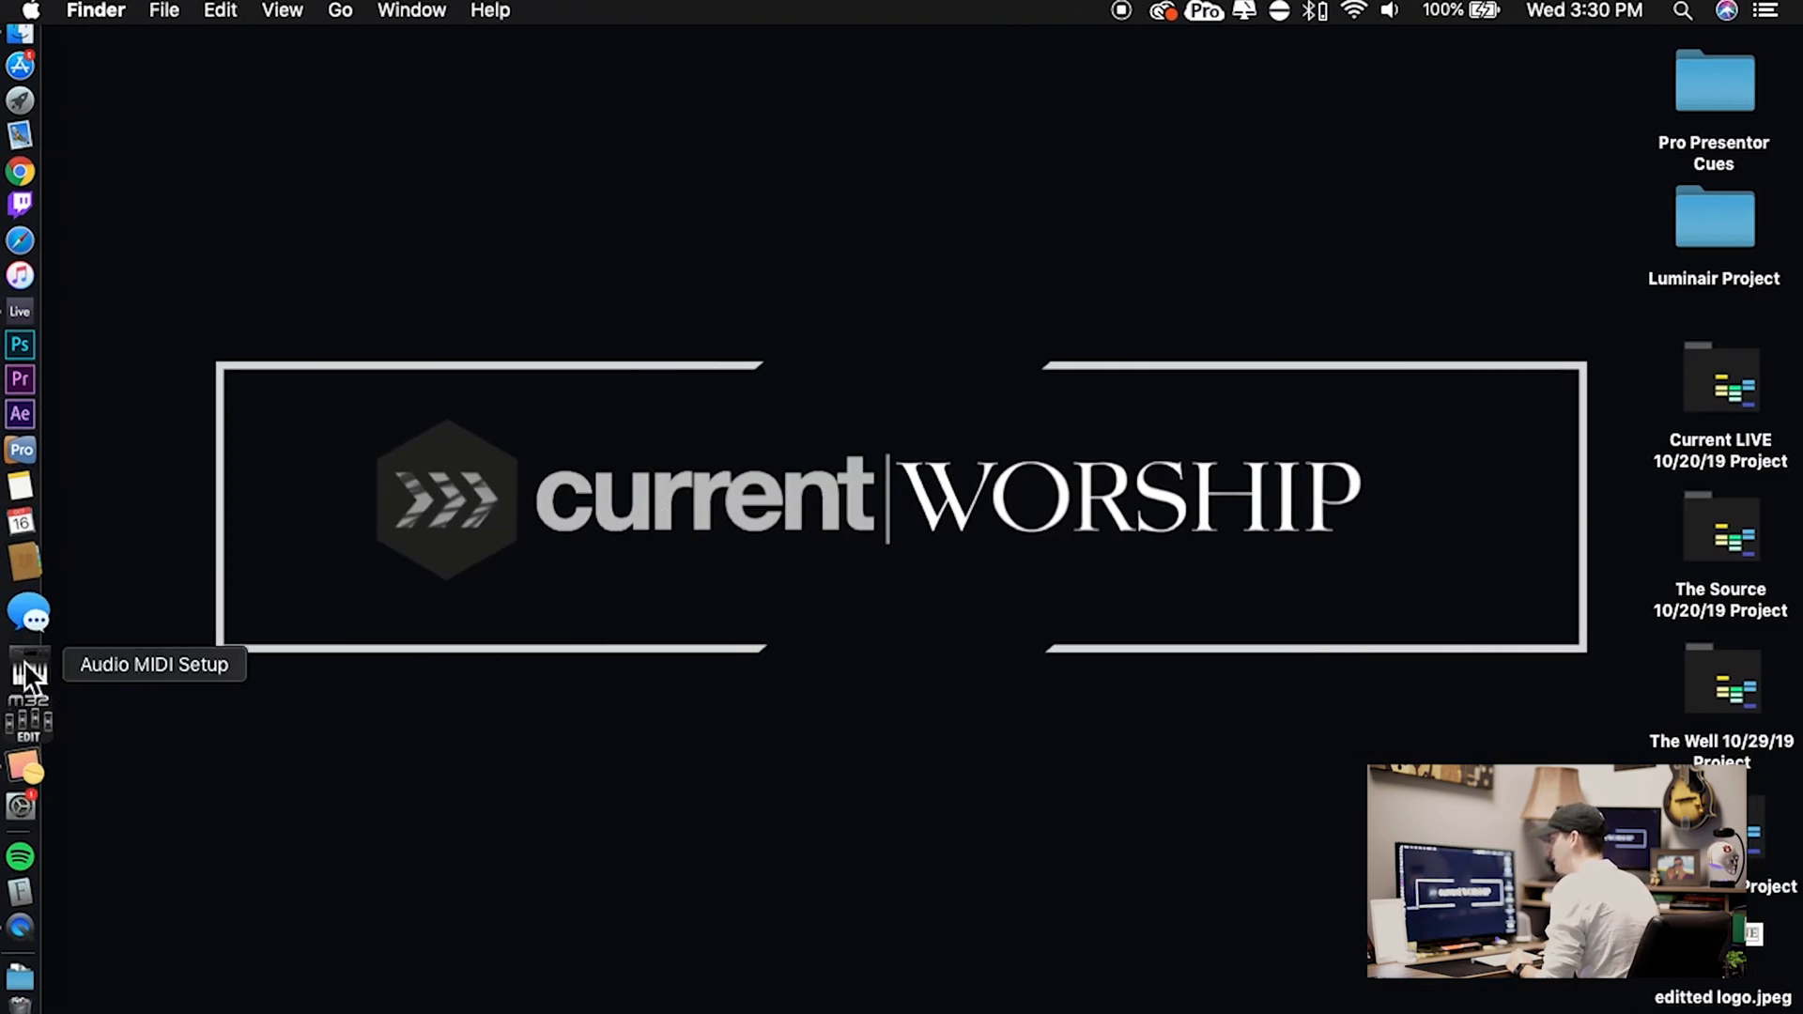
# Bring the IAC Driver online in Audio MIDI Setup and apply its Bus 1 settings
pyautogui.click(29, 676)
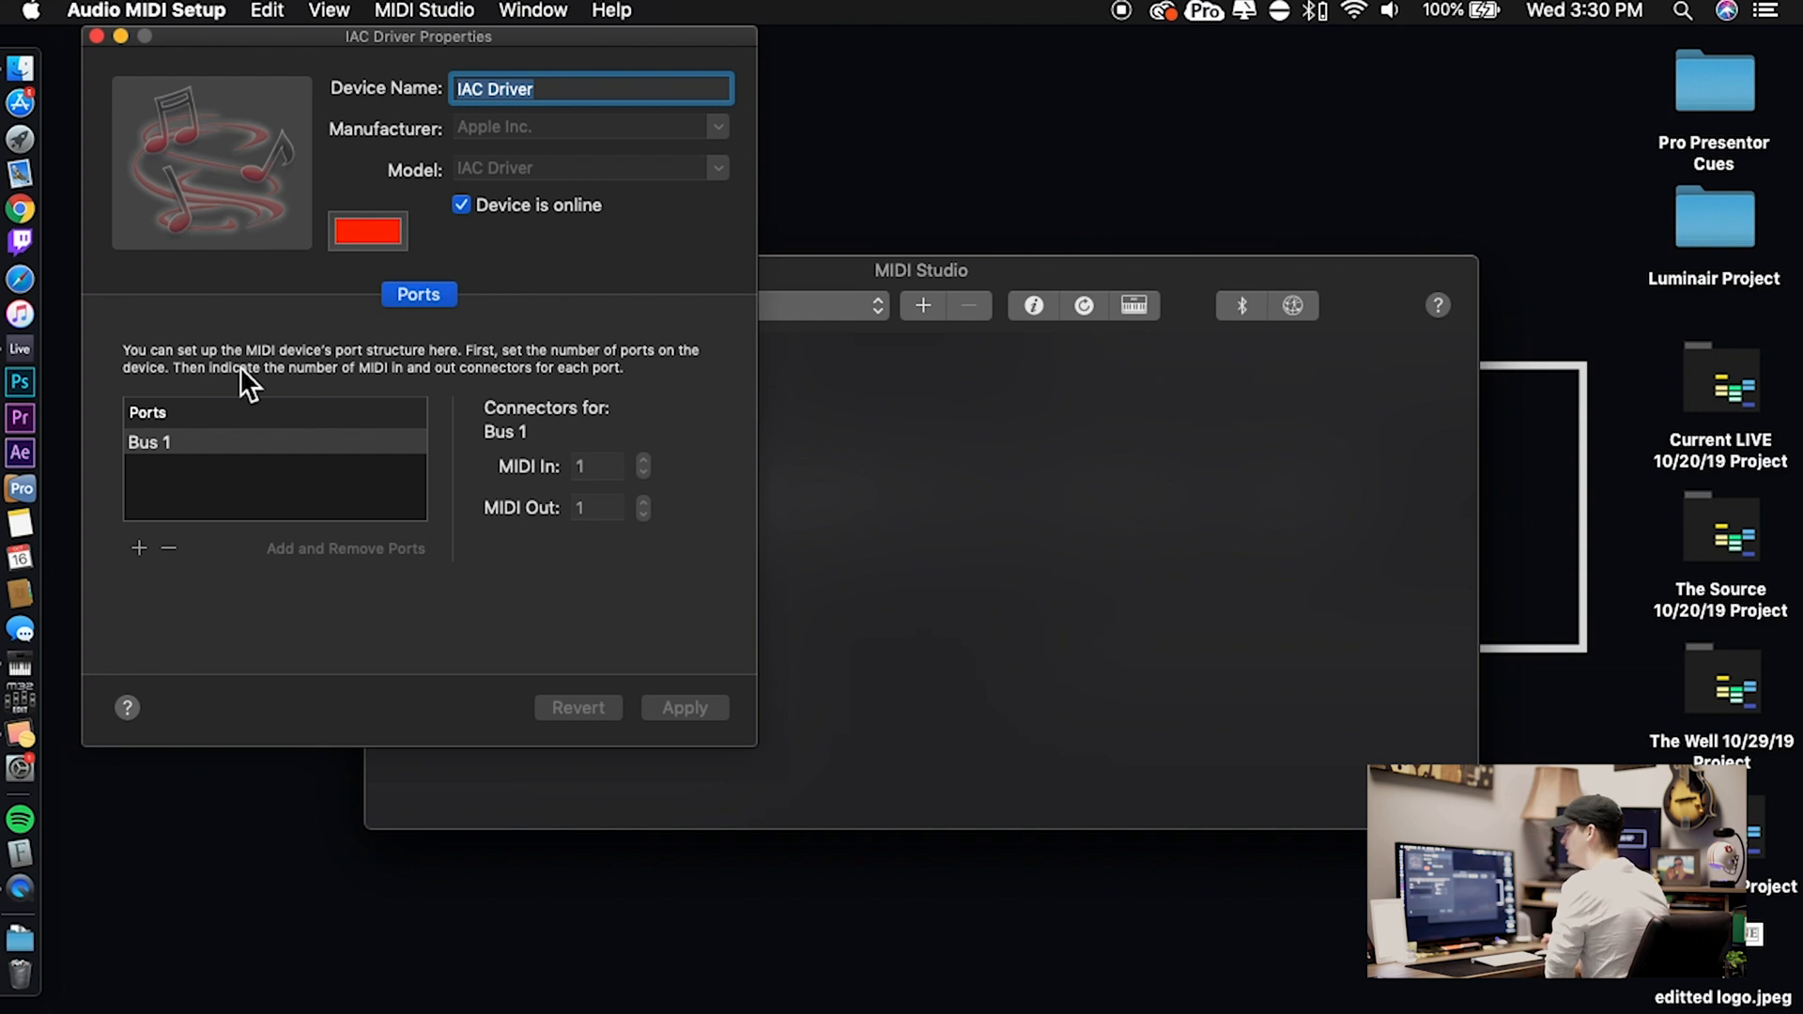
pyautogui.moveTo(368, 389)
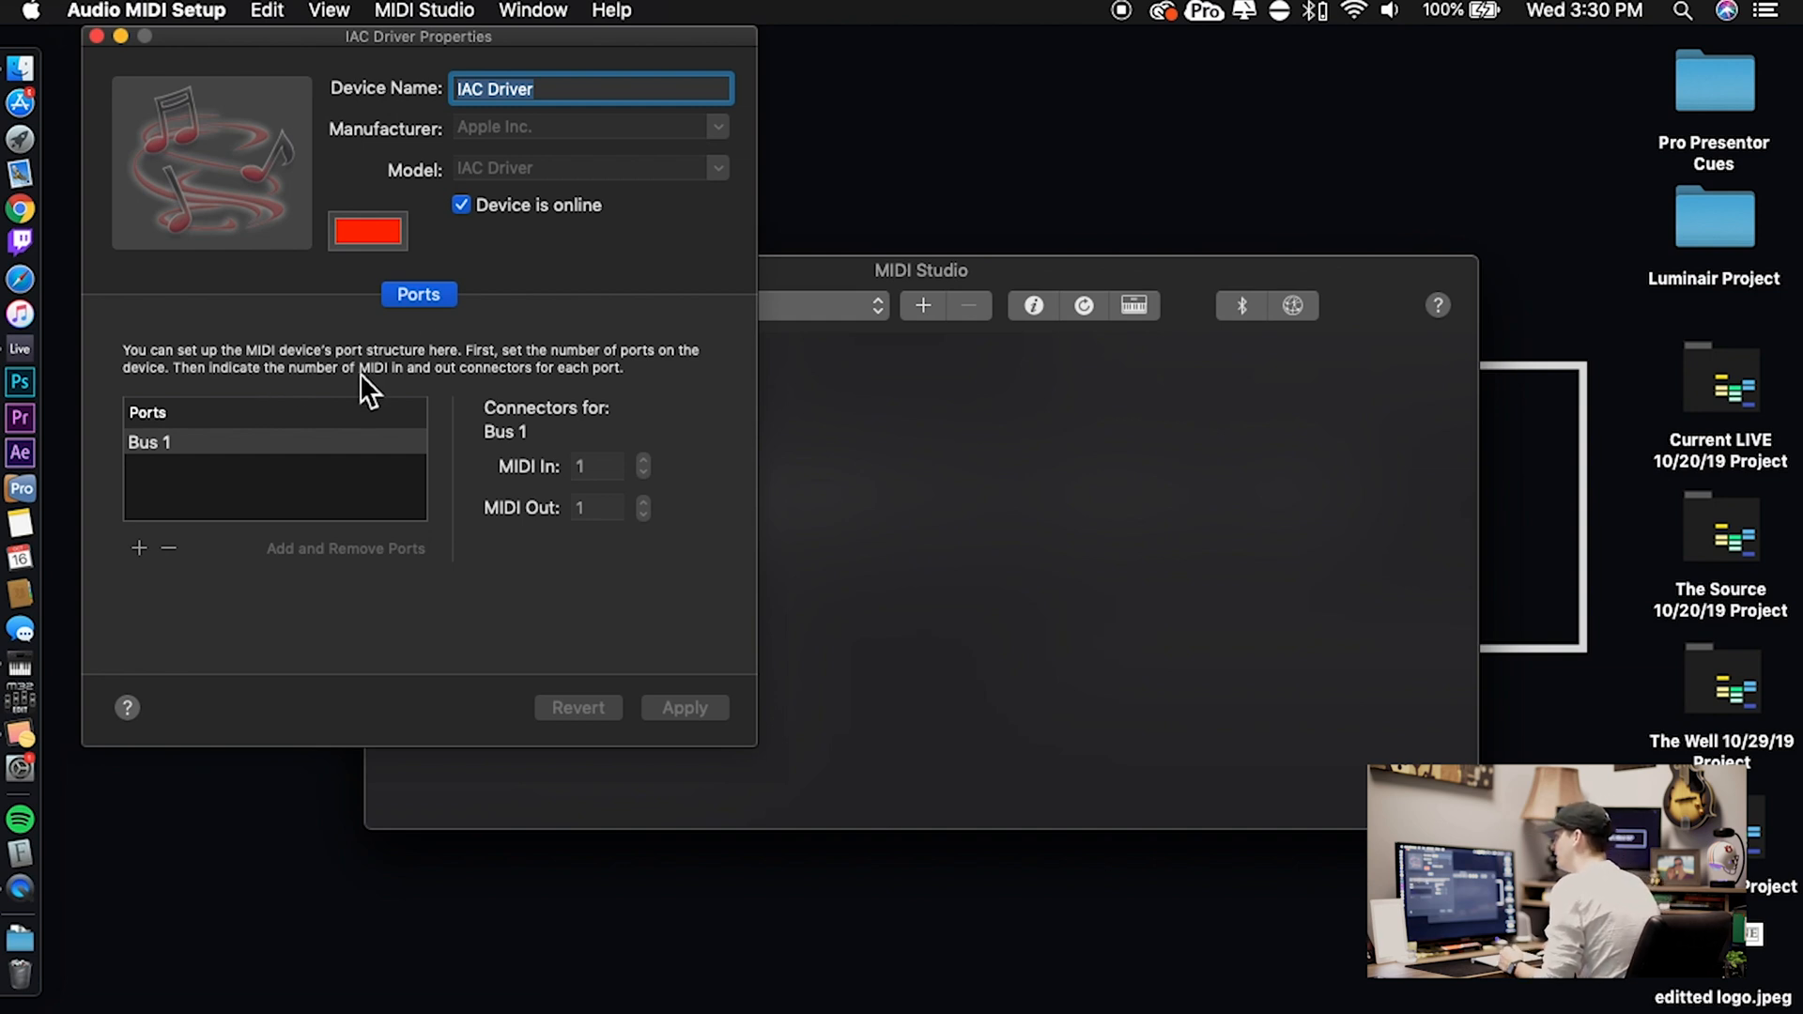
pyautogui.click(461, 205)
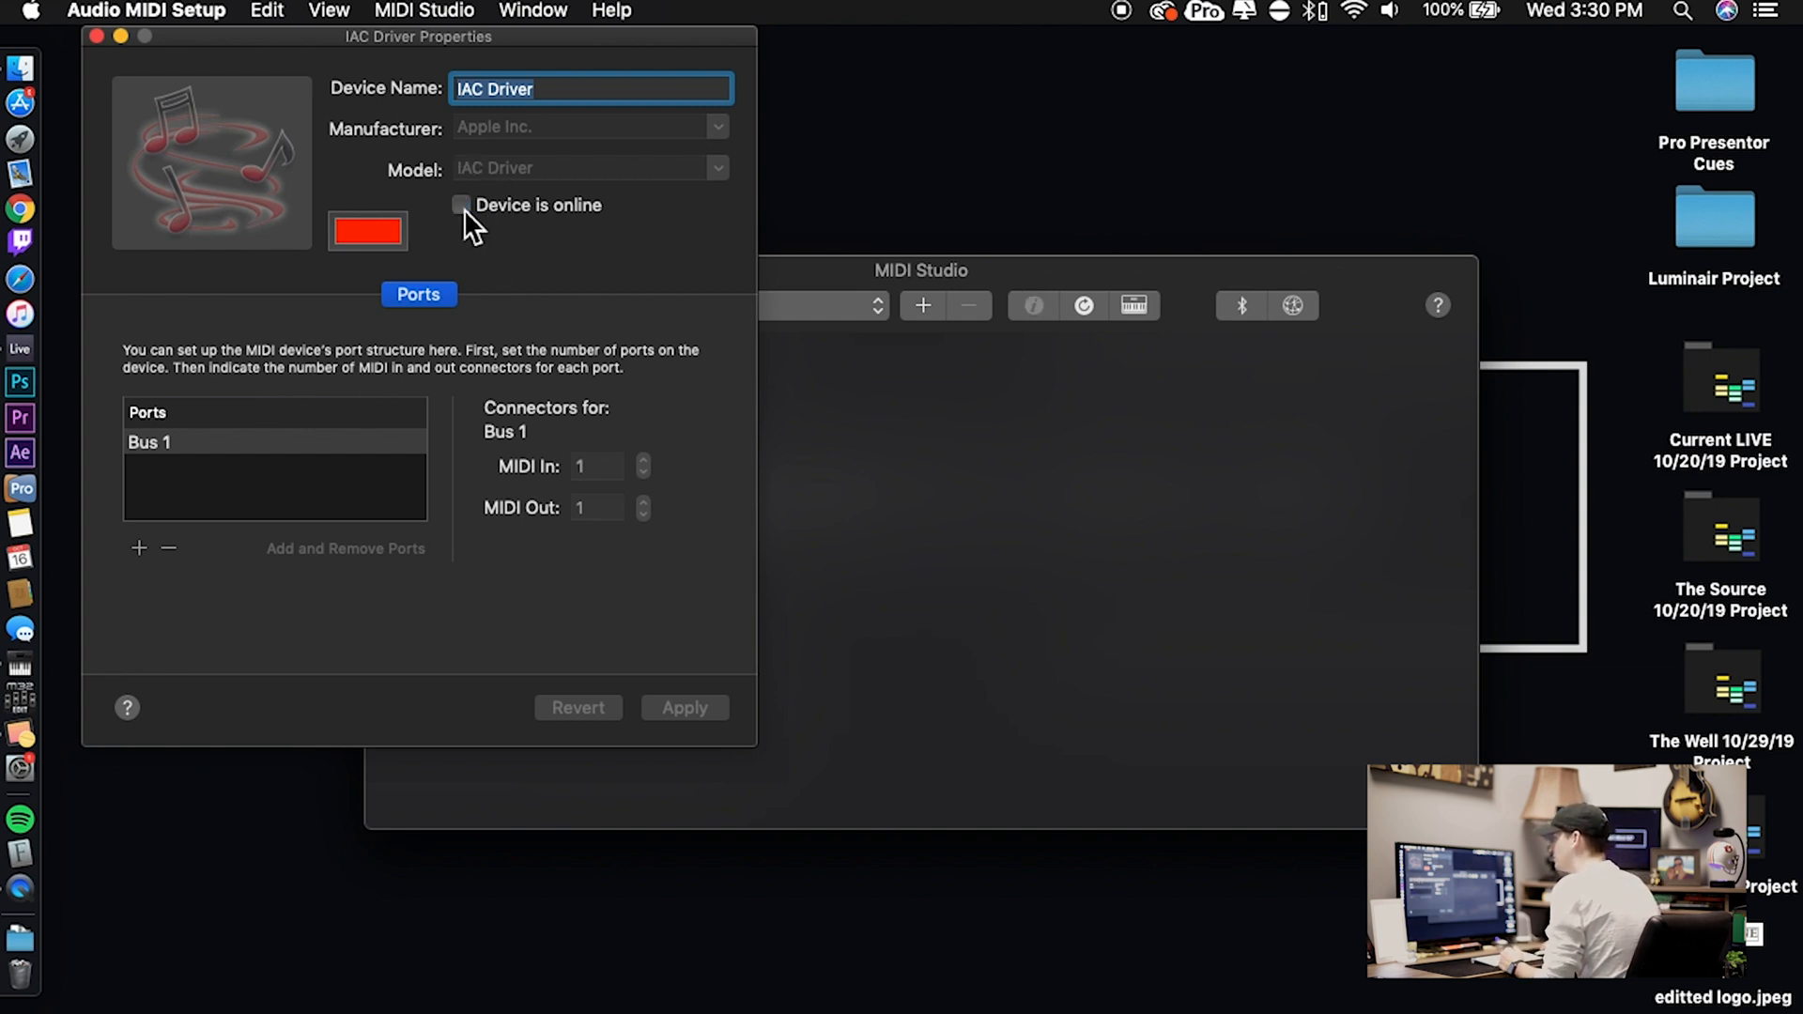
pyautogui.click(460, 204)
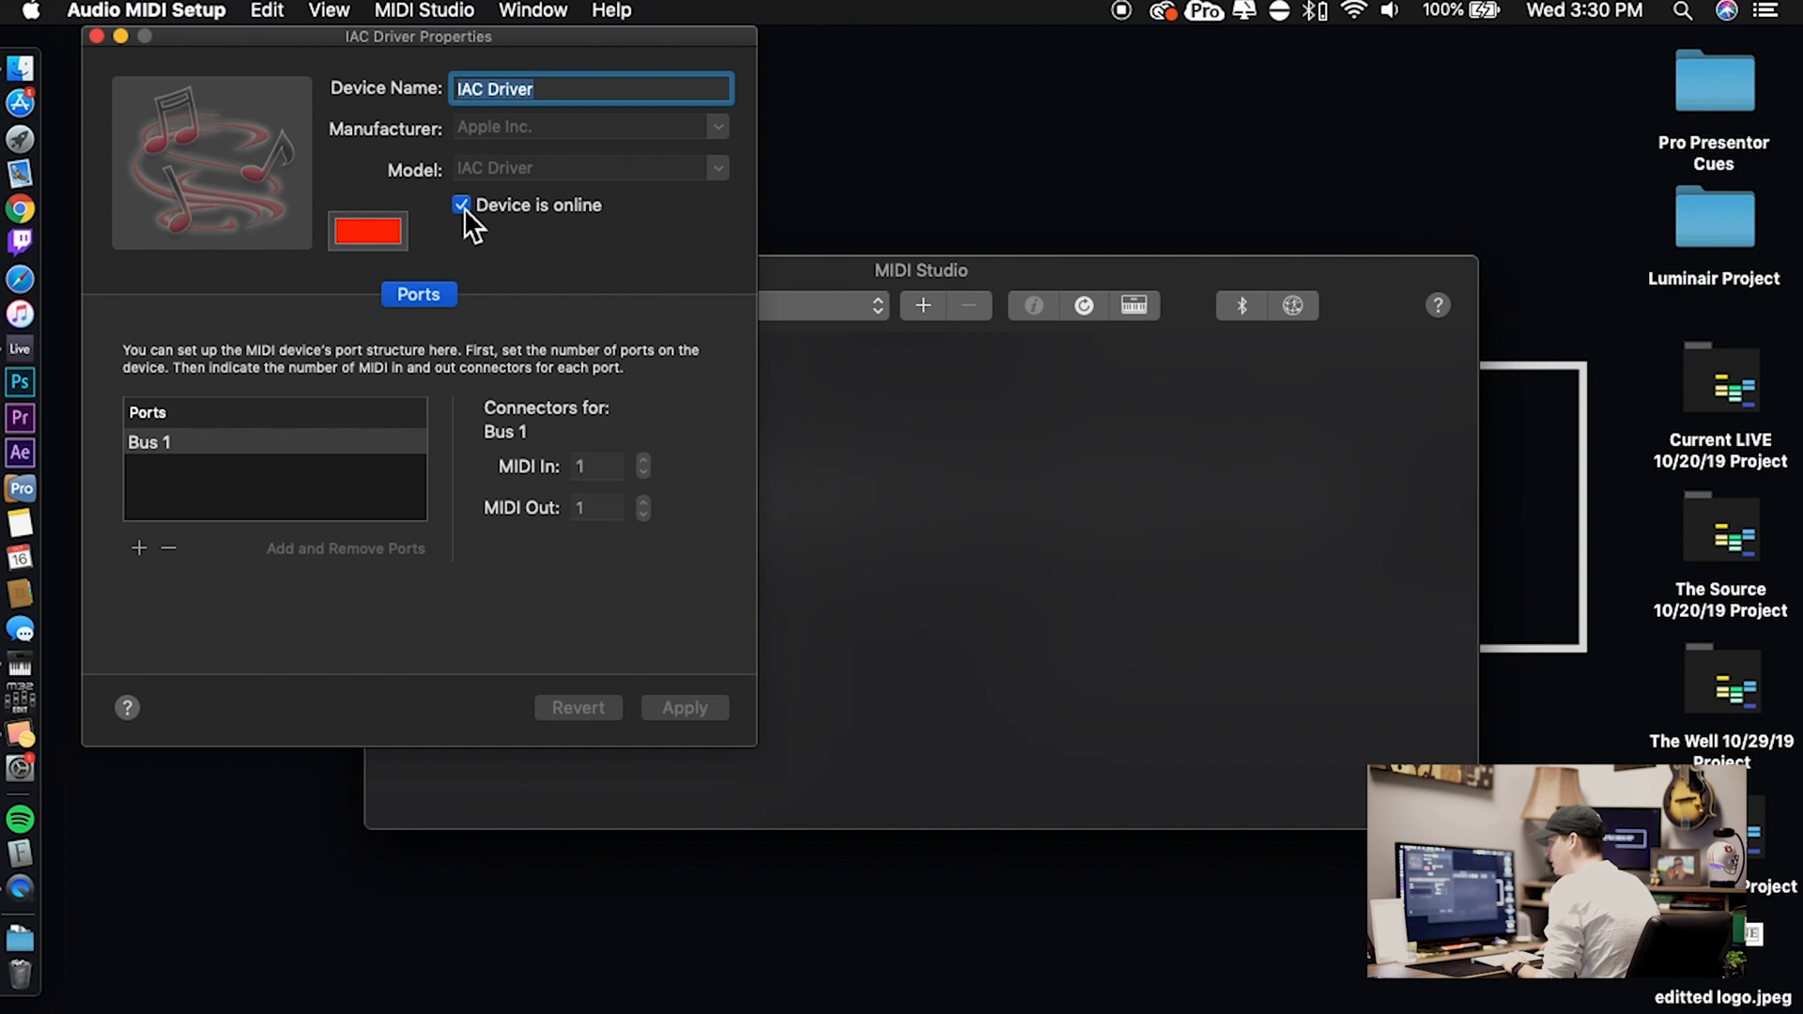
pyautogui.moveTo(317, 495)
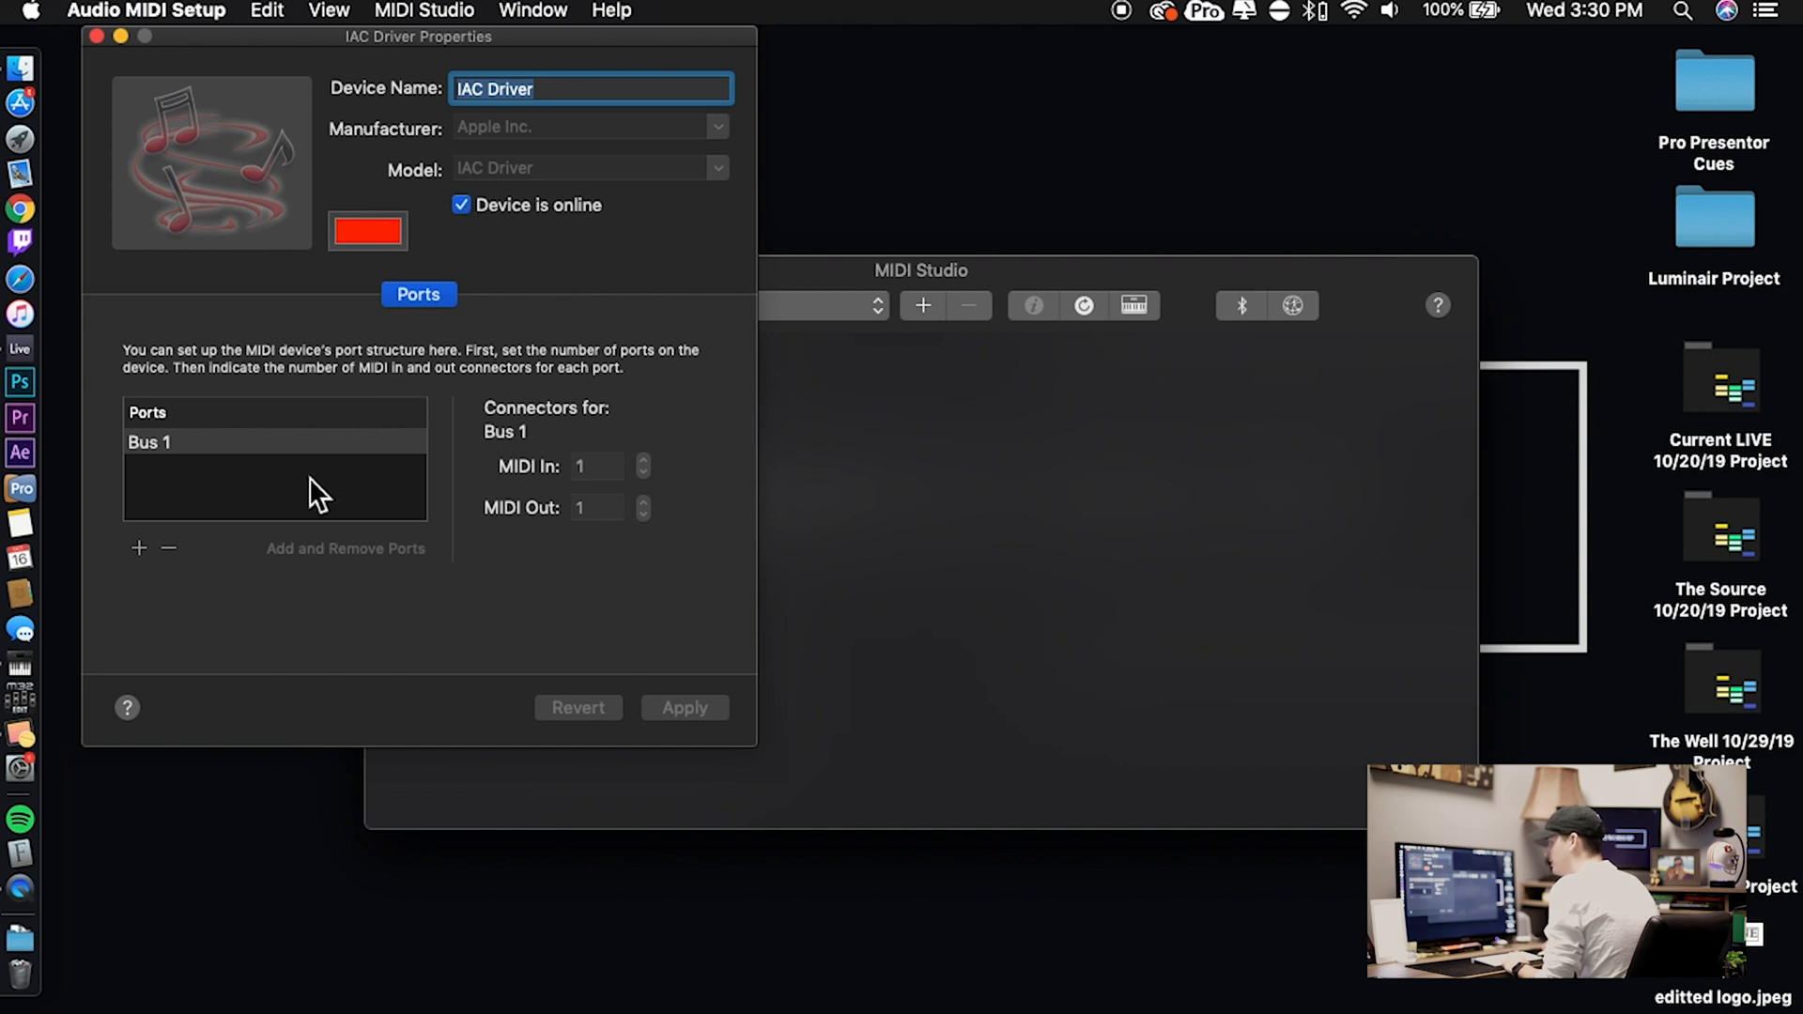
pyautogui.moveTo(184, 472)
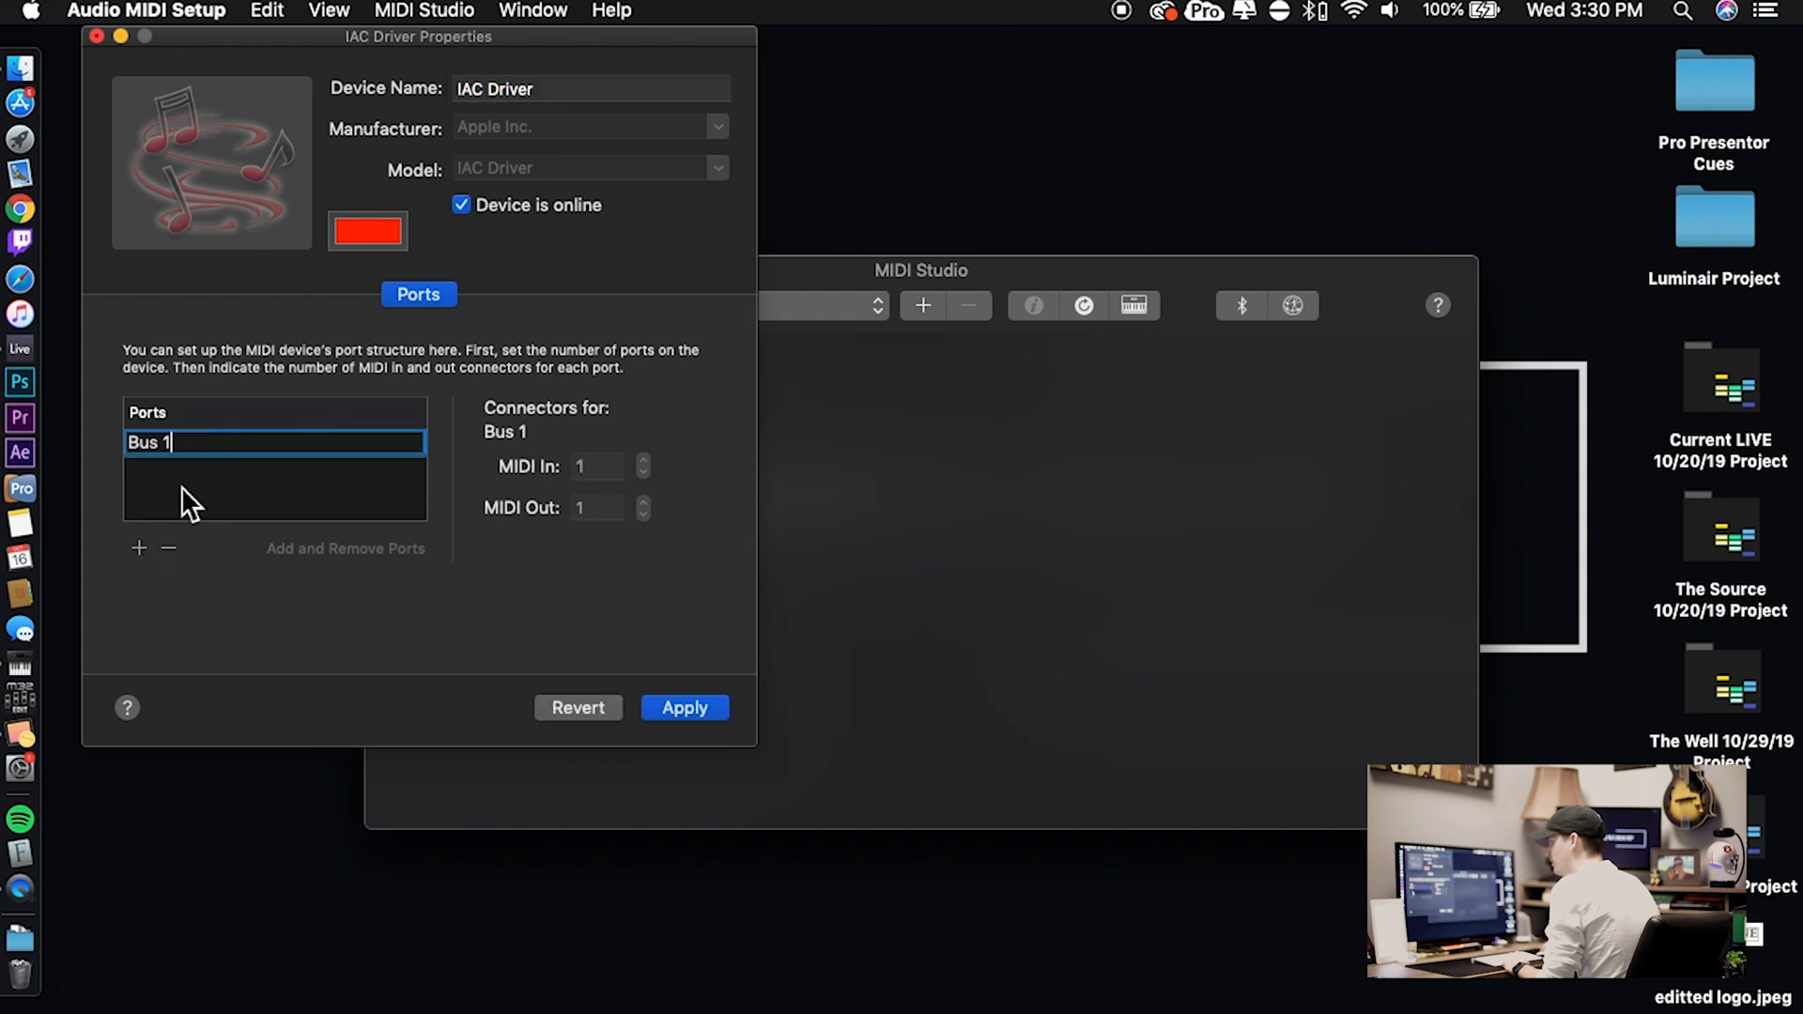
pyautogui.click(685, 707)
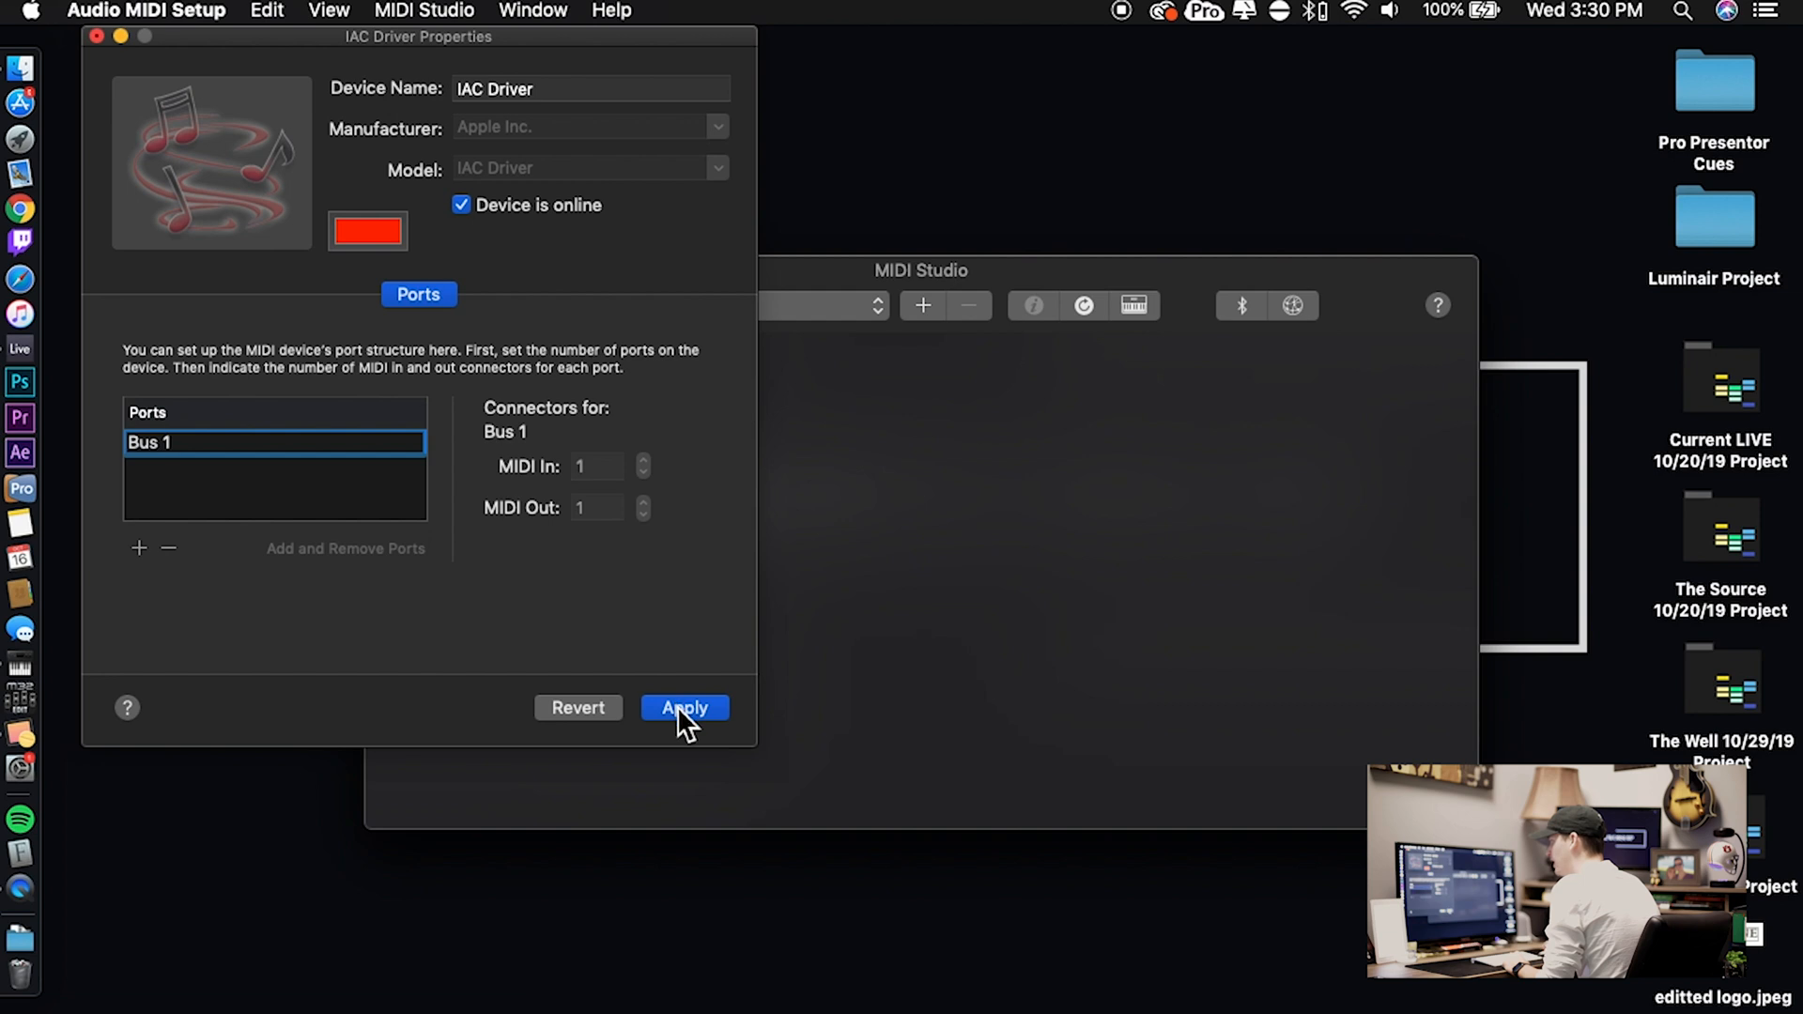
pyautogui.click(685, 707)
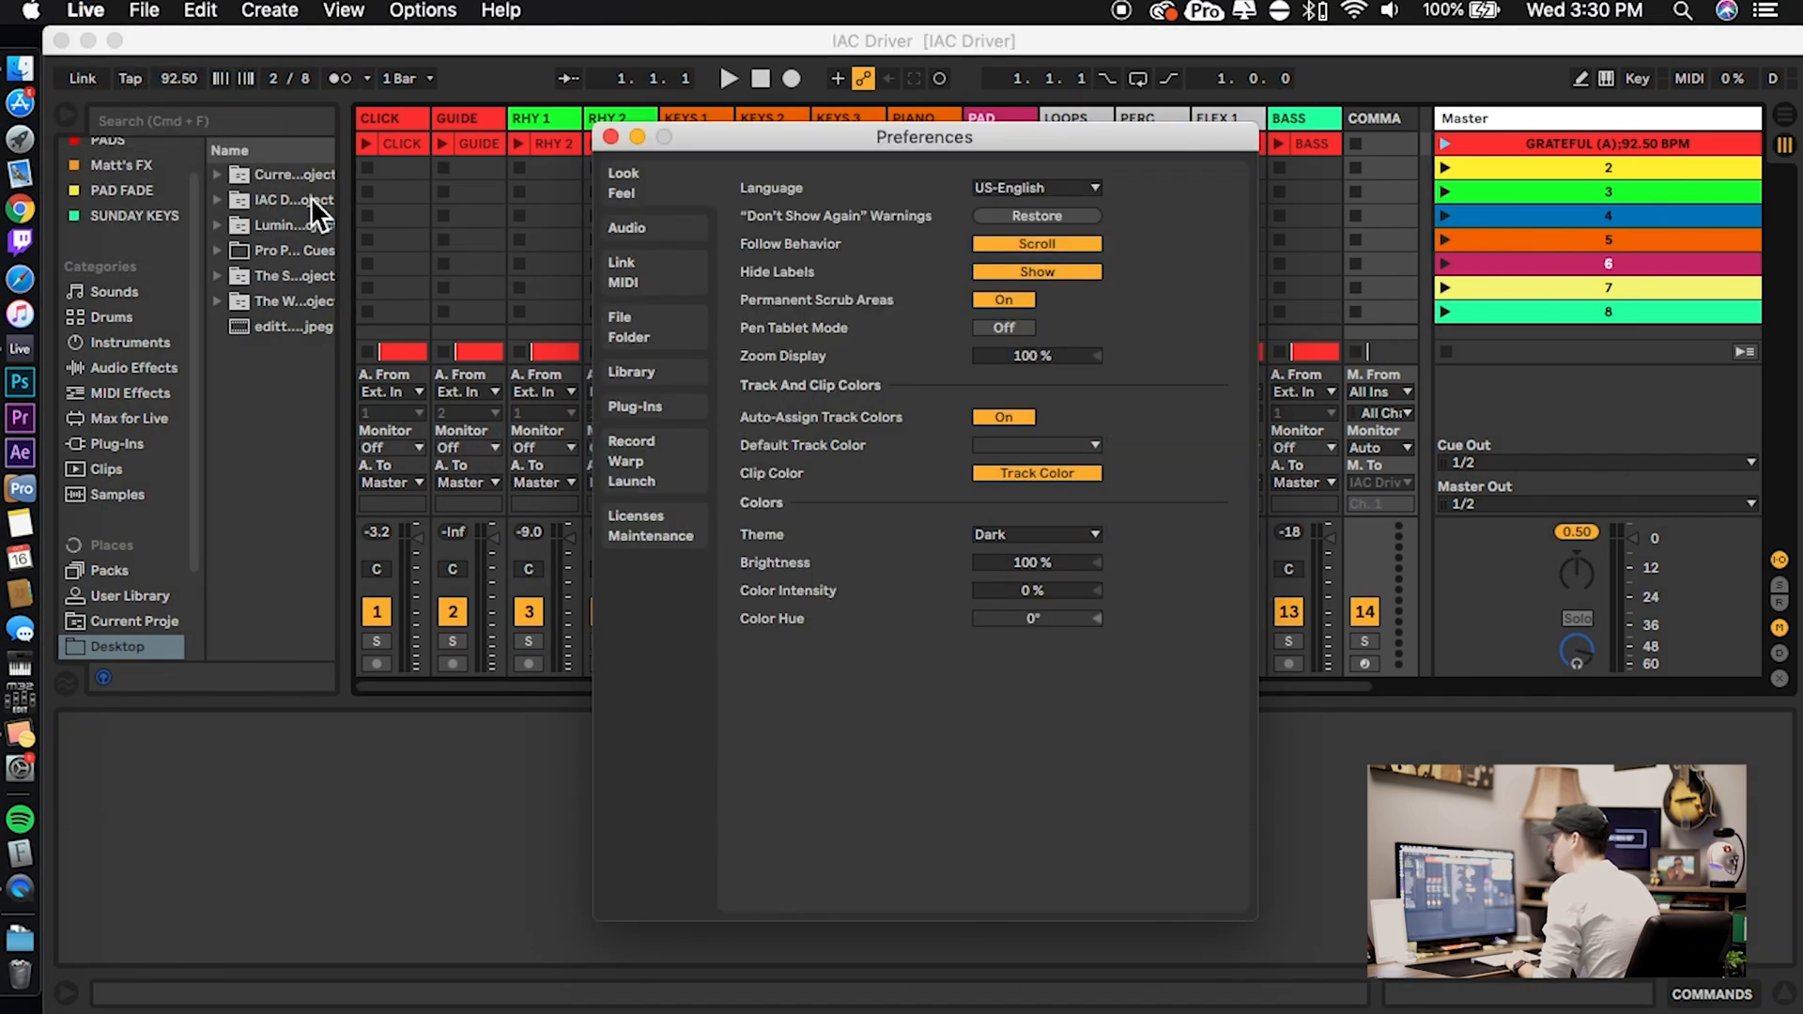
# Show Live's Link/MIDI preferences listing the IAC Driver Bus 1 ports
pyautogui.click(621, 272)
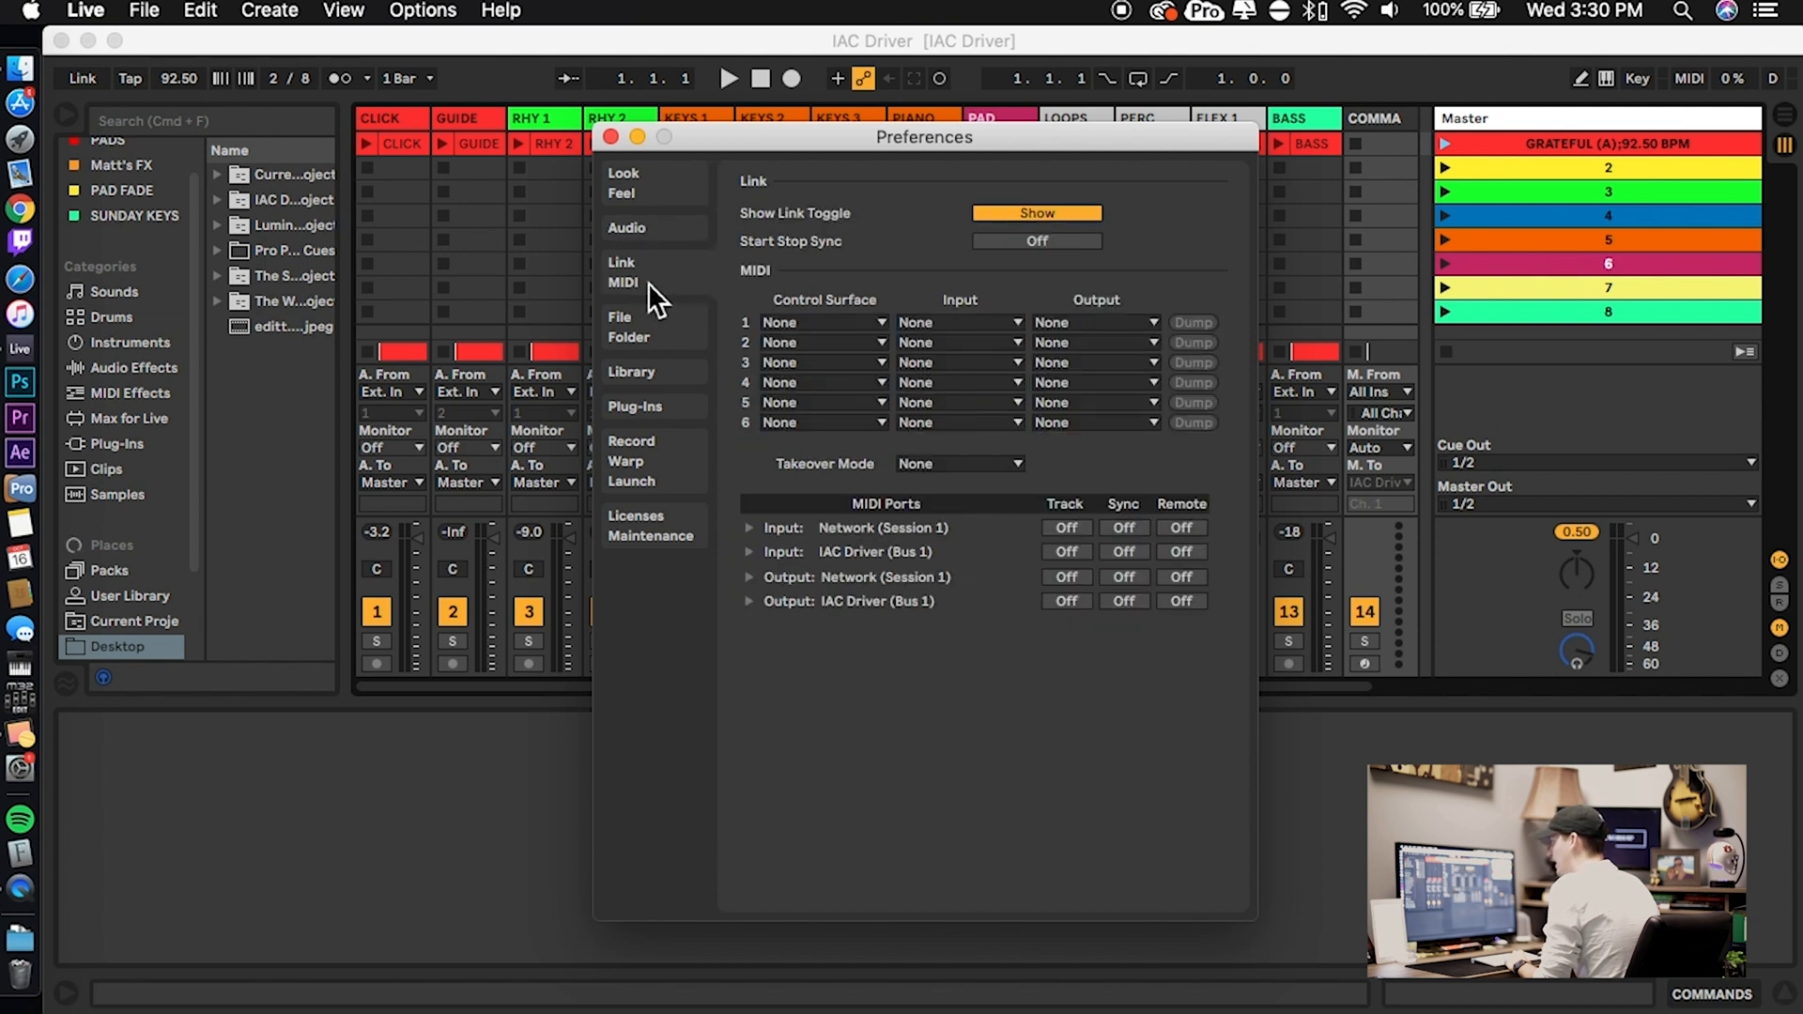
pyautogui.moveTo(845, 534)
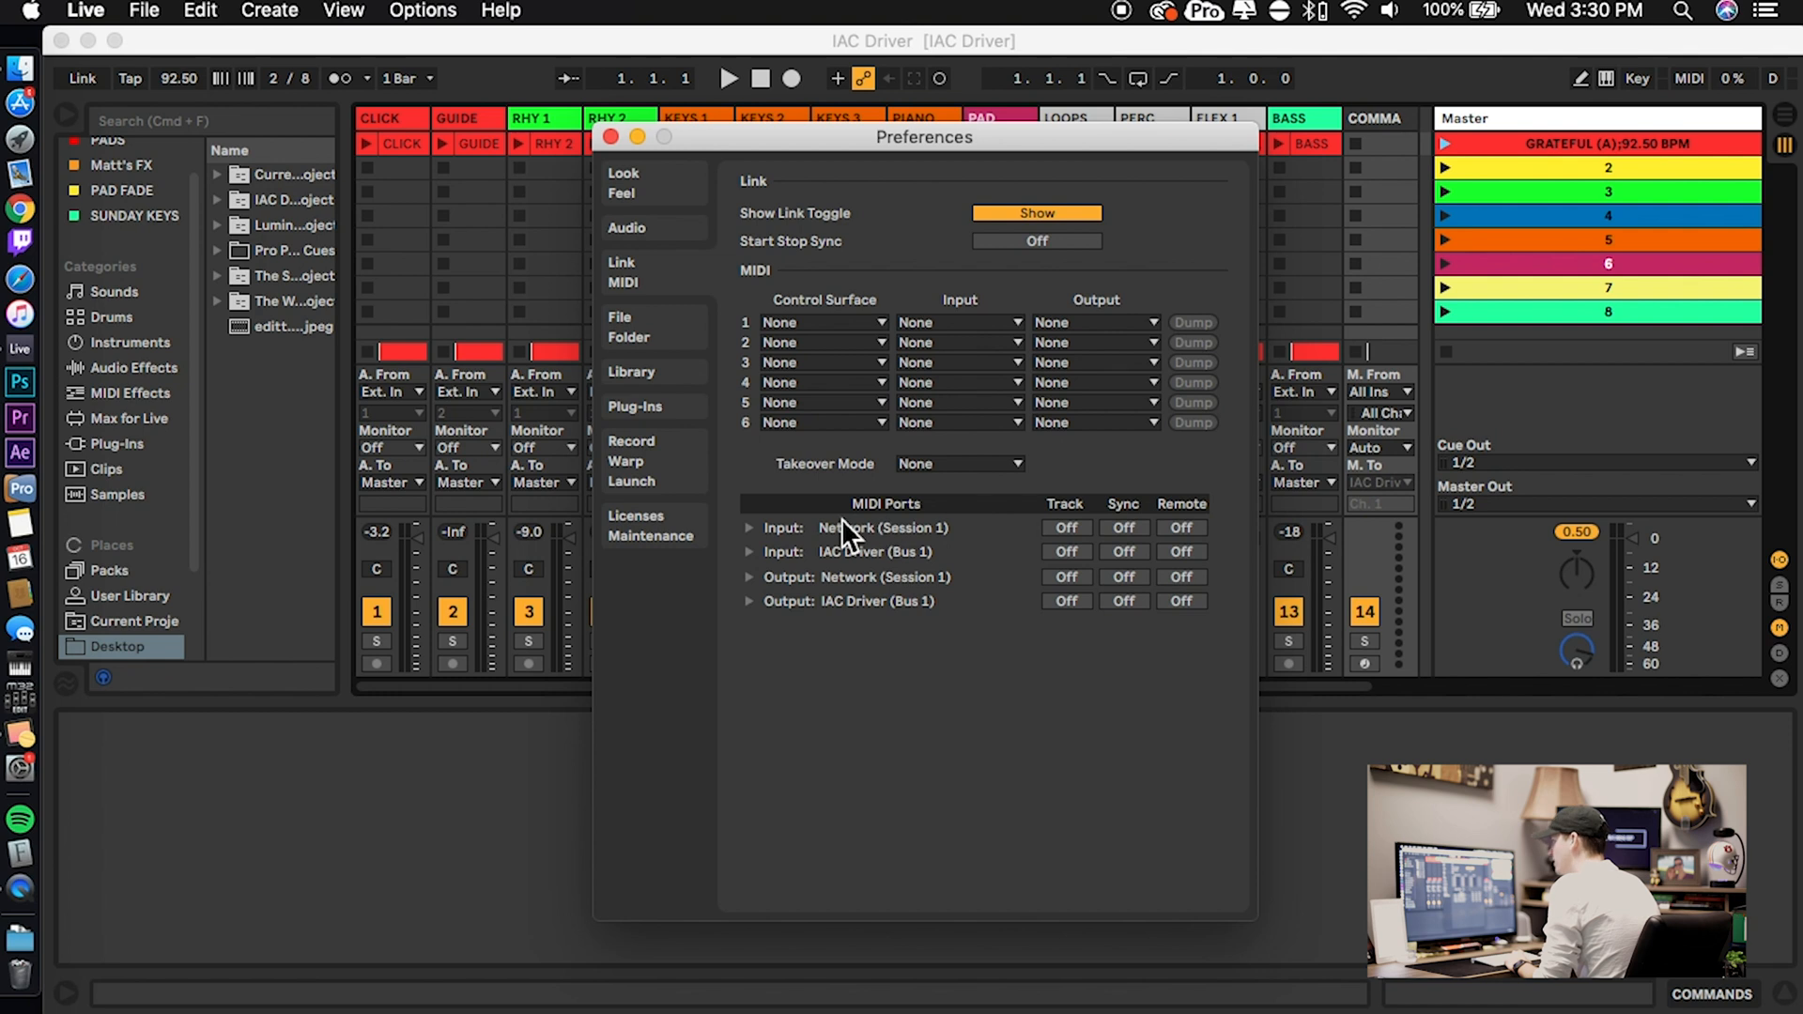
pyautogui.moveTo(856, 615)
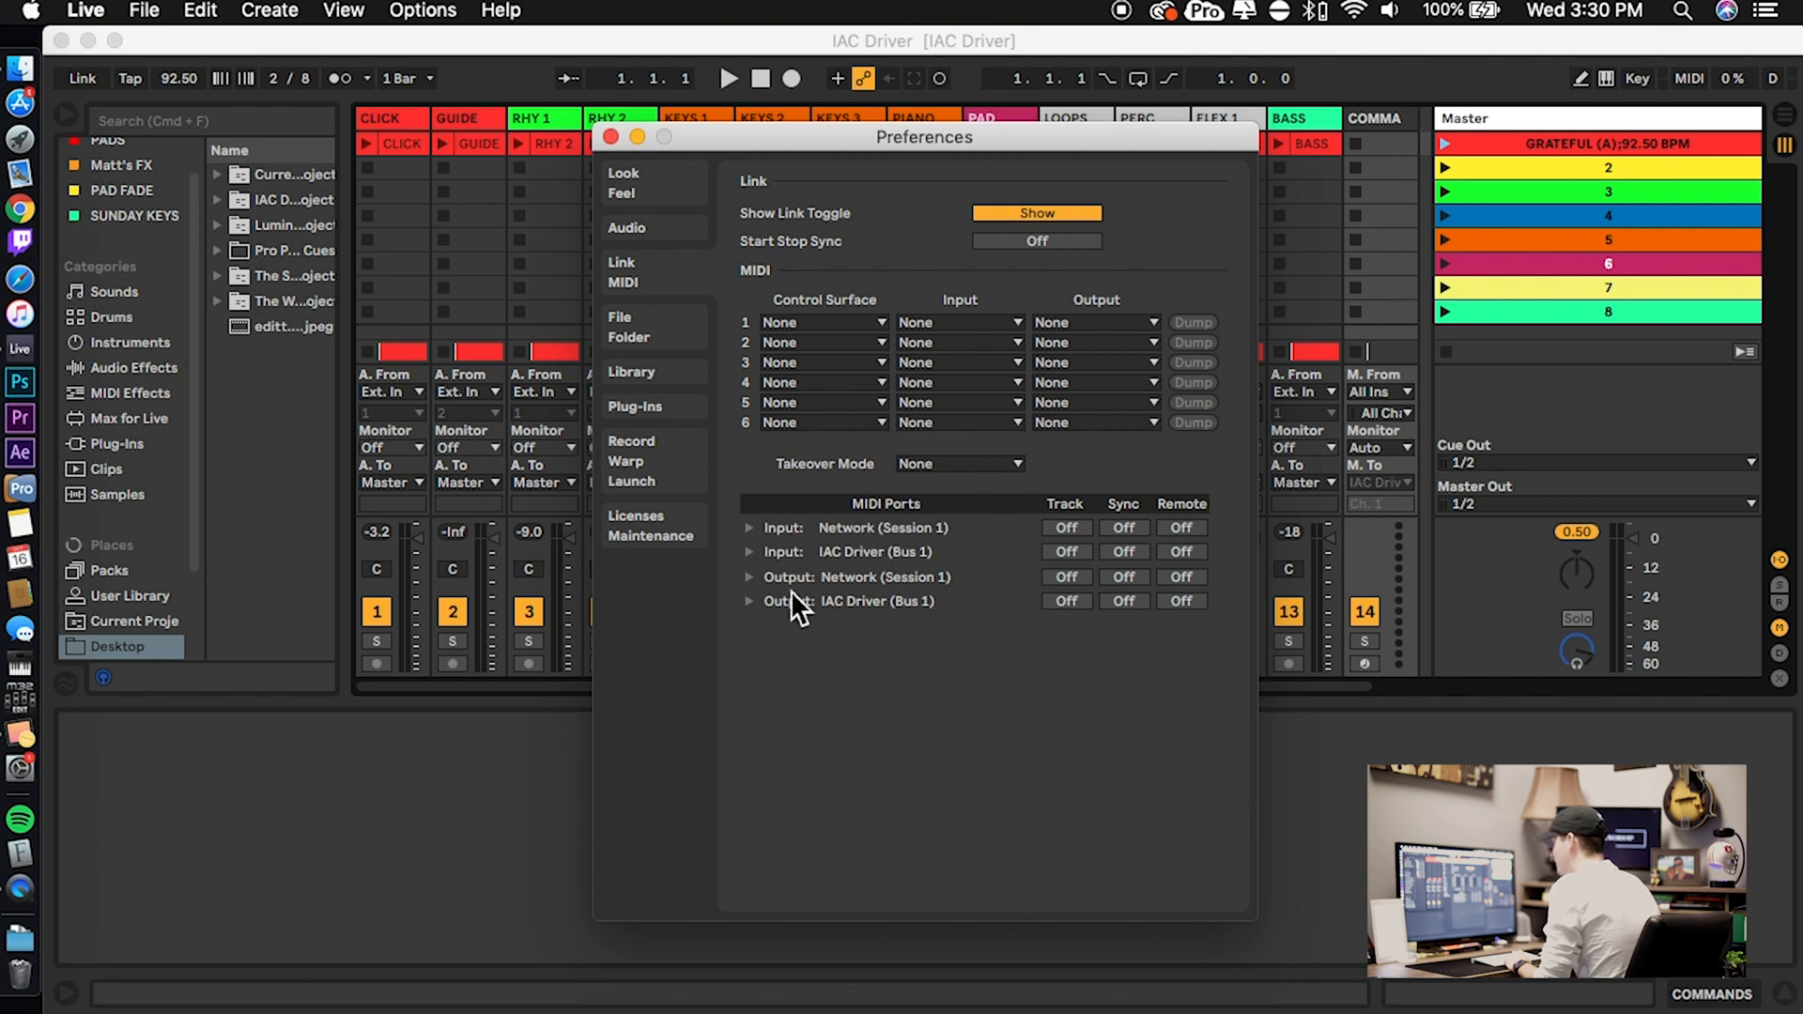
pyautogui.moveTo(816, 627)
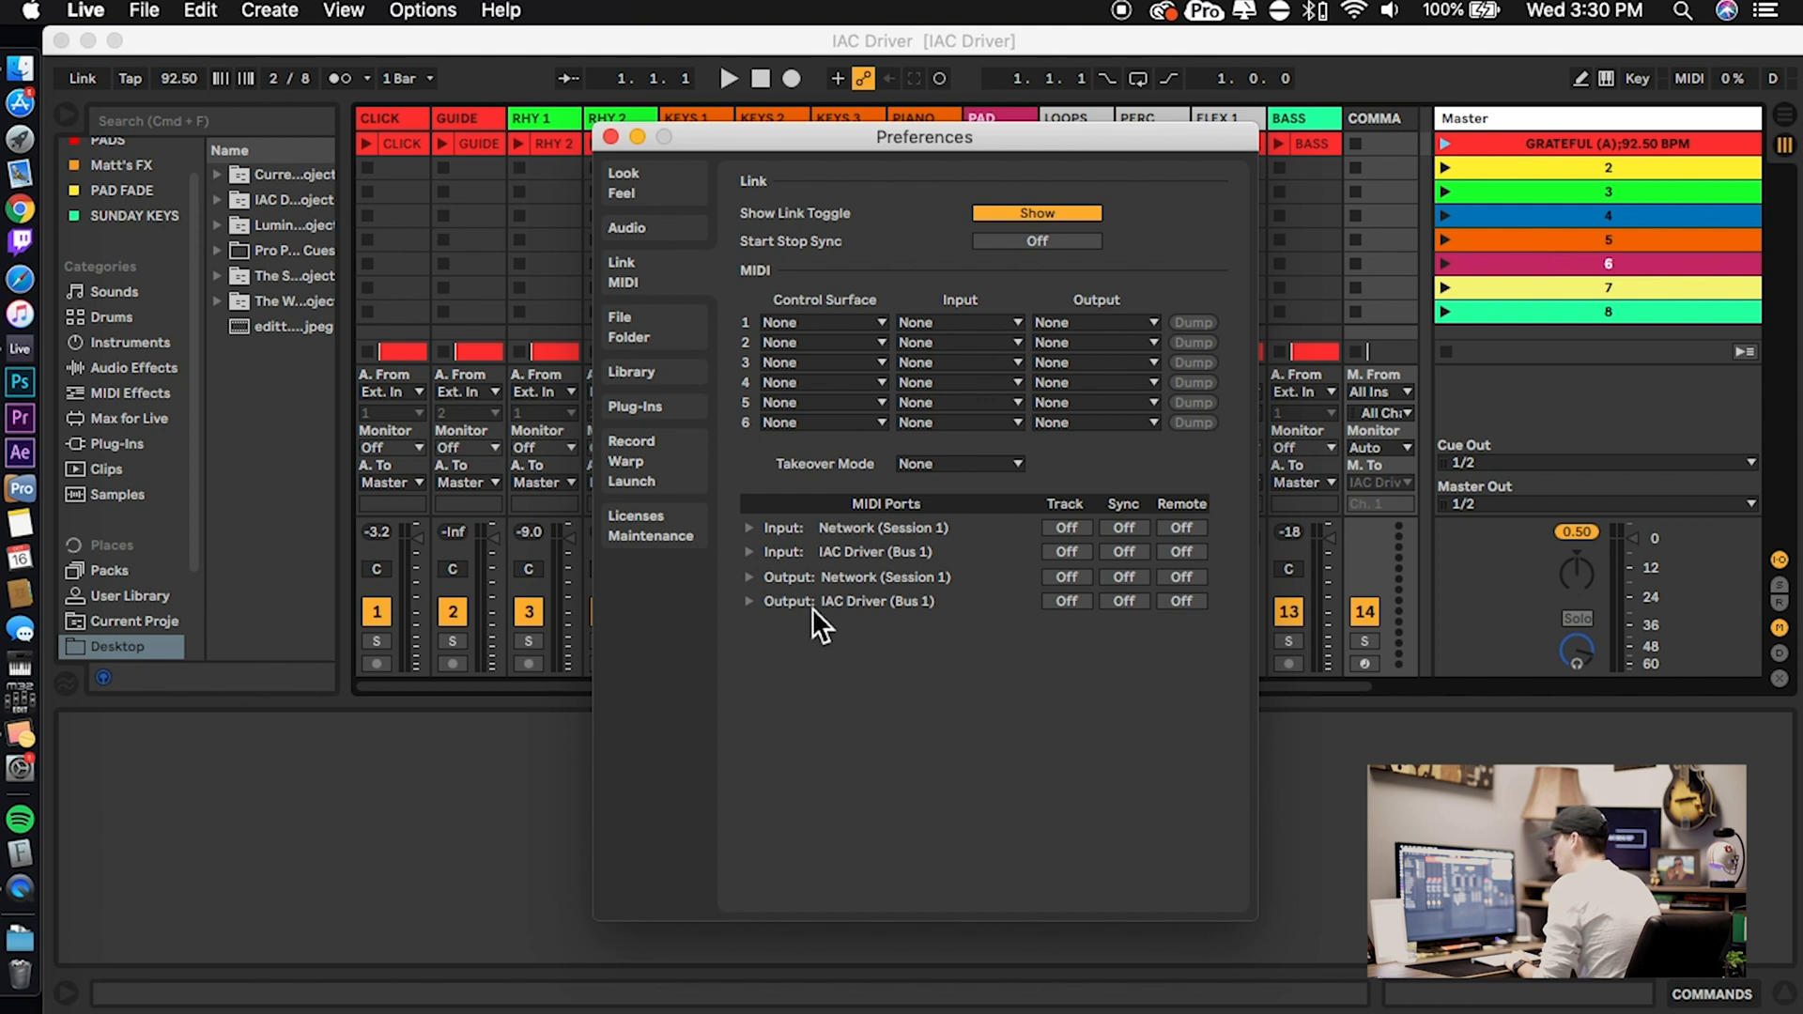
pyautogui.moveTo(926, 630)
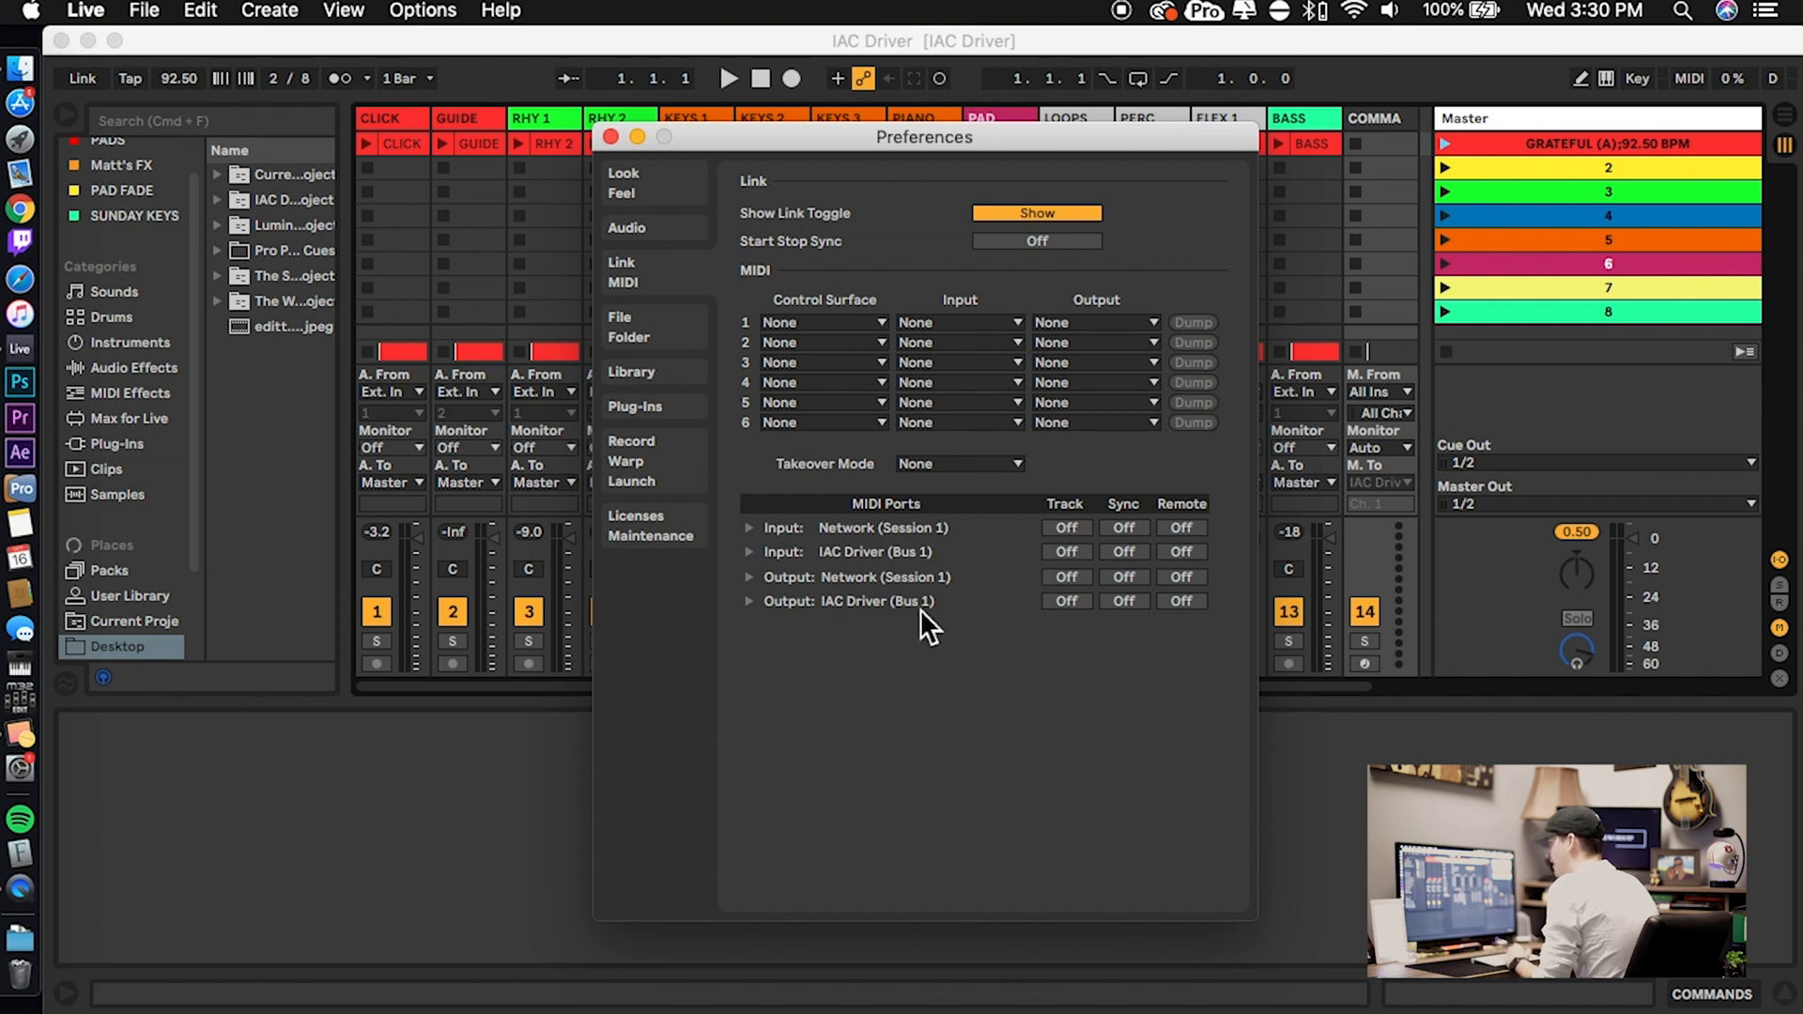
pyautogui.moveTo(1021, 635)
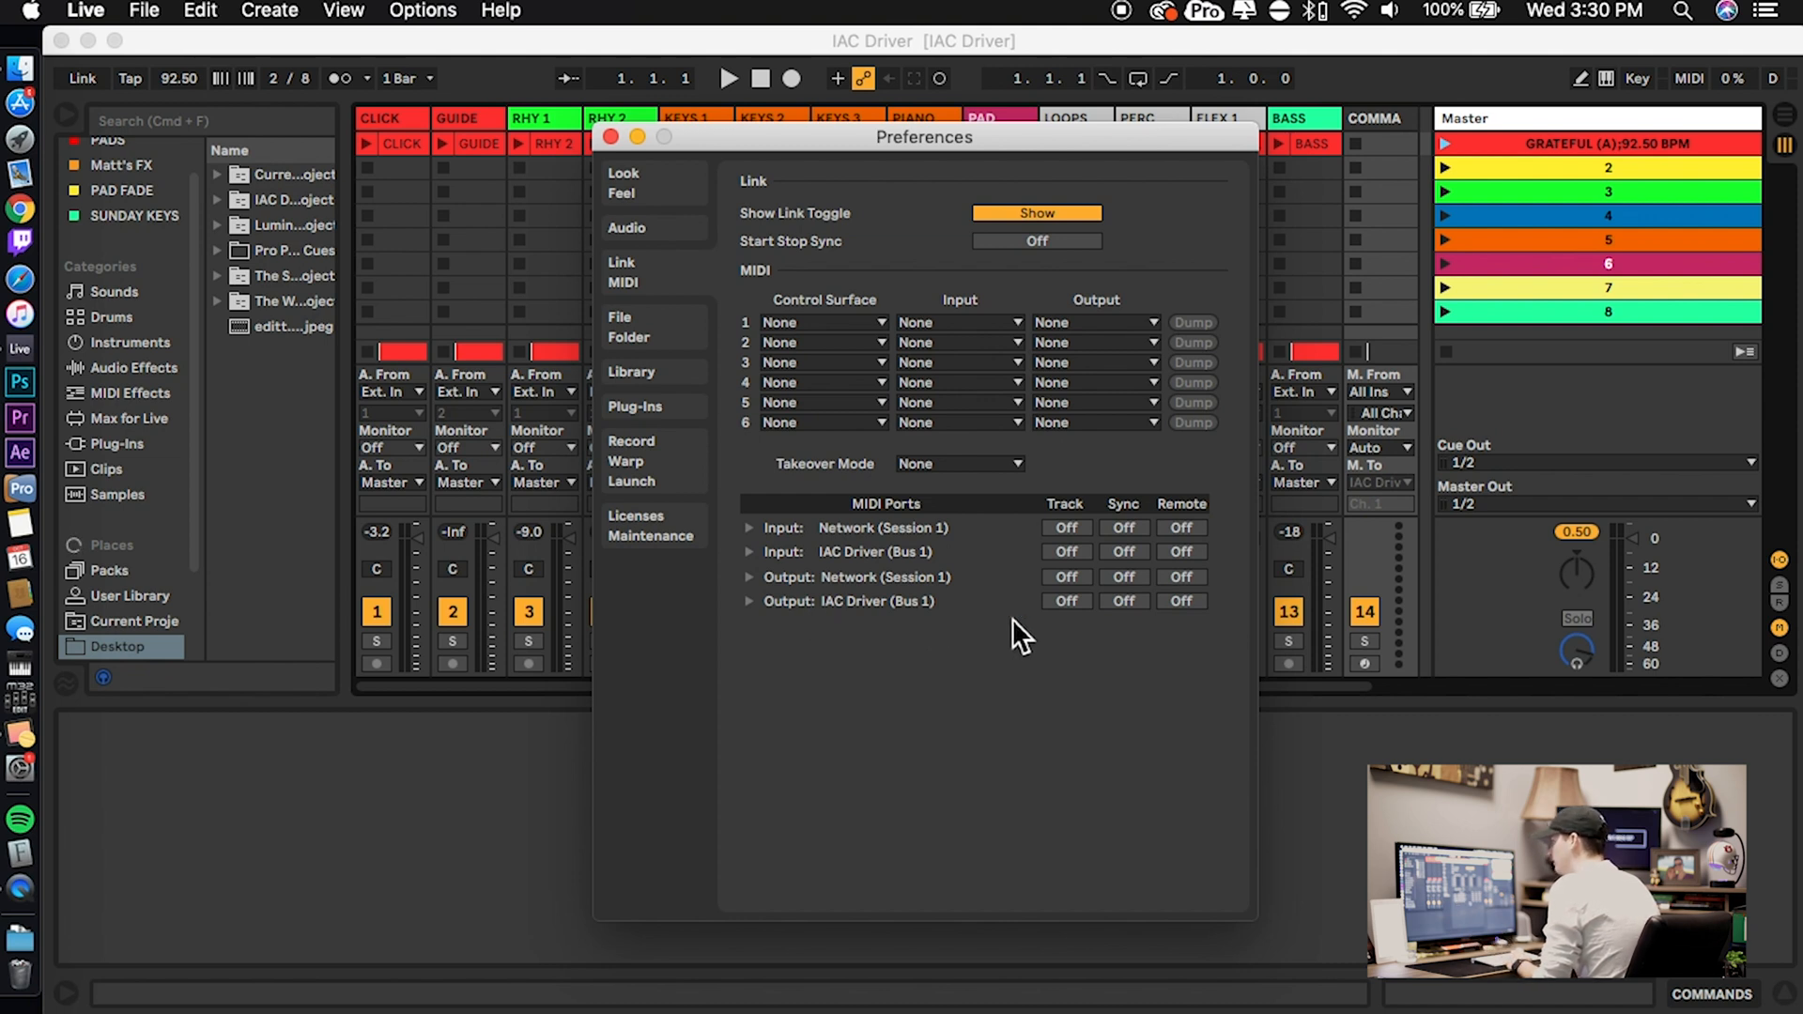
pyautogui.moveTo(1173, 527)
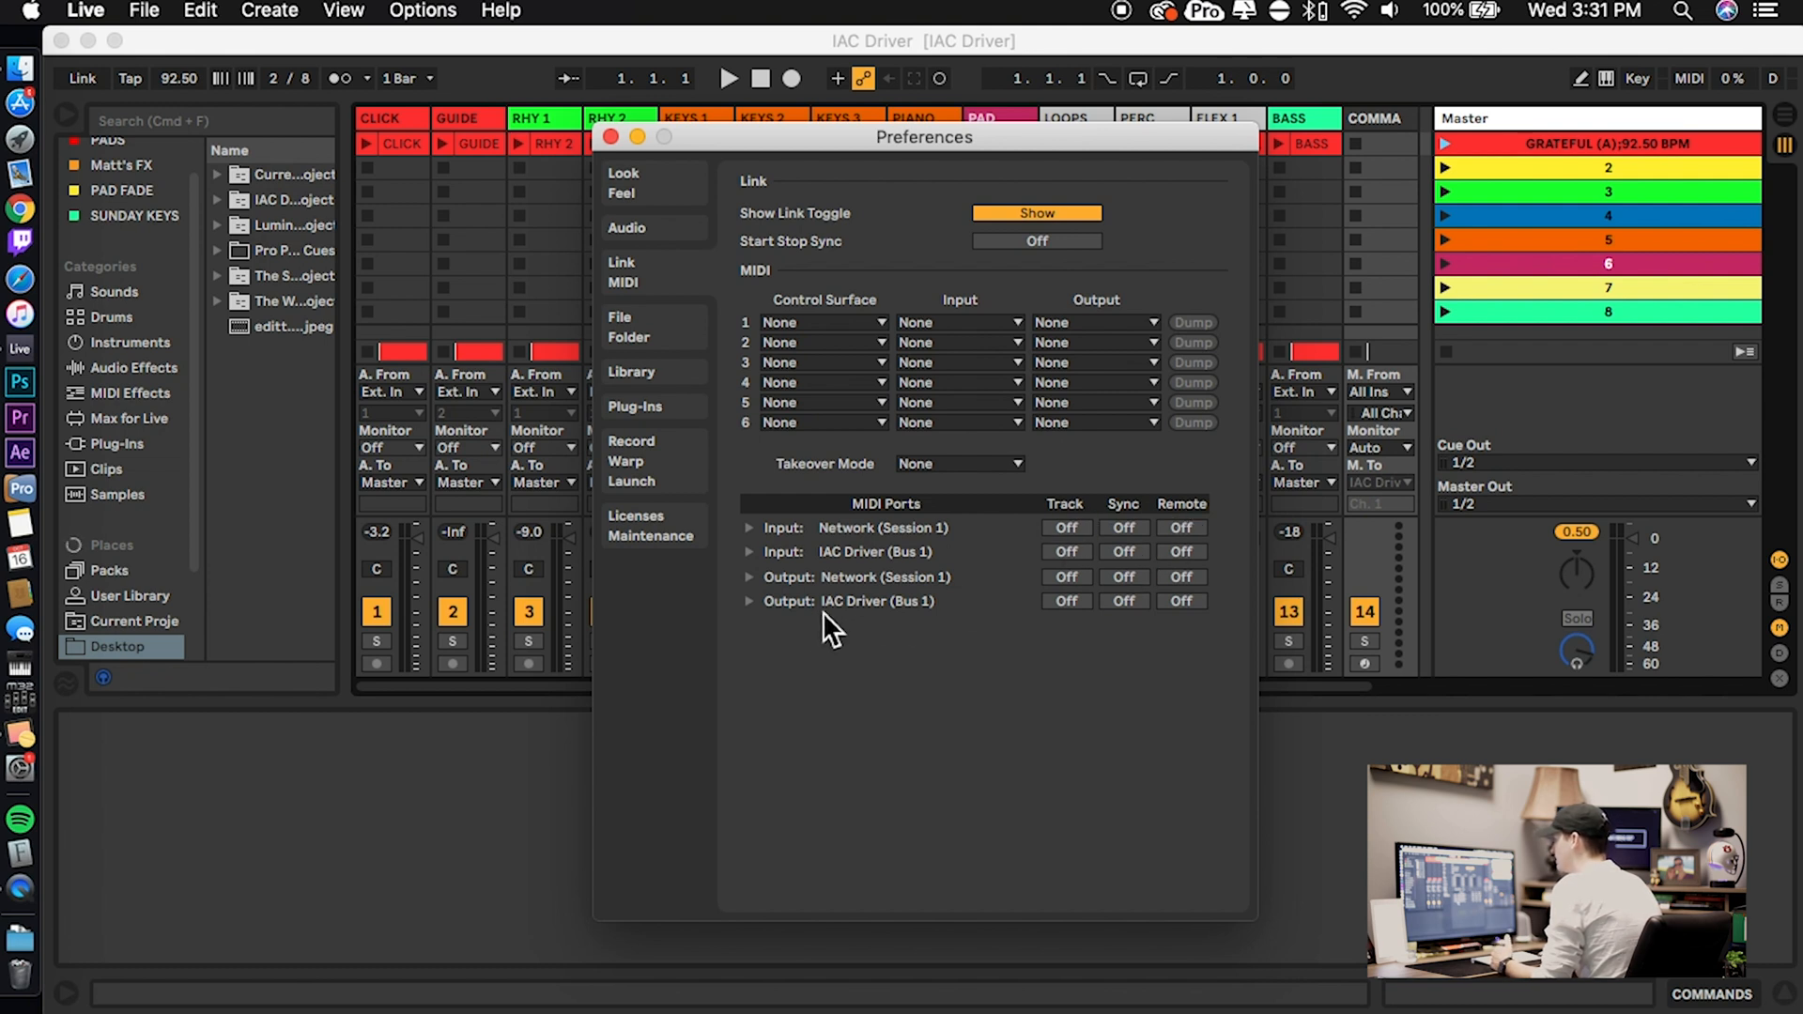
# Turn on Track for IAC Driver (Bus 1) output and Remote for its input
pyautogui.click(1065, 600)
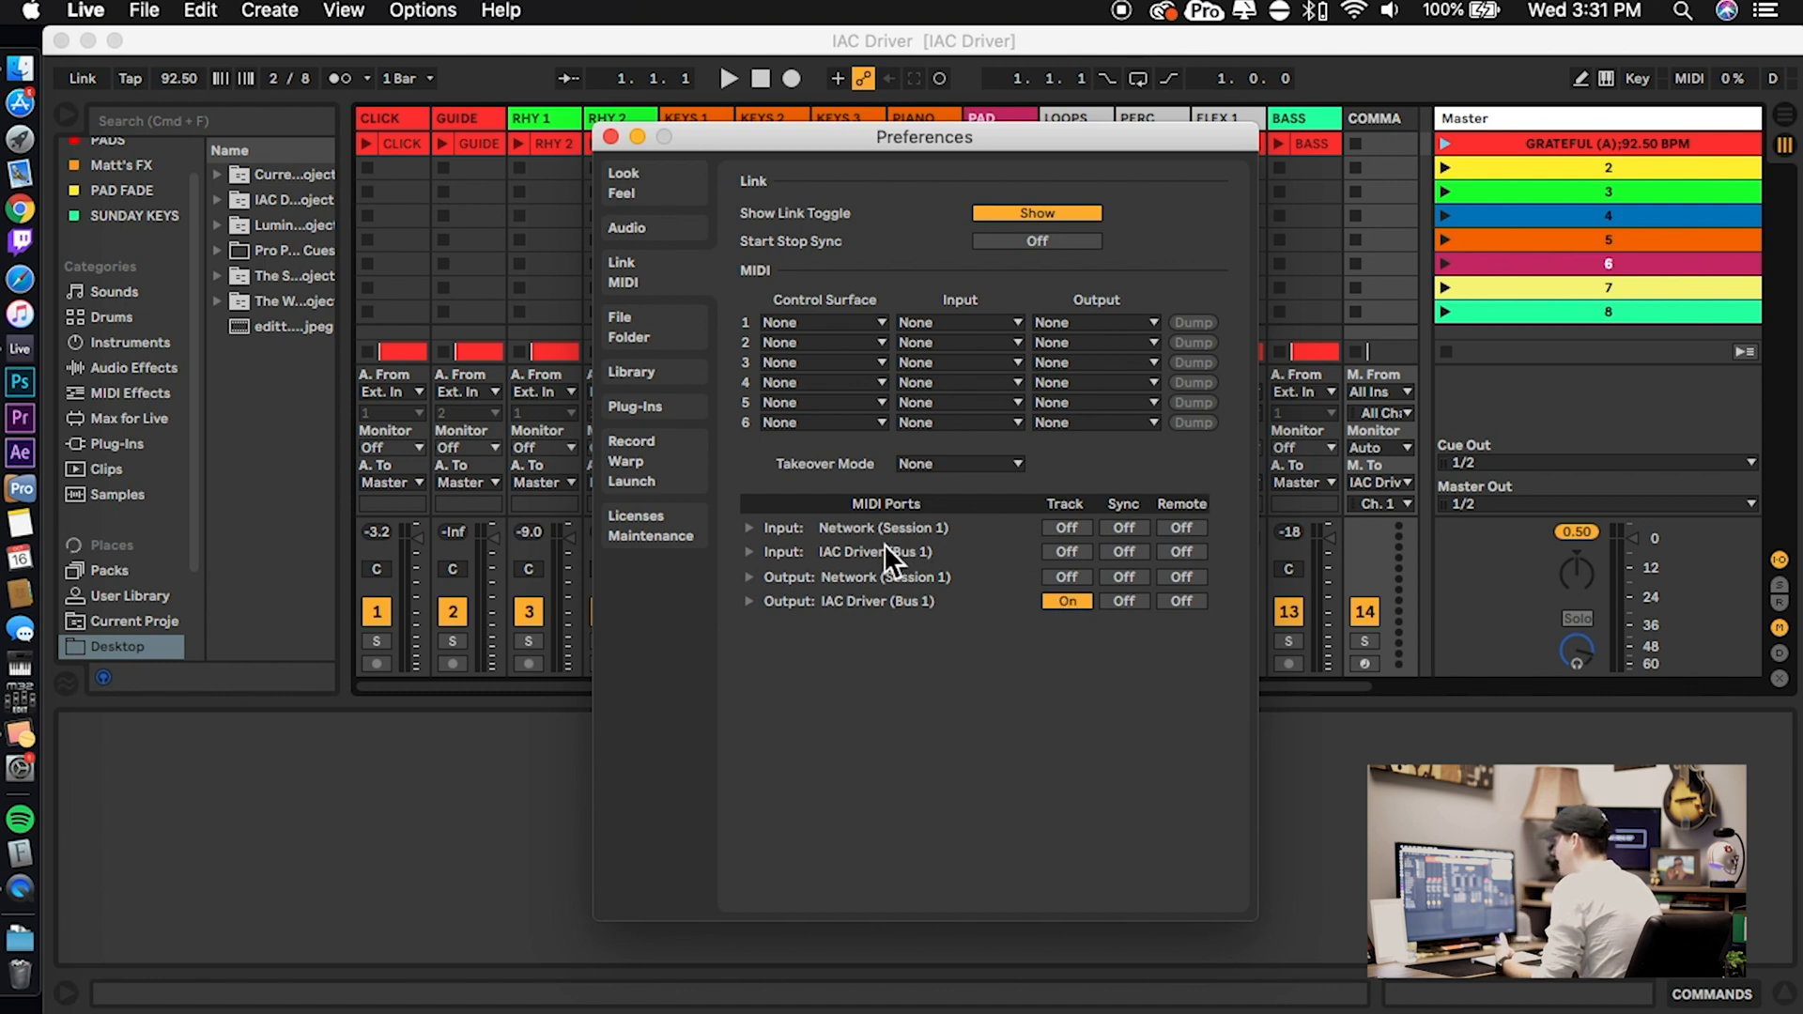
pyautogui.click(1182, 551)
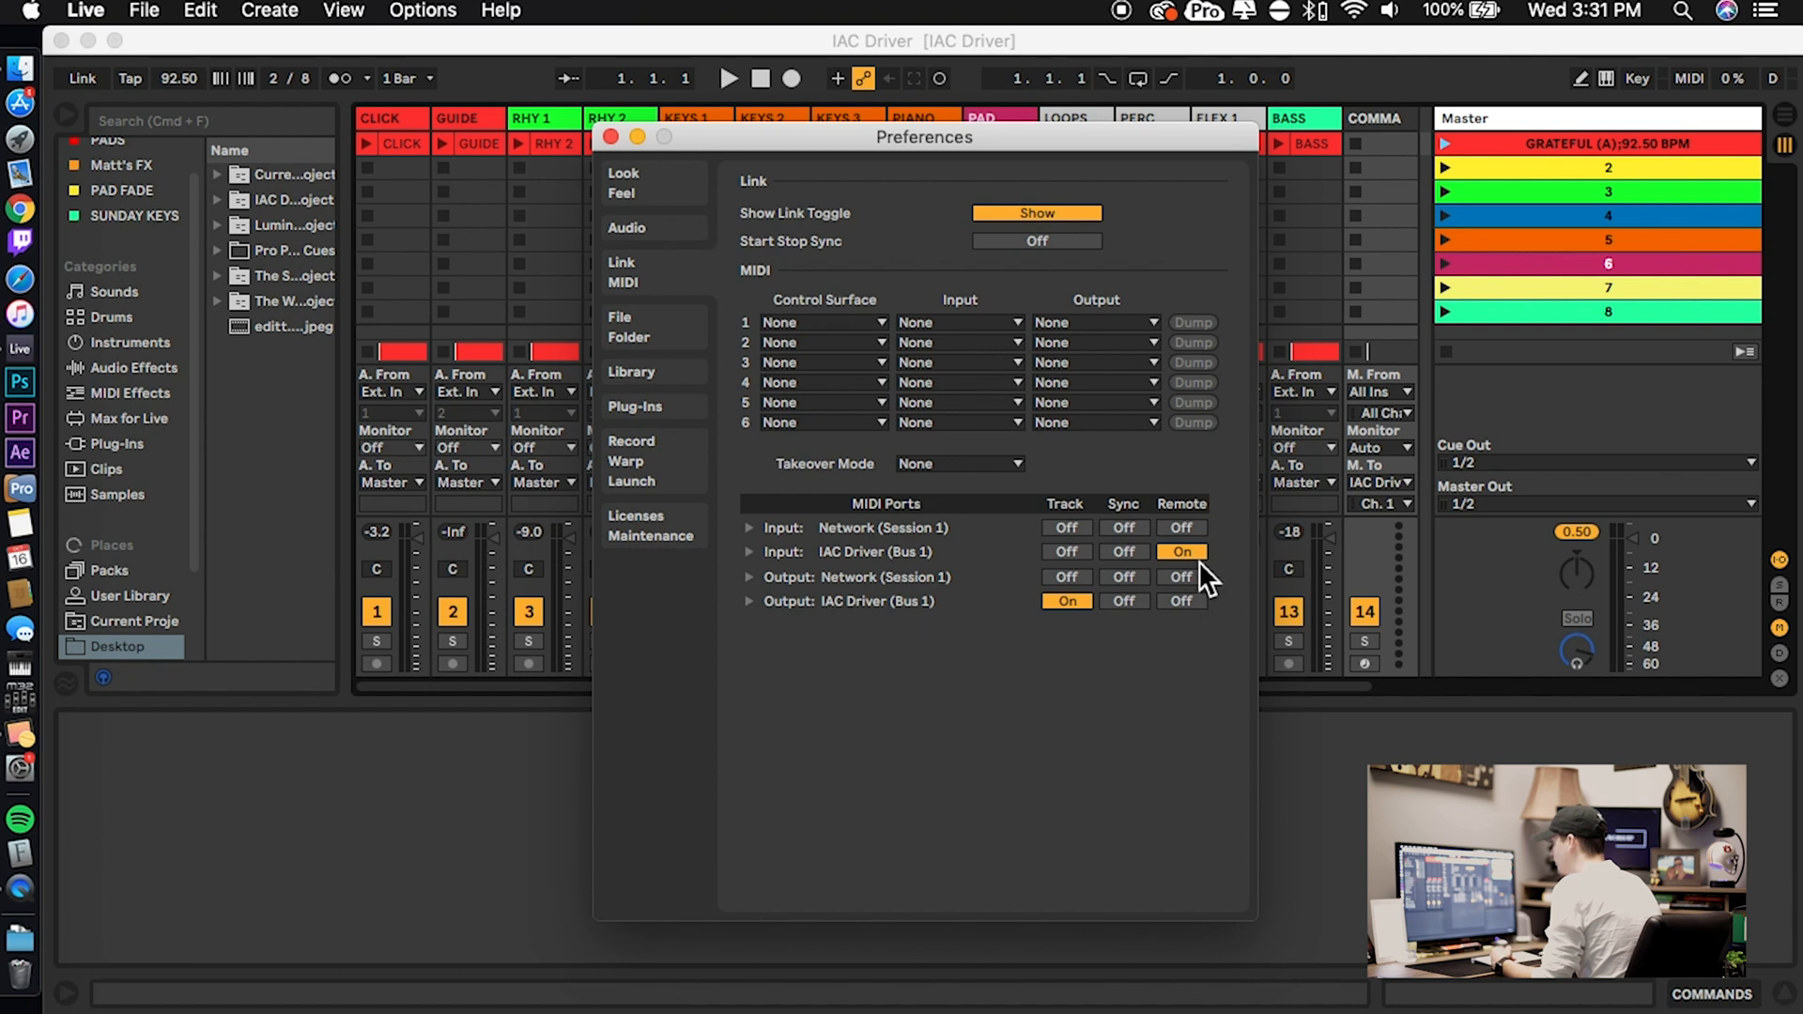
pyautogui.moveTo(862, 604)
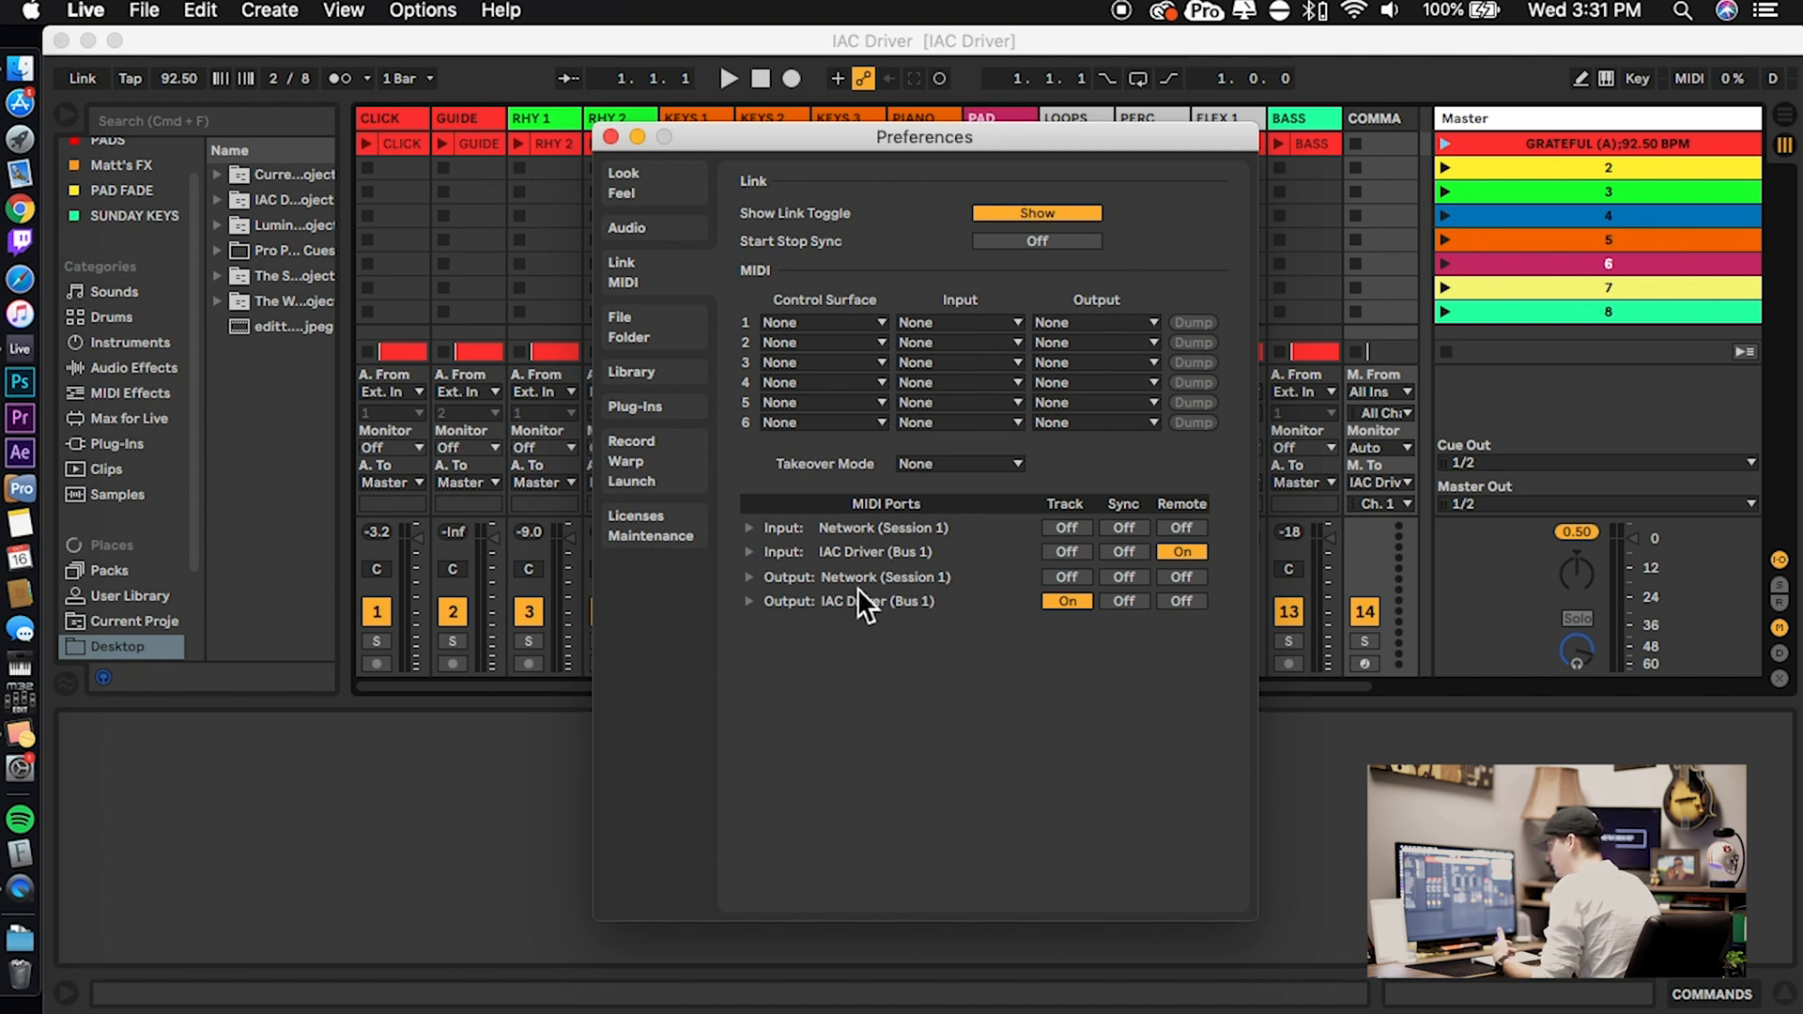
pyautogui.moveTo(797, 457)
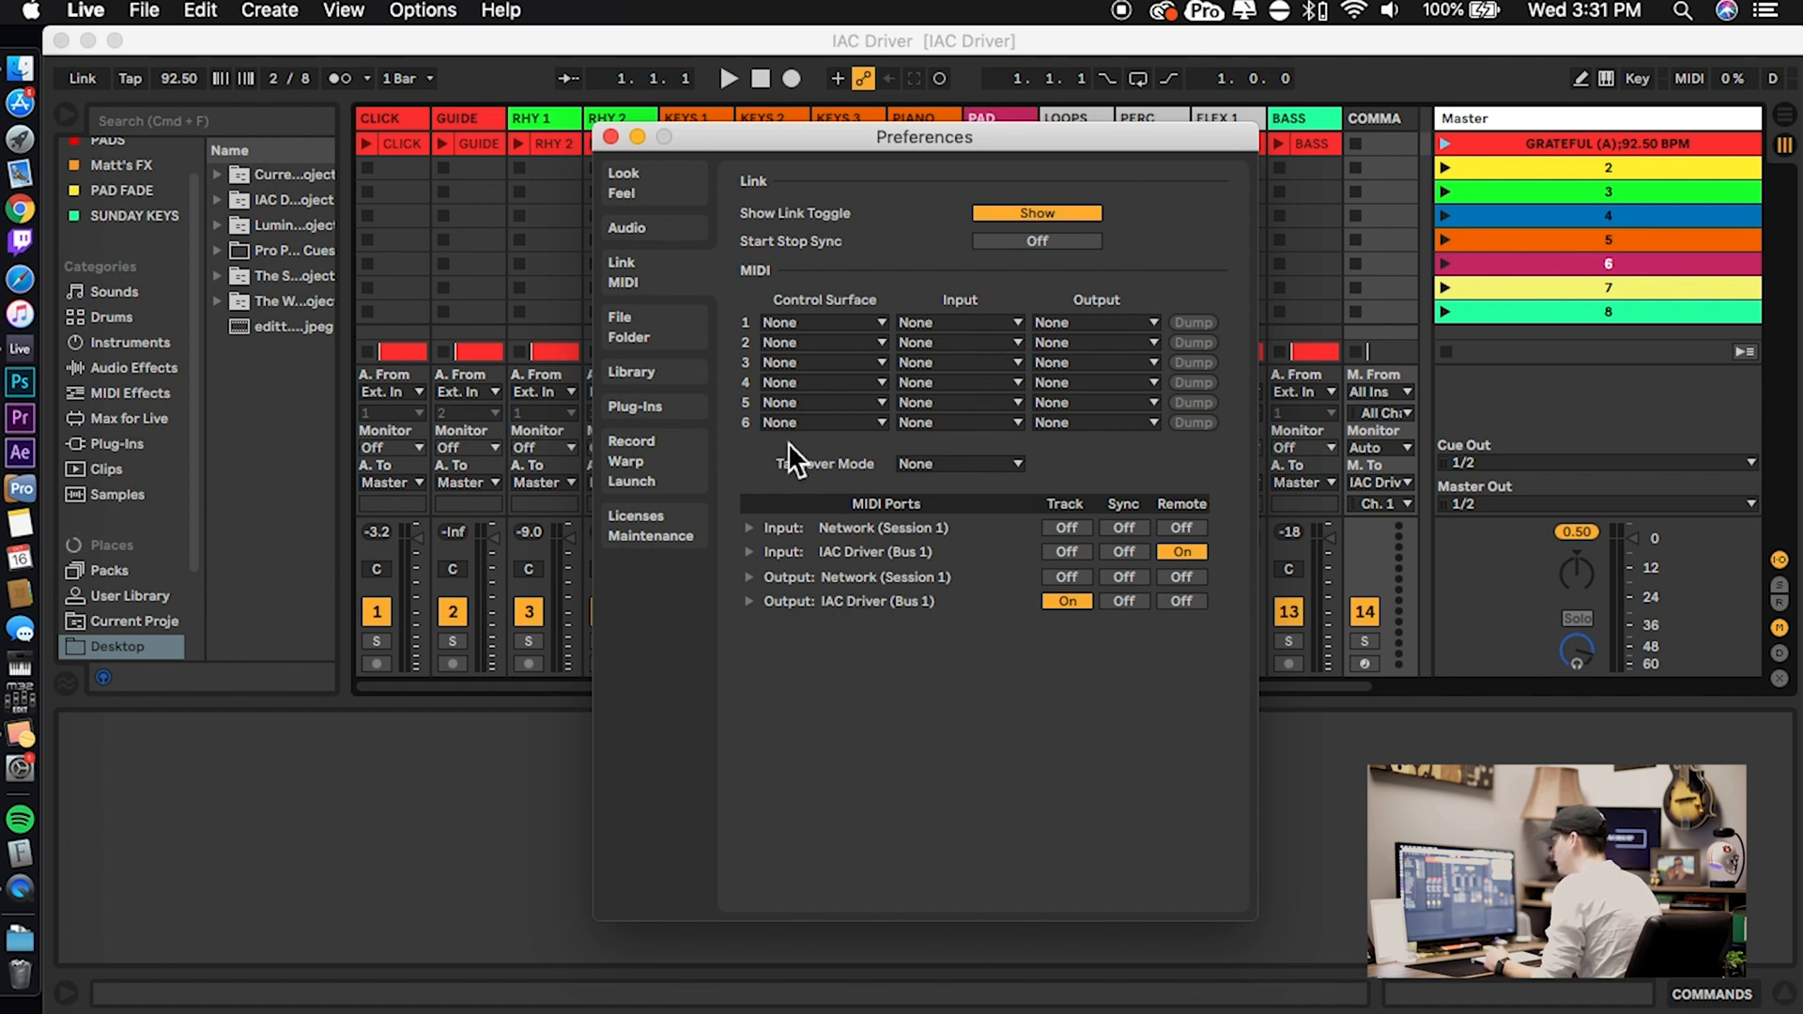
pyautogui.click(610, 137)
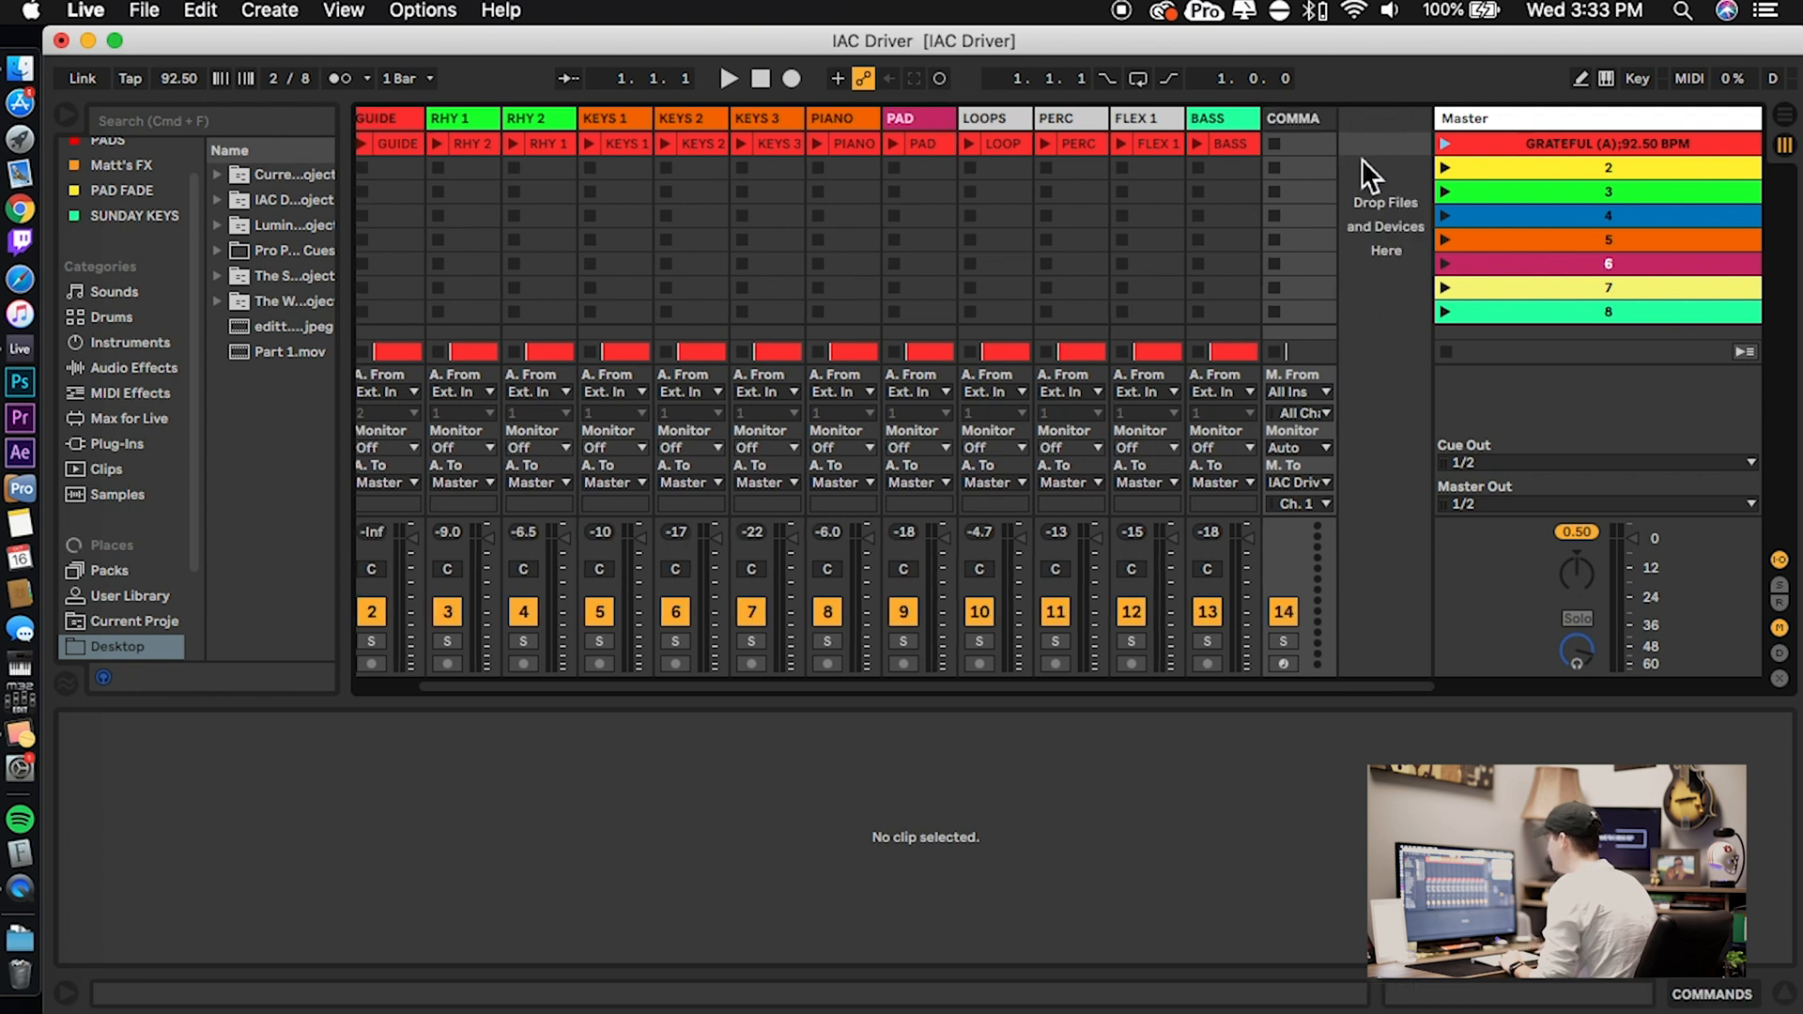
# Insert a new MIDI track, 15 MIDI, from the track area's context menu
pyautogui.rightClick(1373, 173)
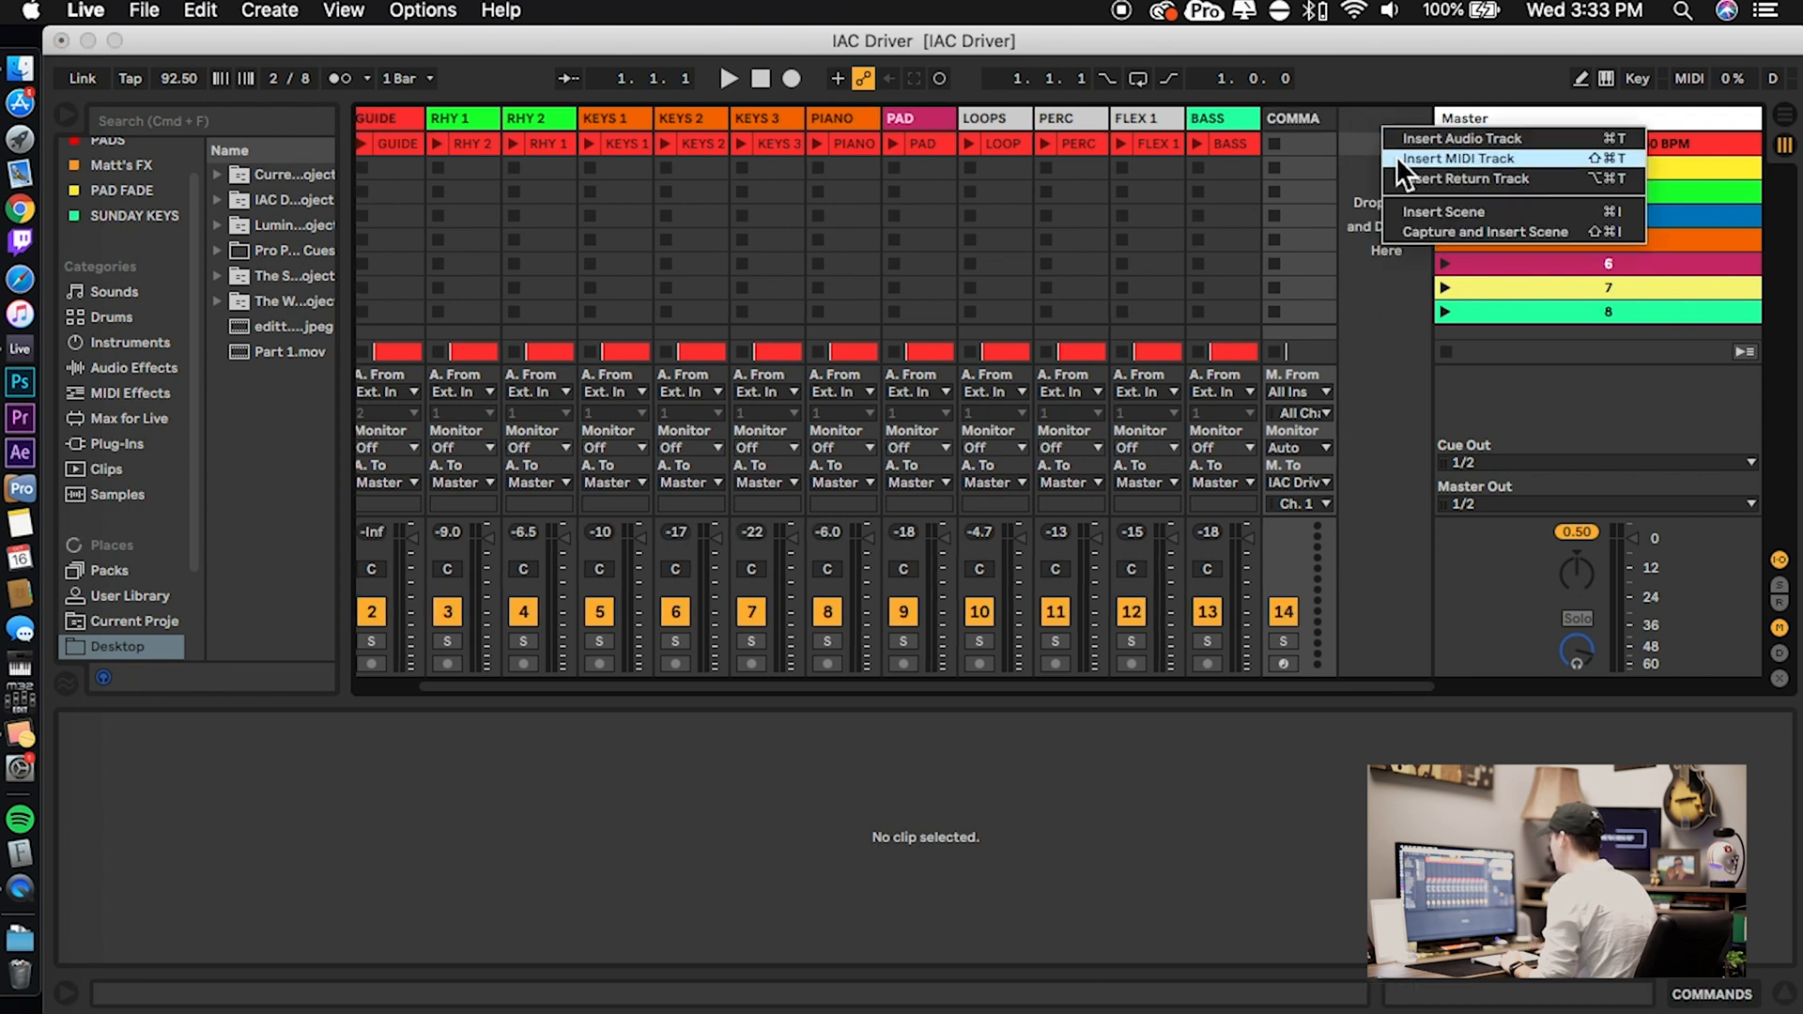
pyautogui.click(1456, 159)
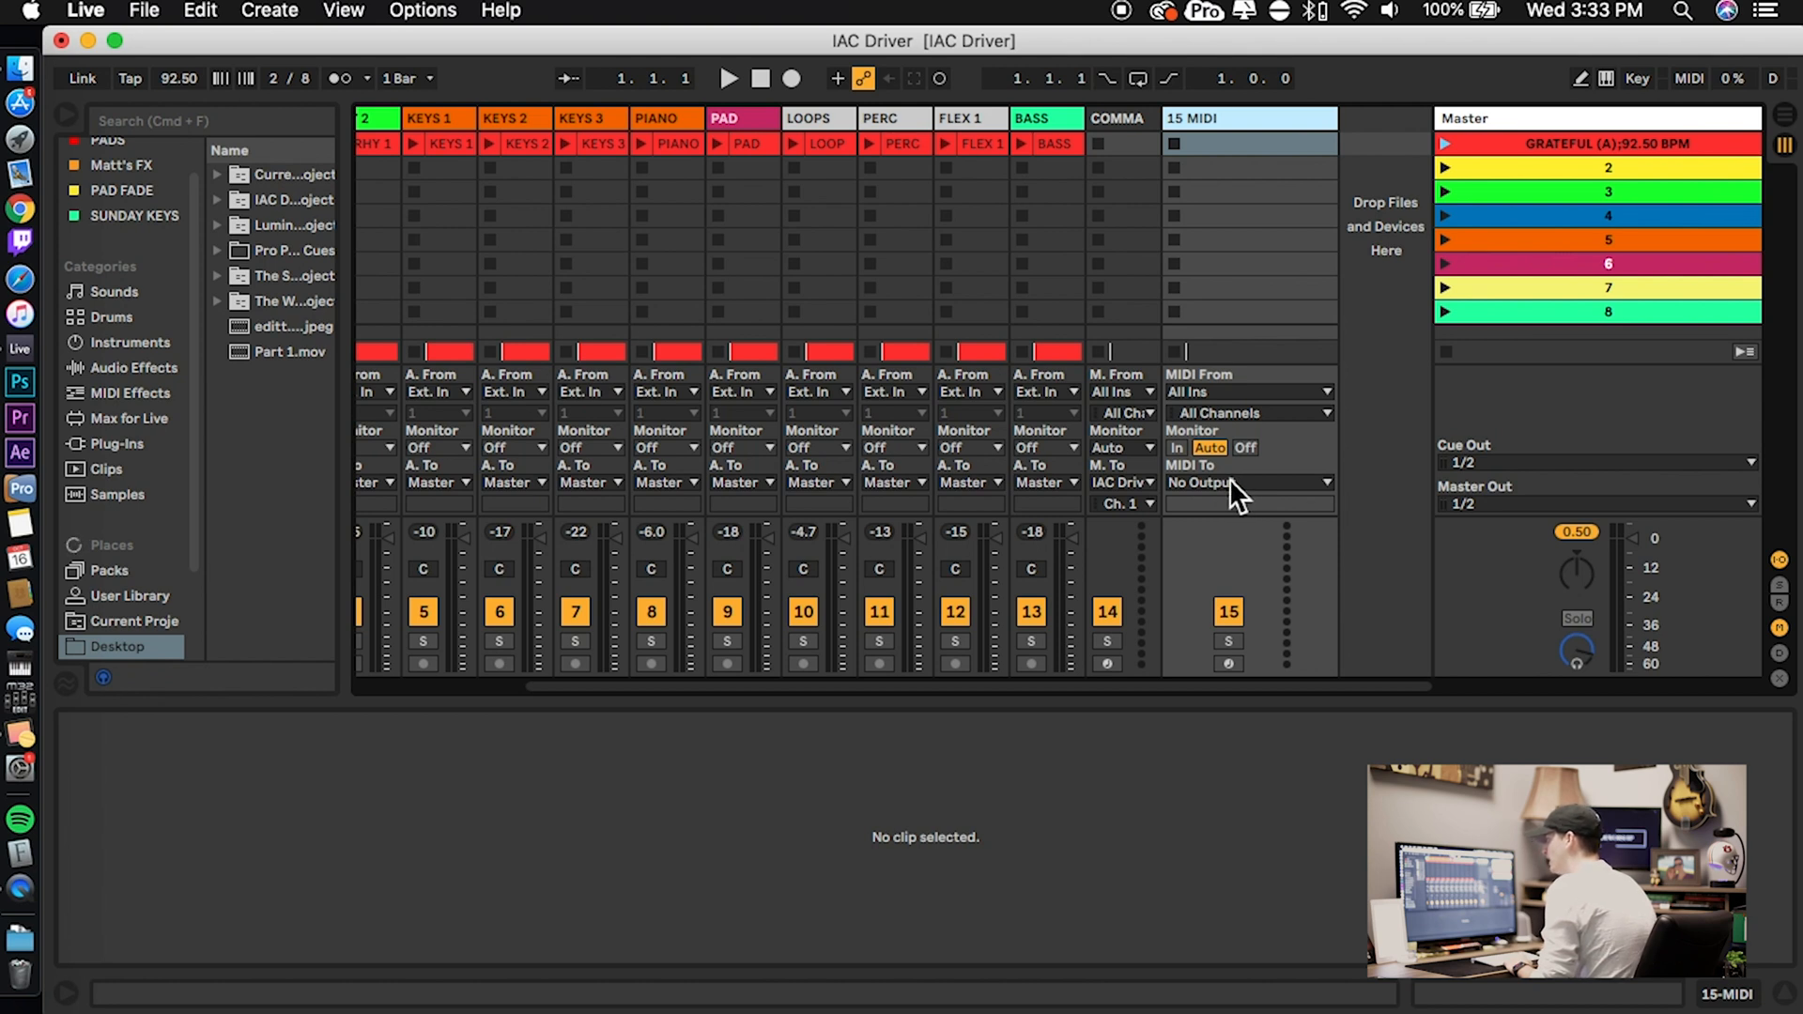
# Route 15 MIDI's output to IAC Driver (Bus 1) and switch to Arrangement View
pyautogui.click(1248, 482)
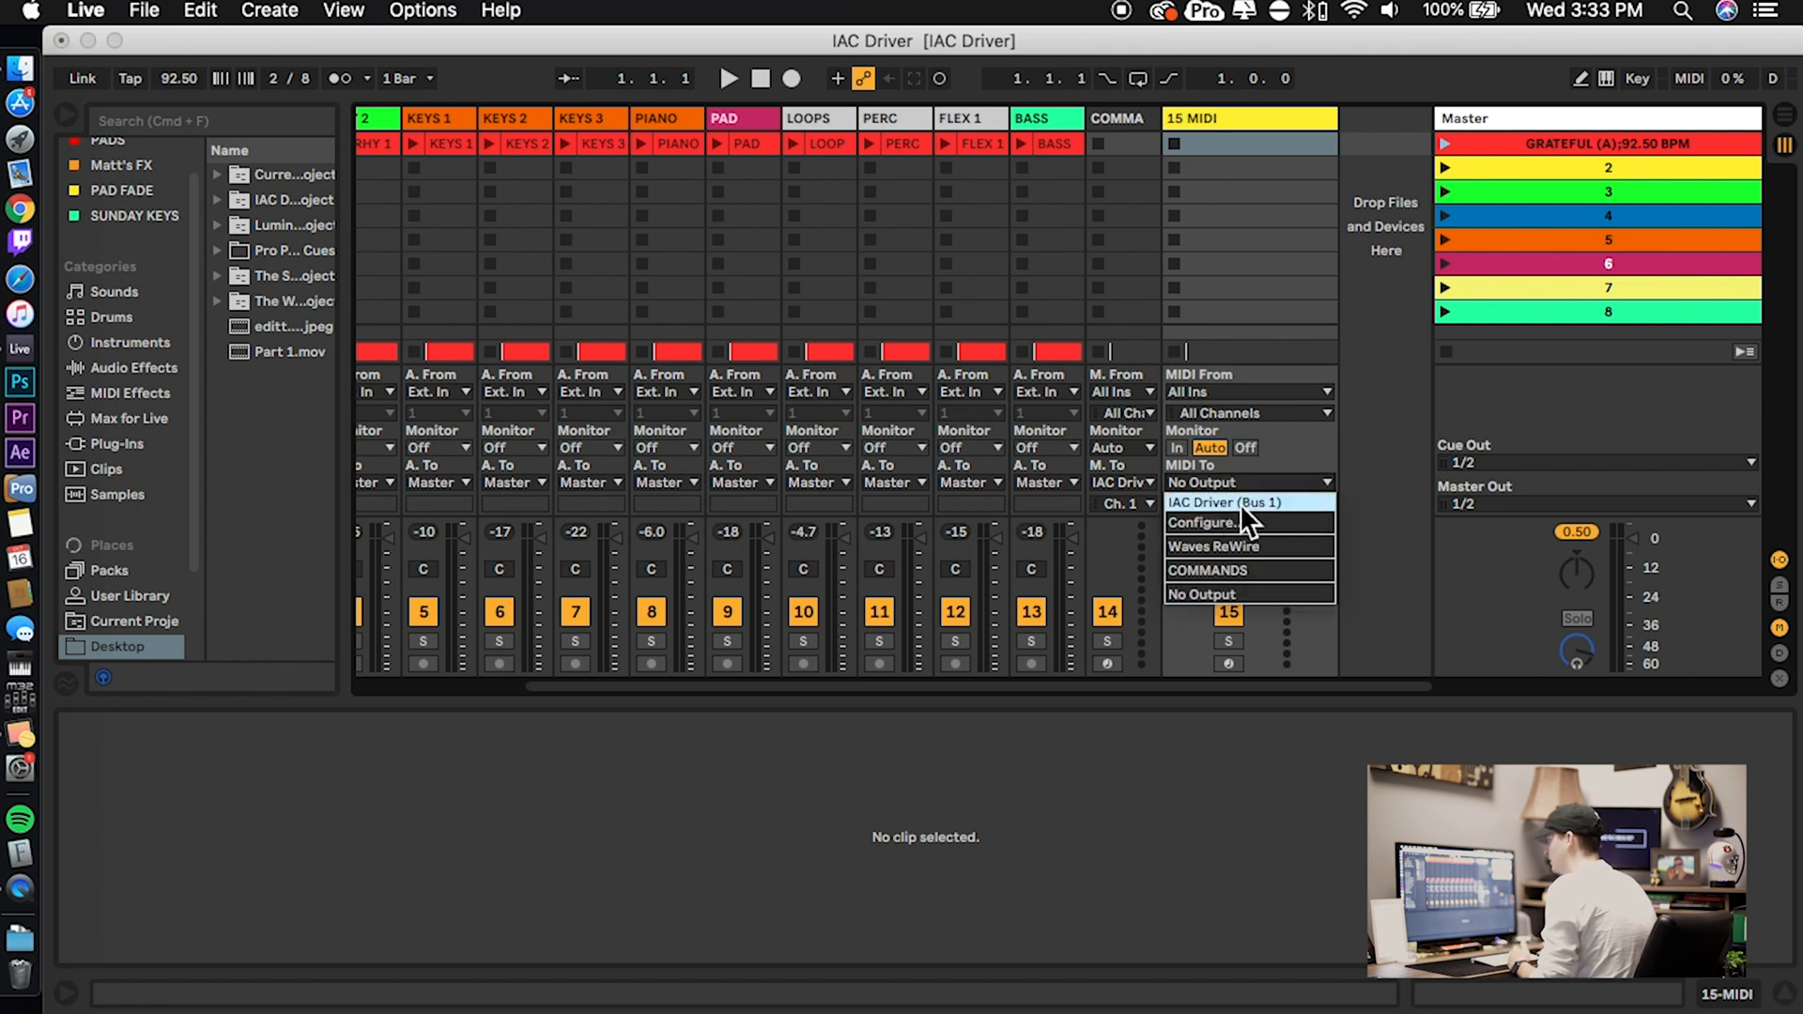
pyautogui.click(1219, 502)
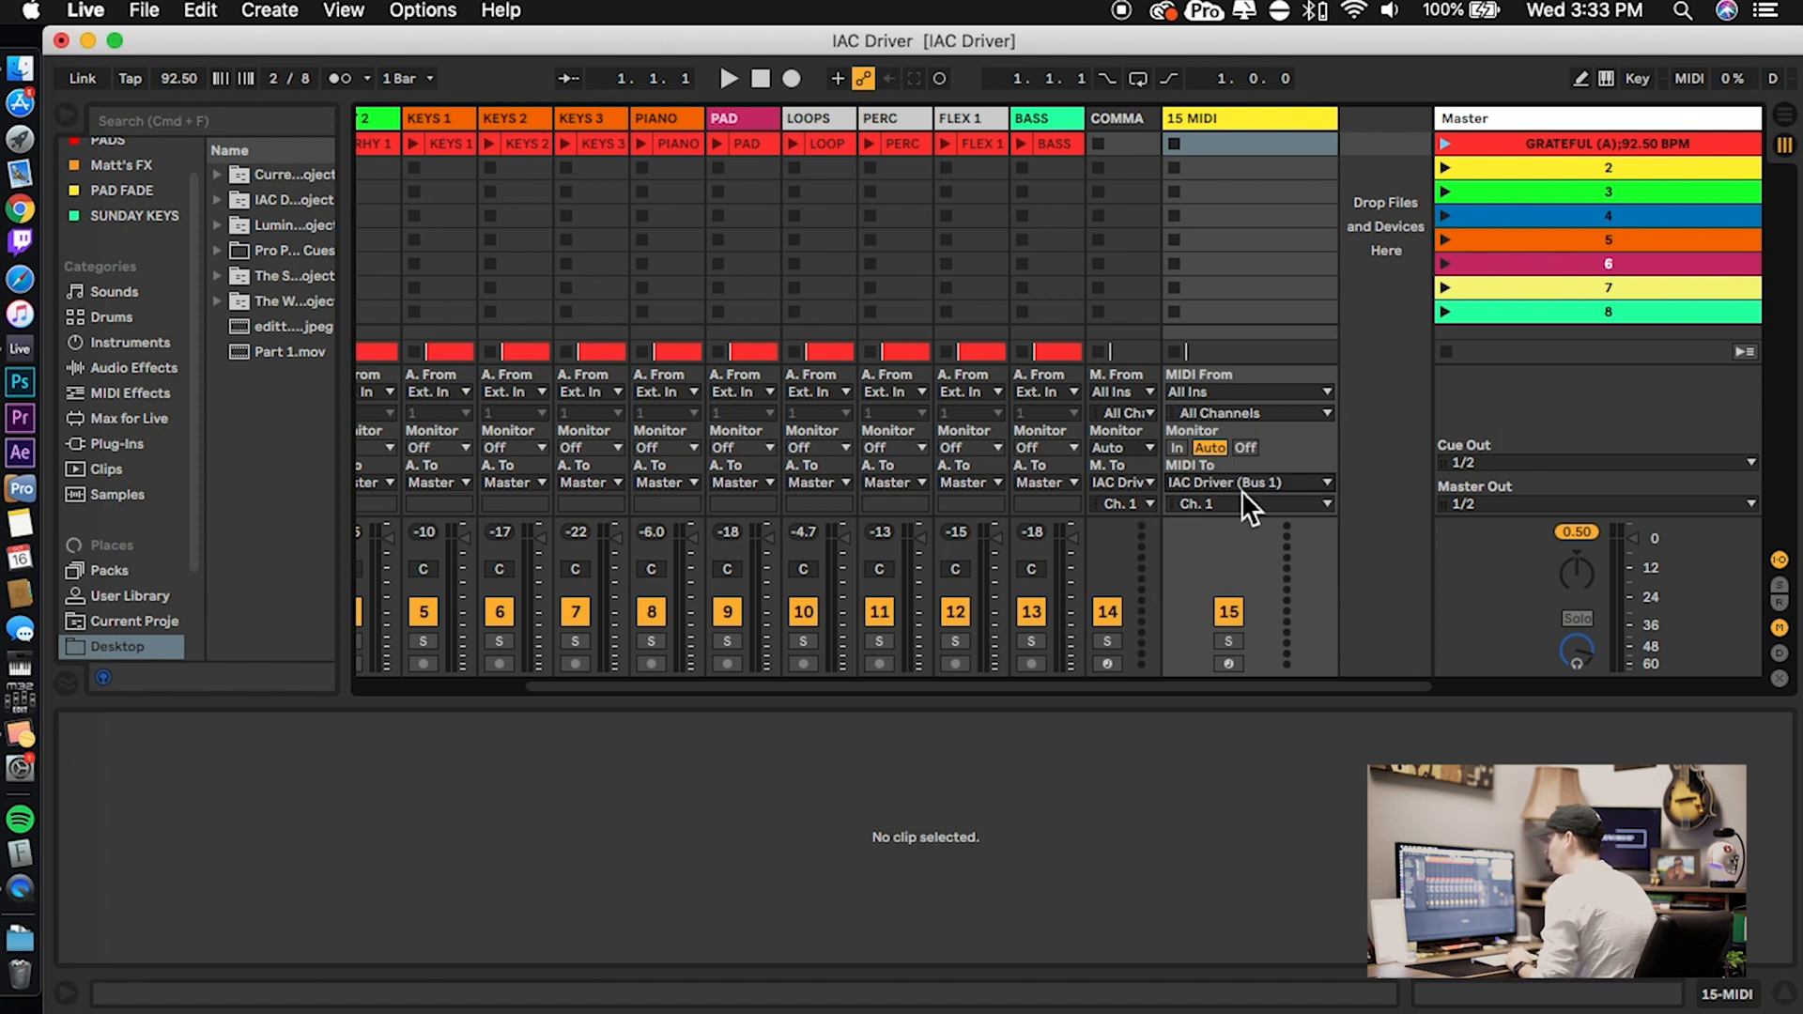
pyautogui.moveTo(1248, 311)
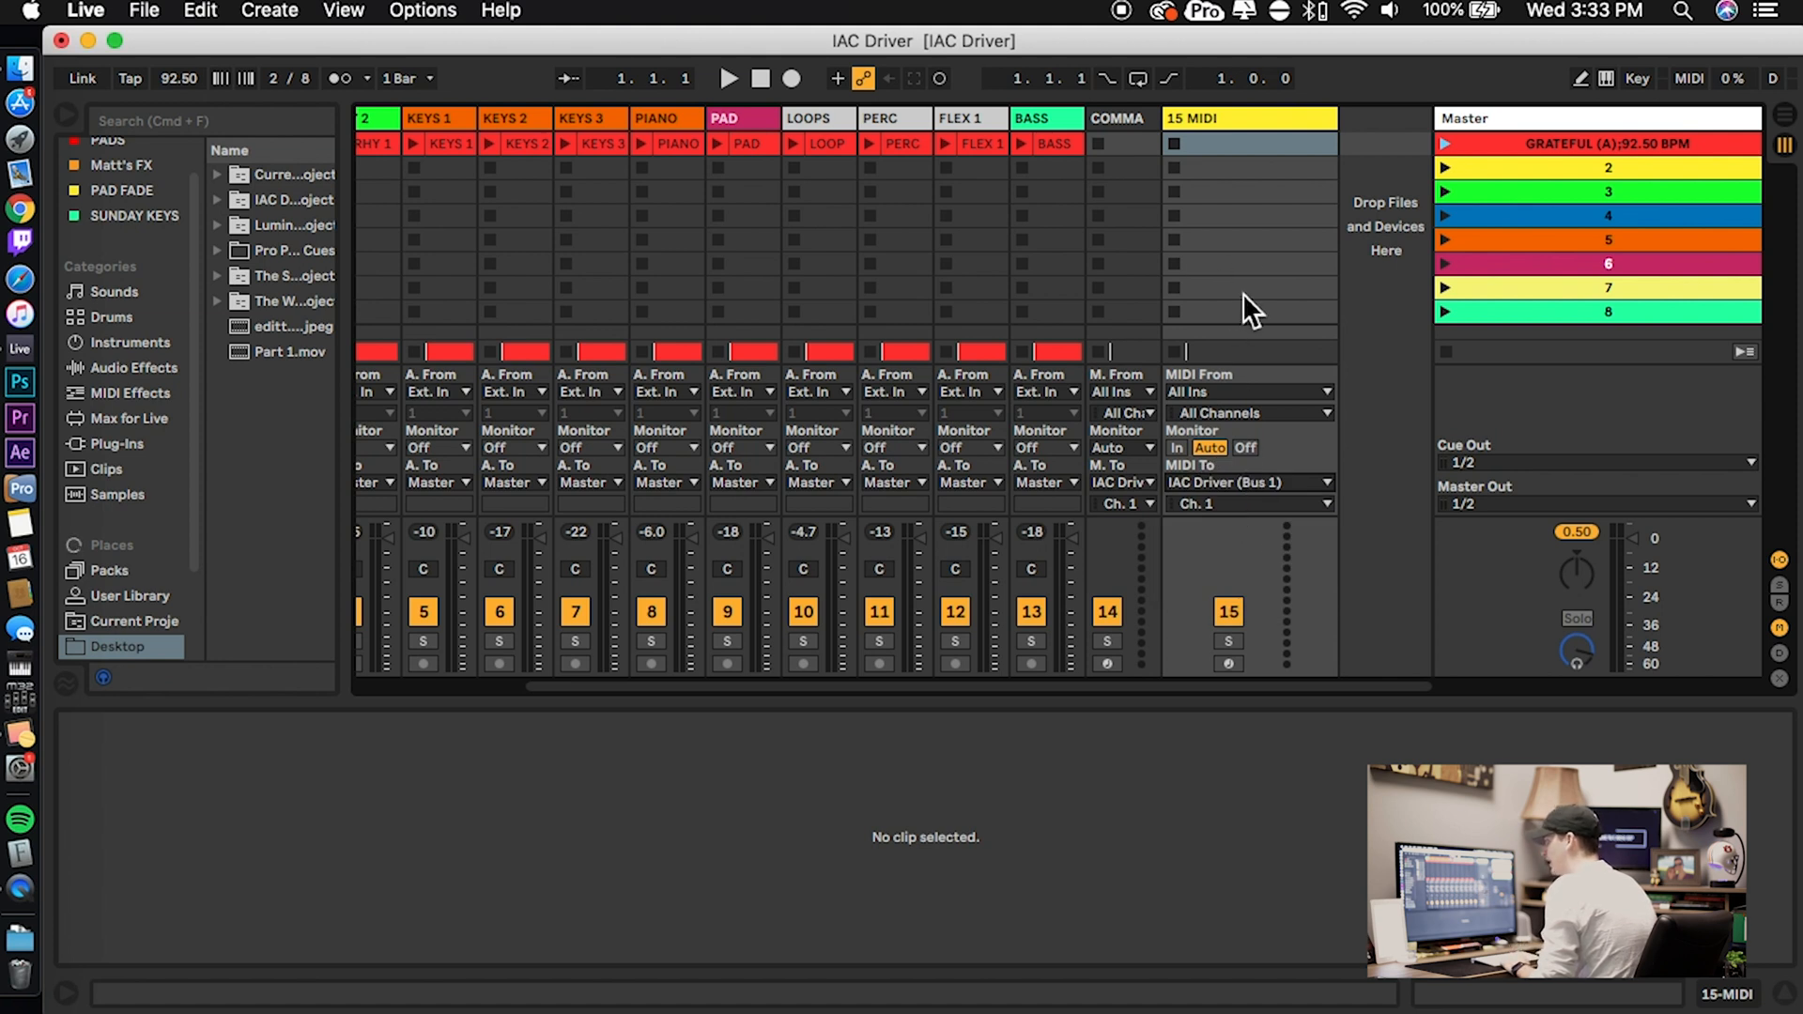
pyautogui.moveTo(1247, 328)
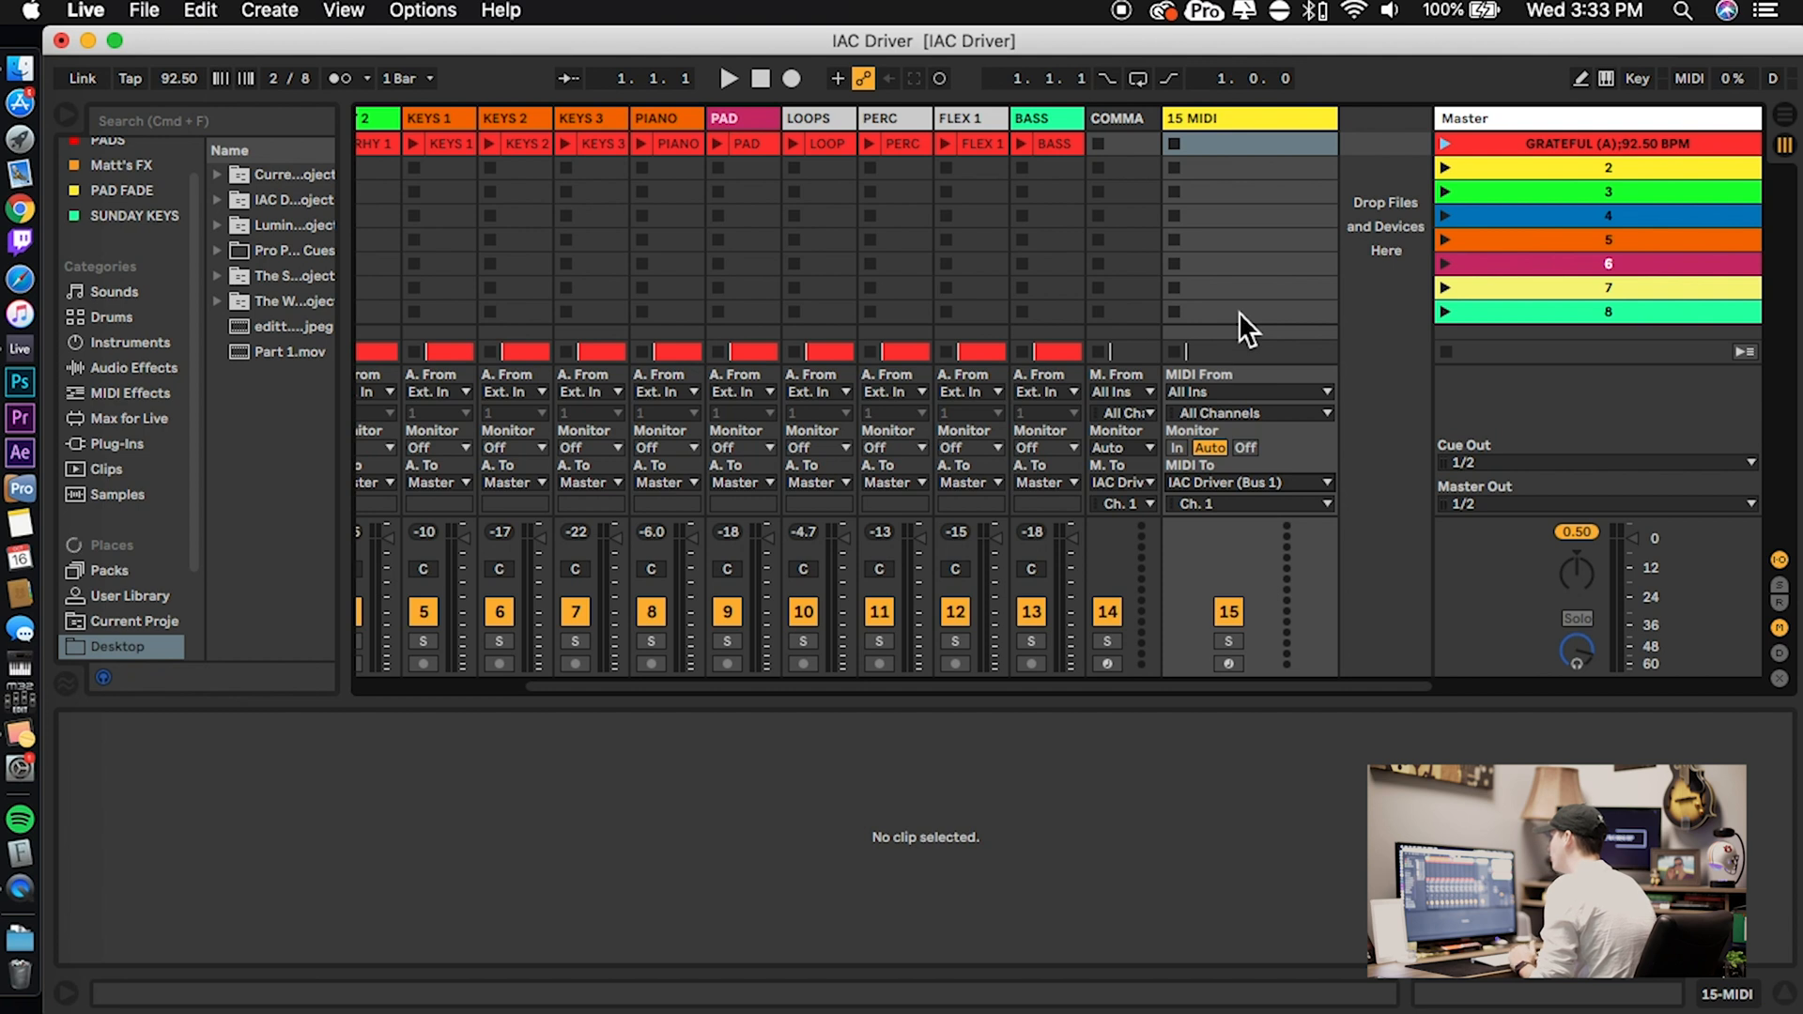
pyautogui.moveTo(1233, 461)
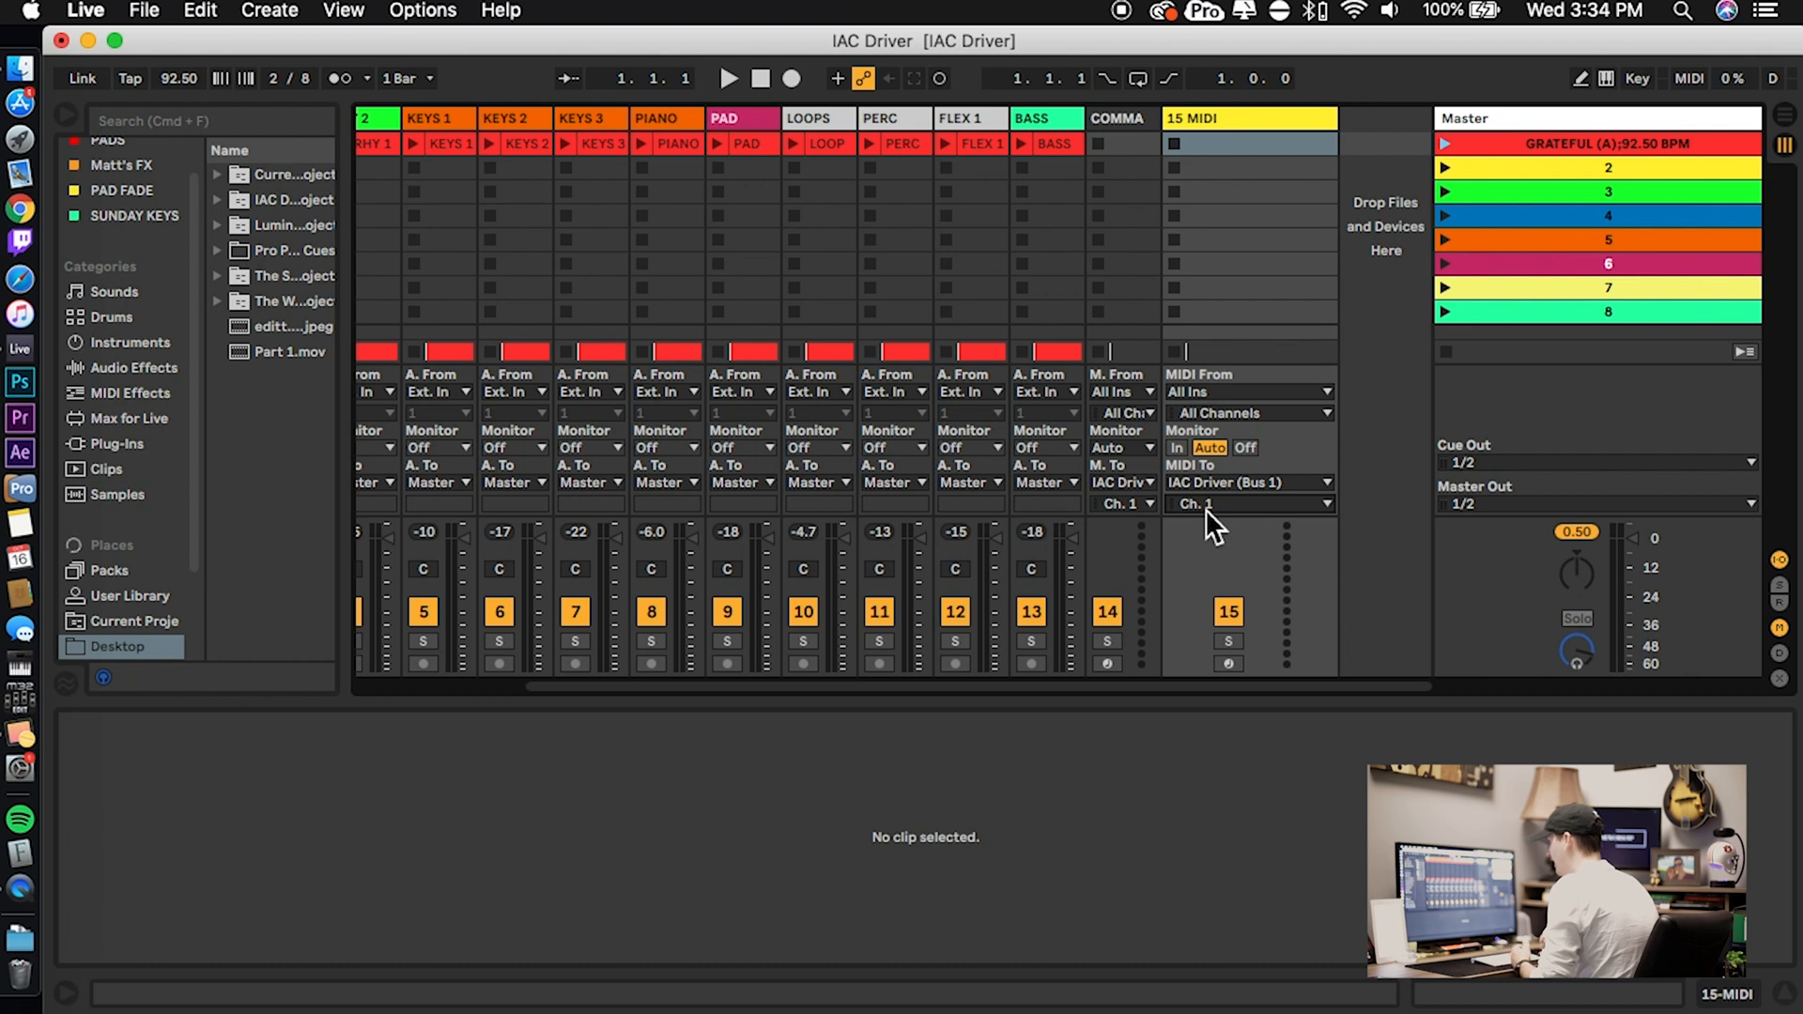
pyautogui.click(1249, 117)
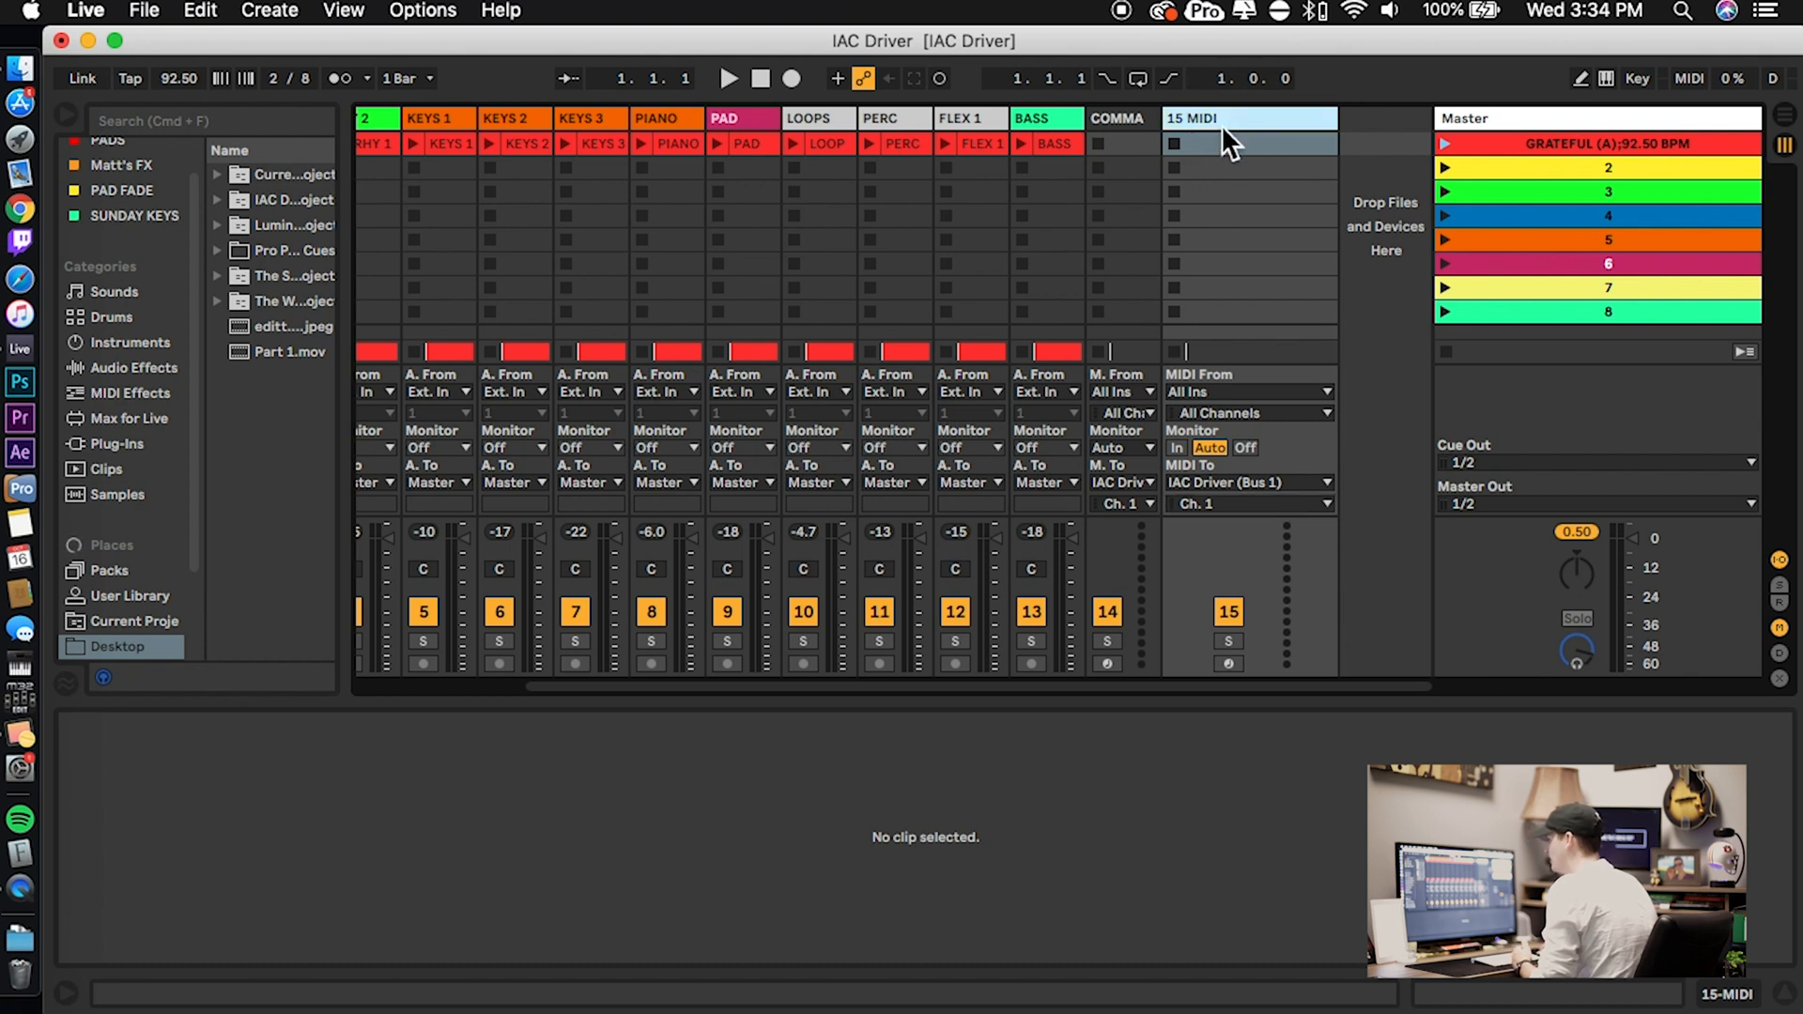
pyautogui.moveTo(1241, 216)
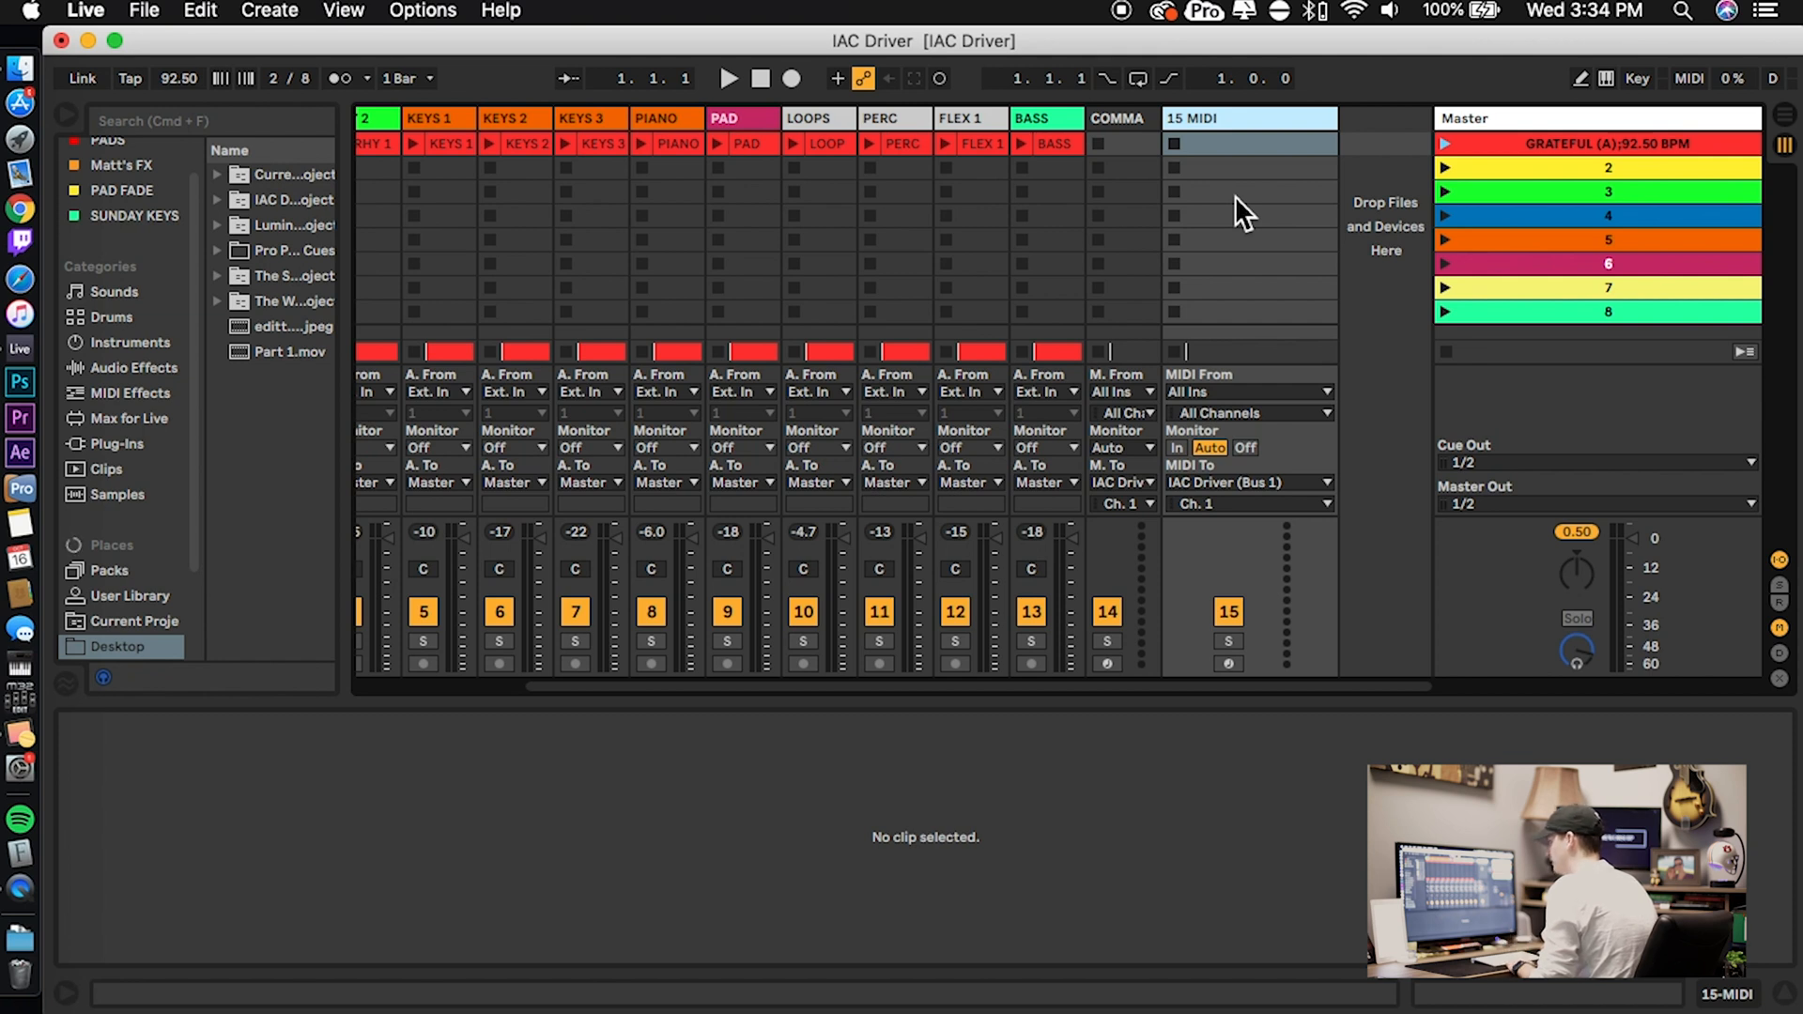
pyautogui.moveTo(1244, 516)
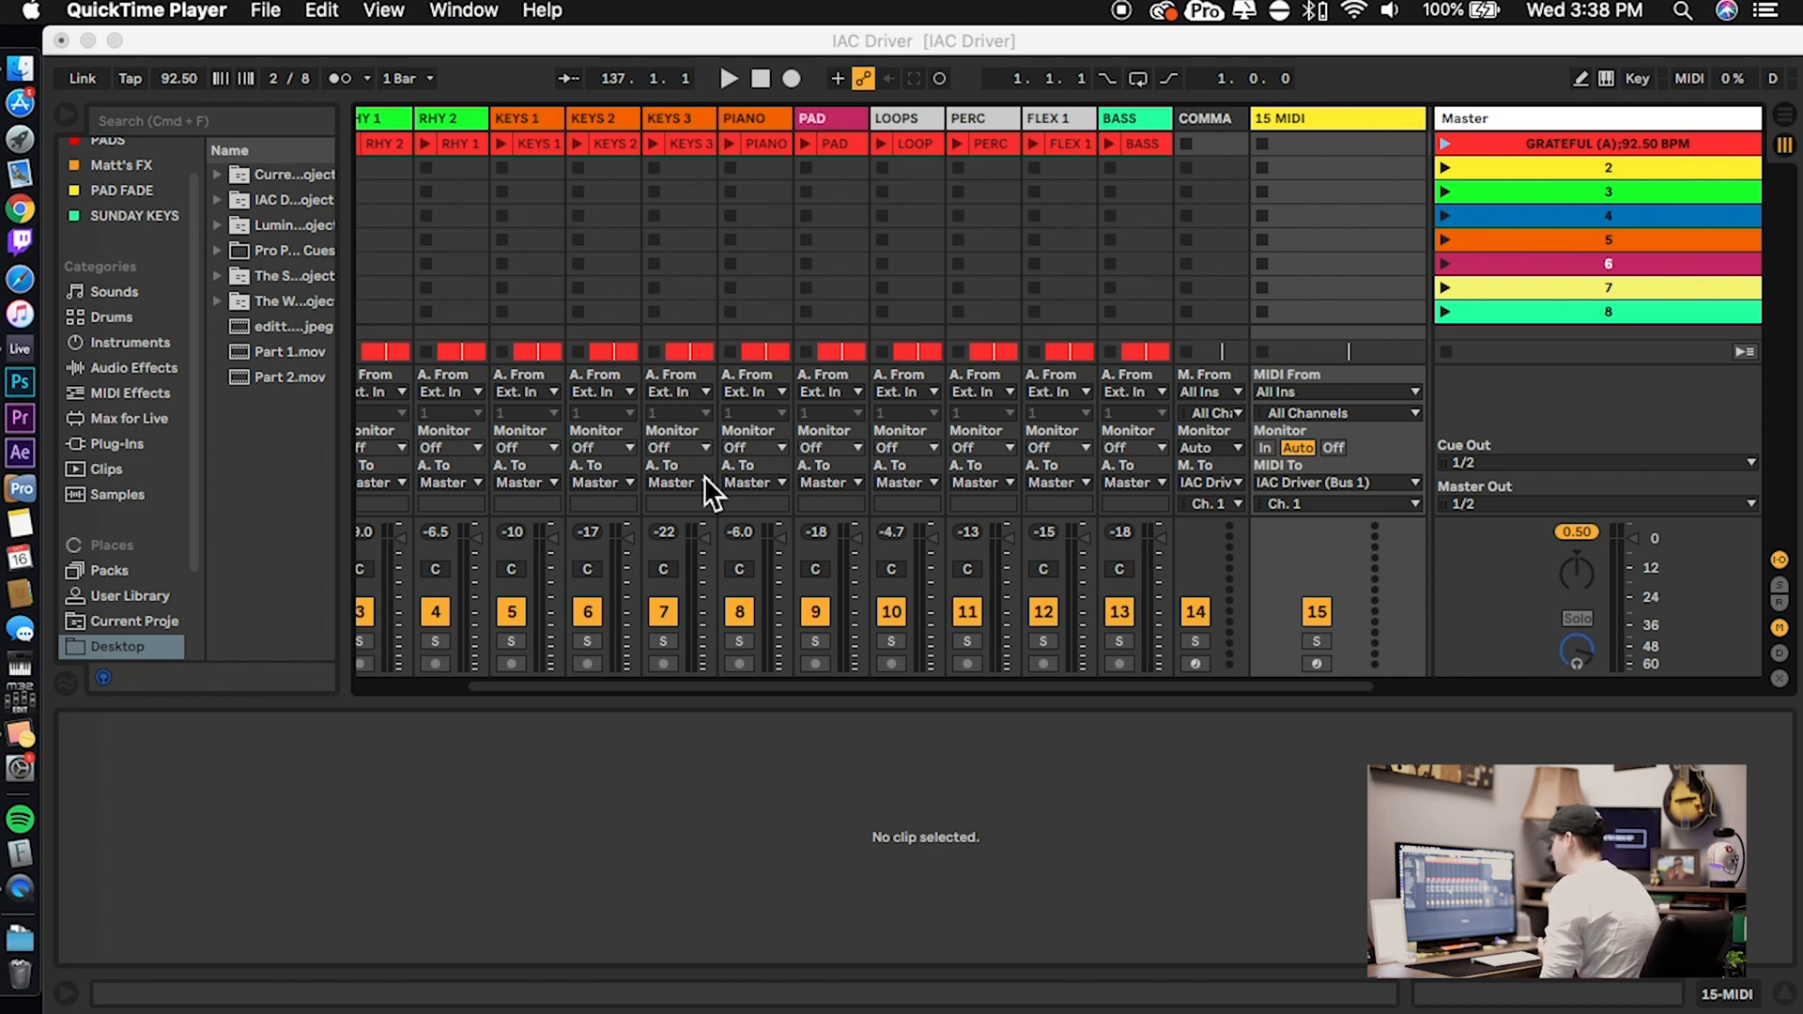
pyautogui.moveTo(816, 449)
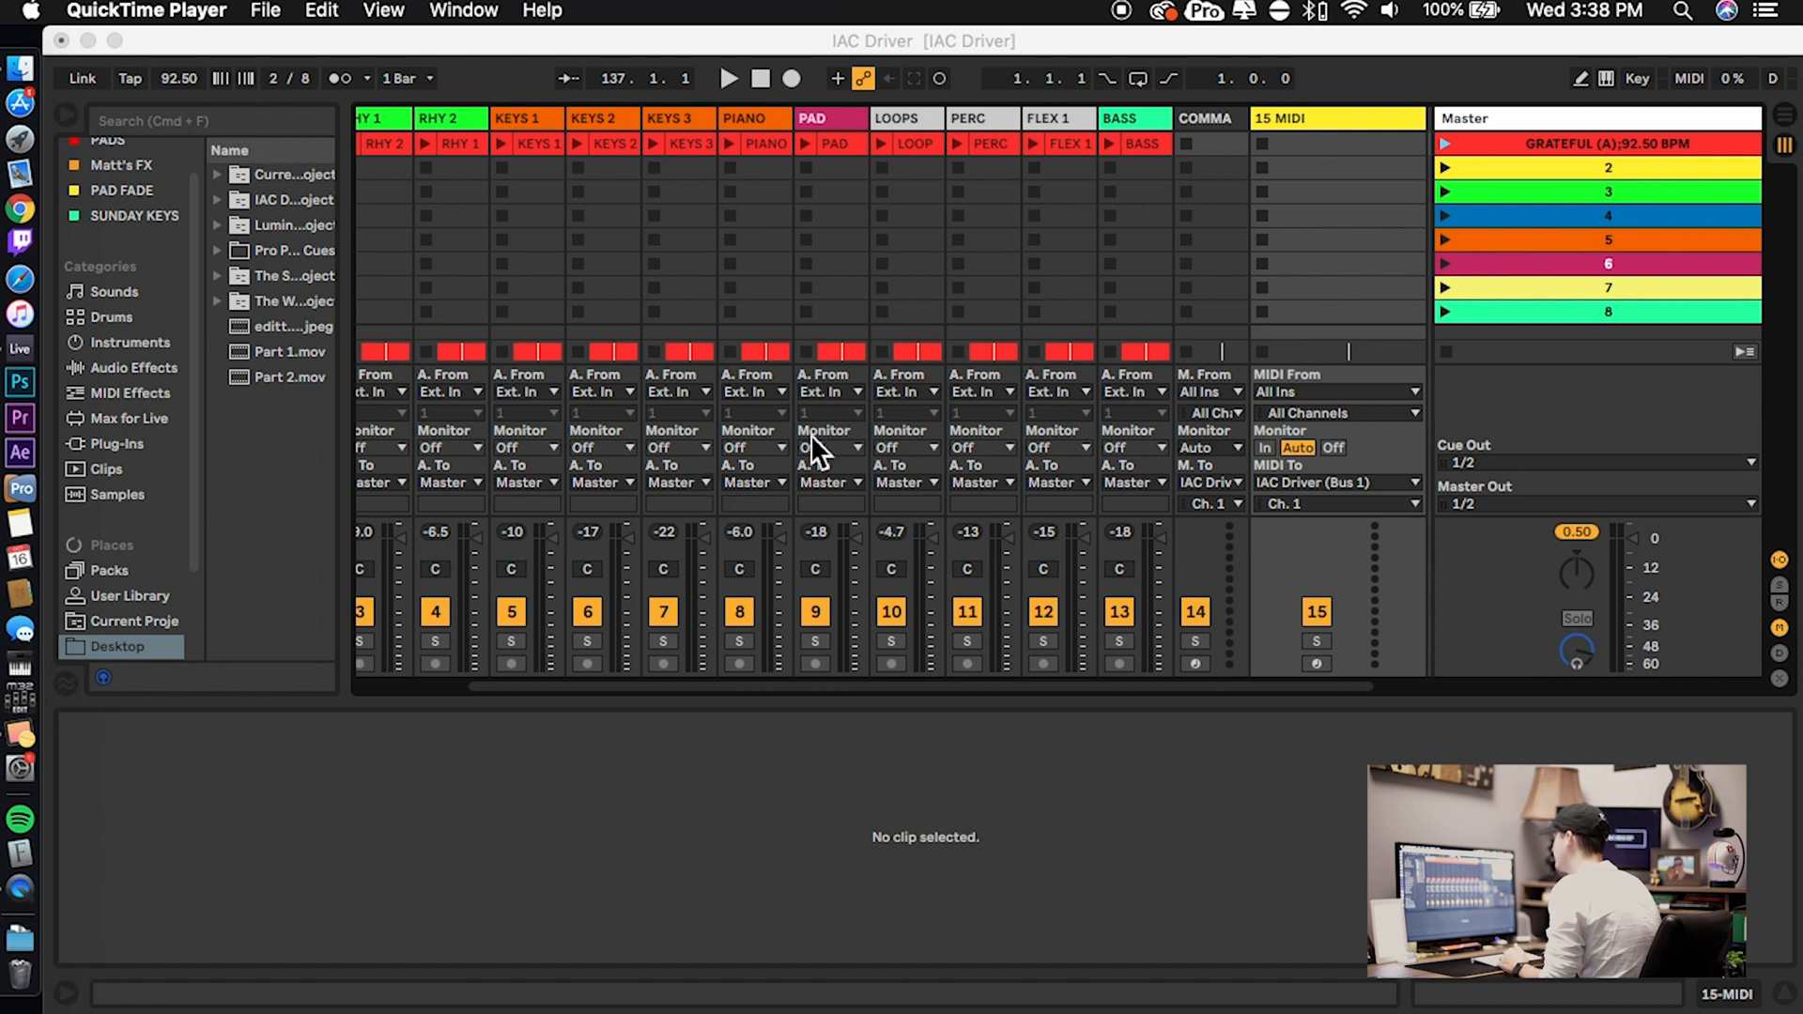
pyautogui.moveTo(845, 259)
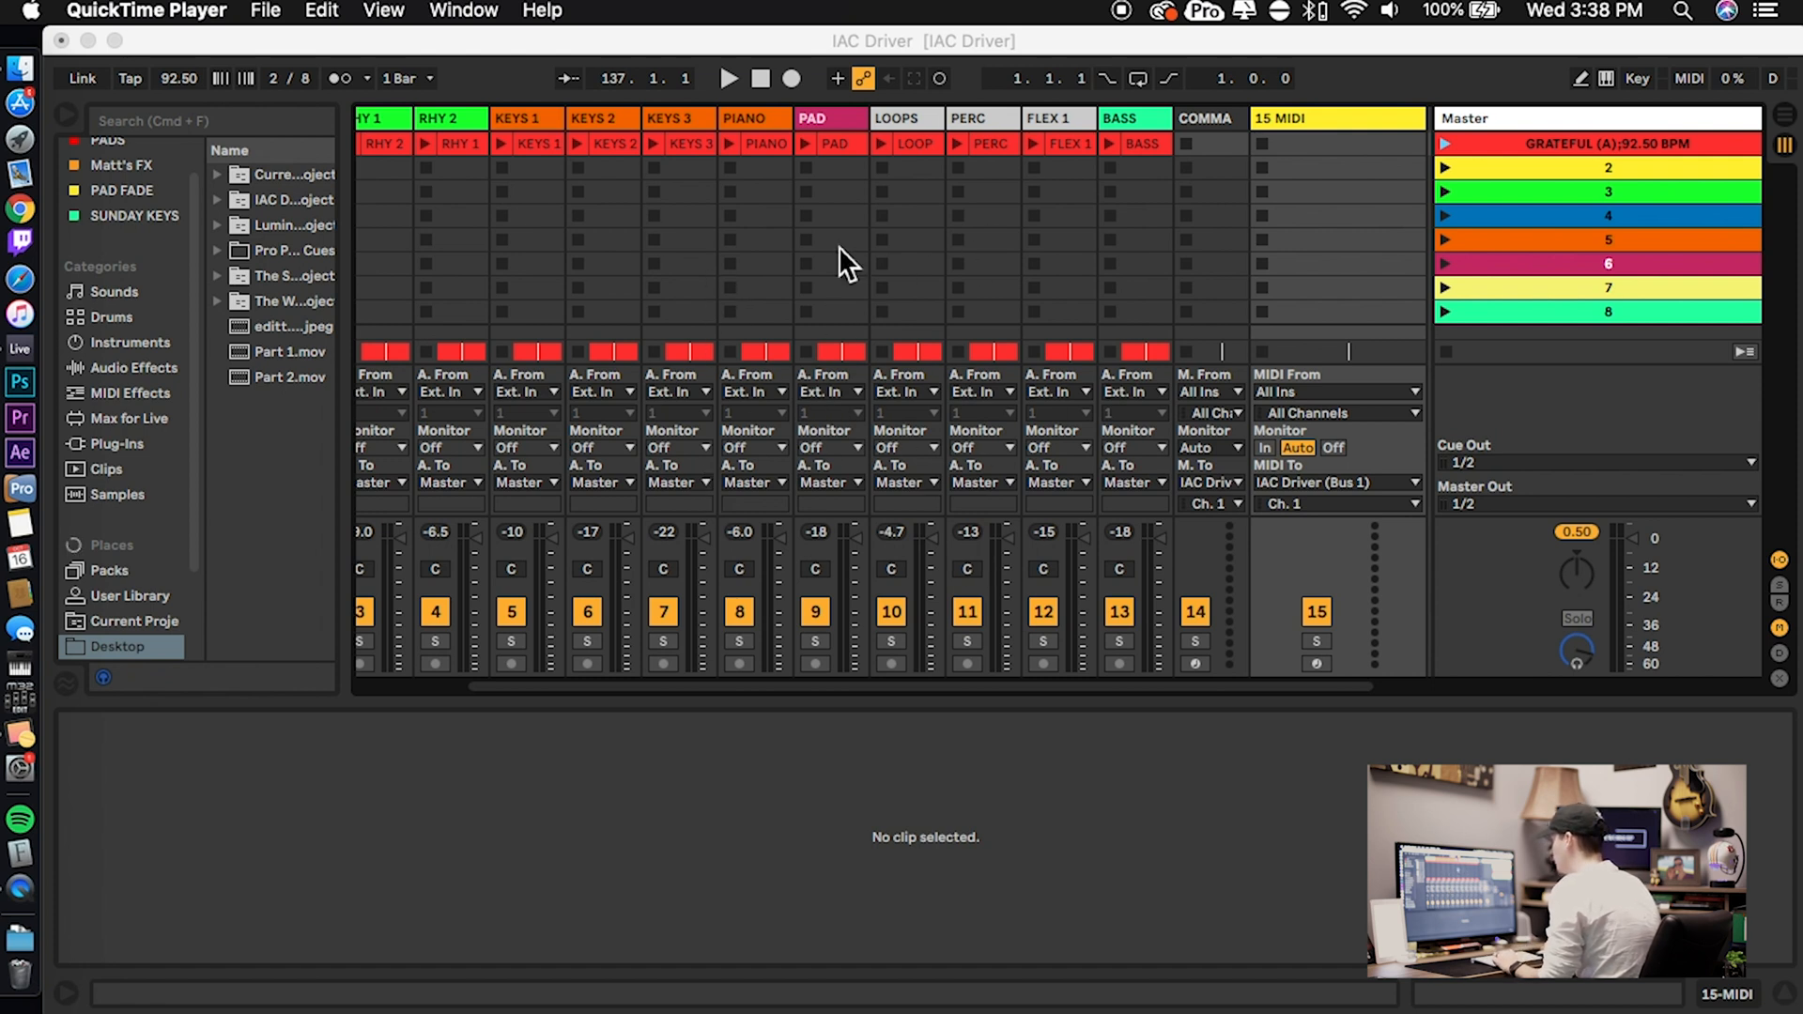
pyautogui.press('tab')
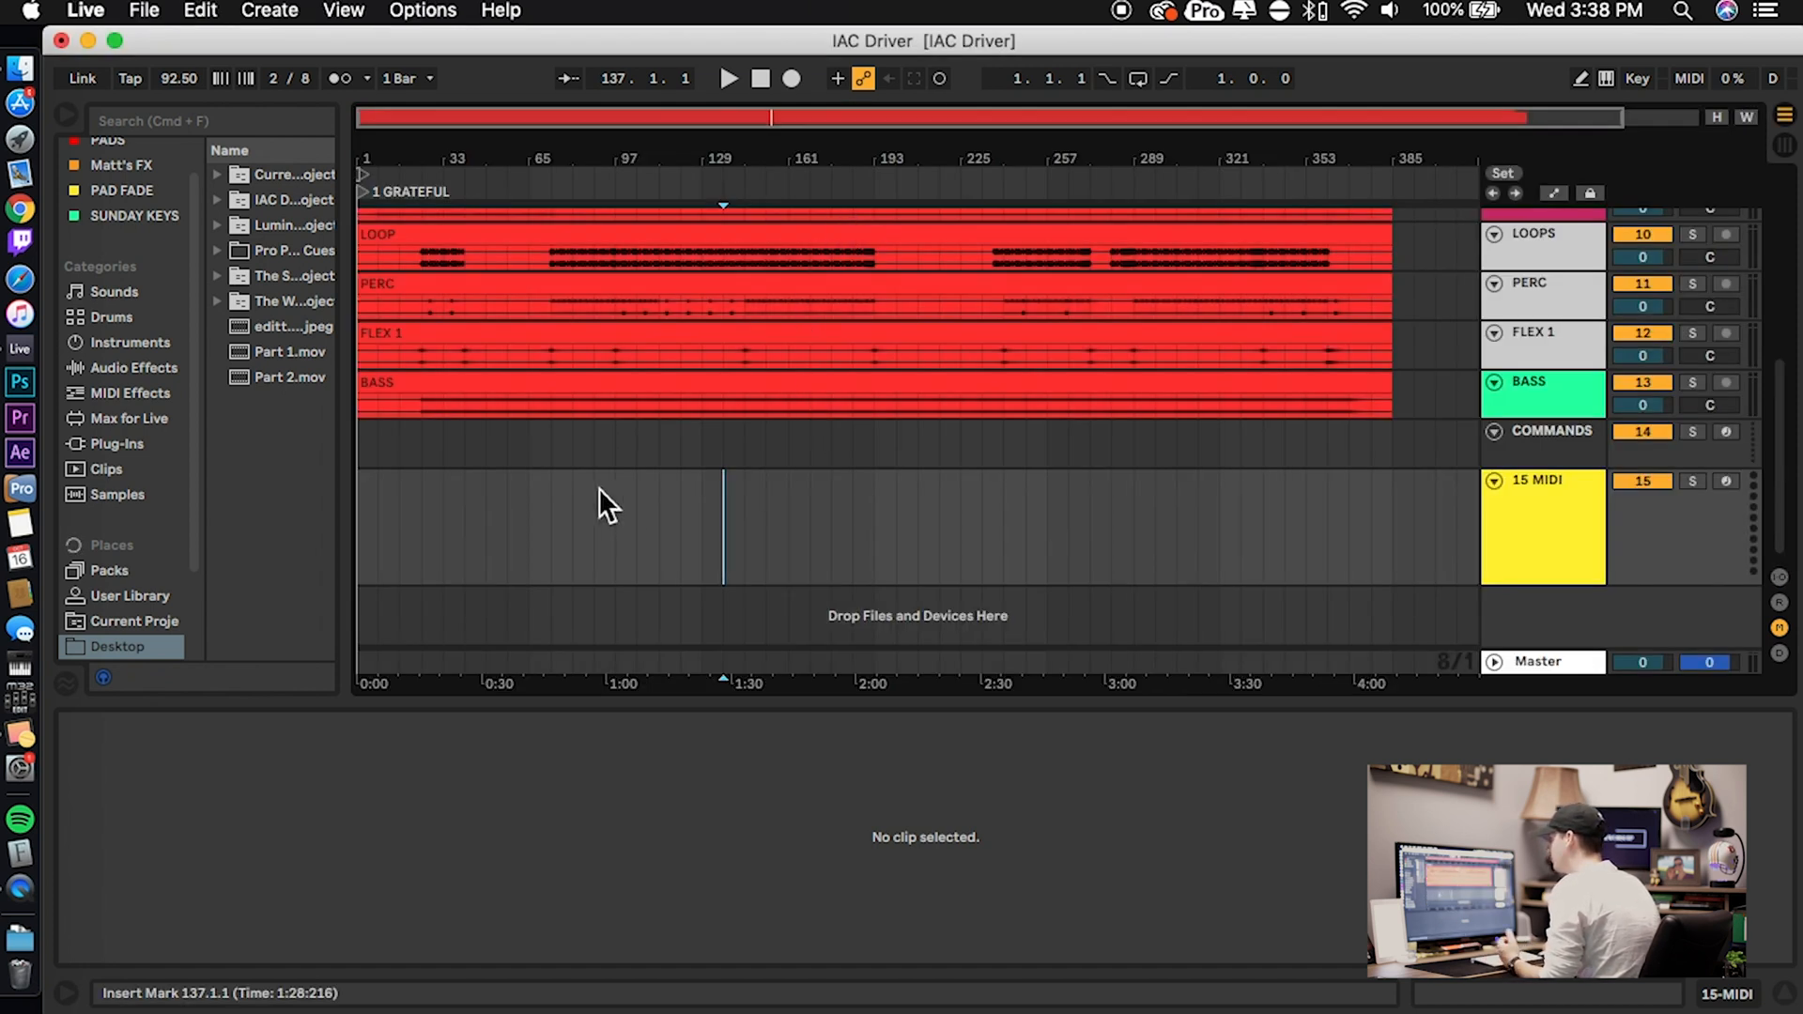
pyautogui.moveTo(368, 569)
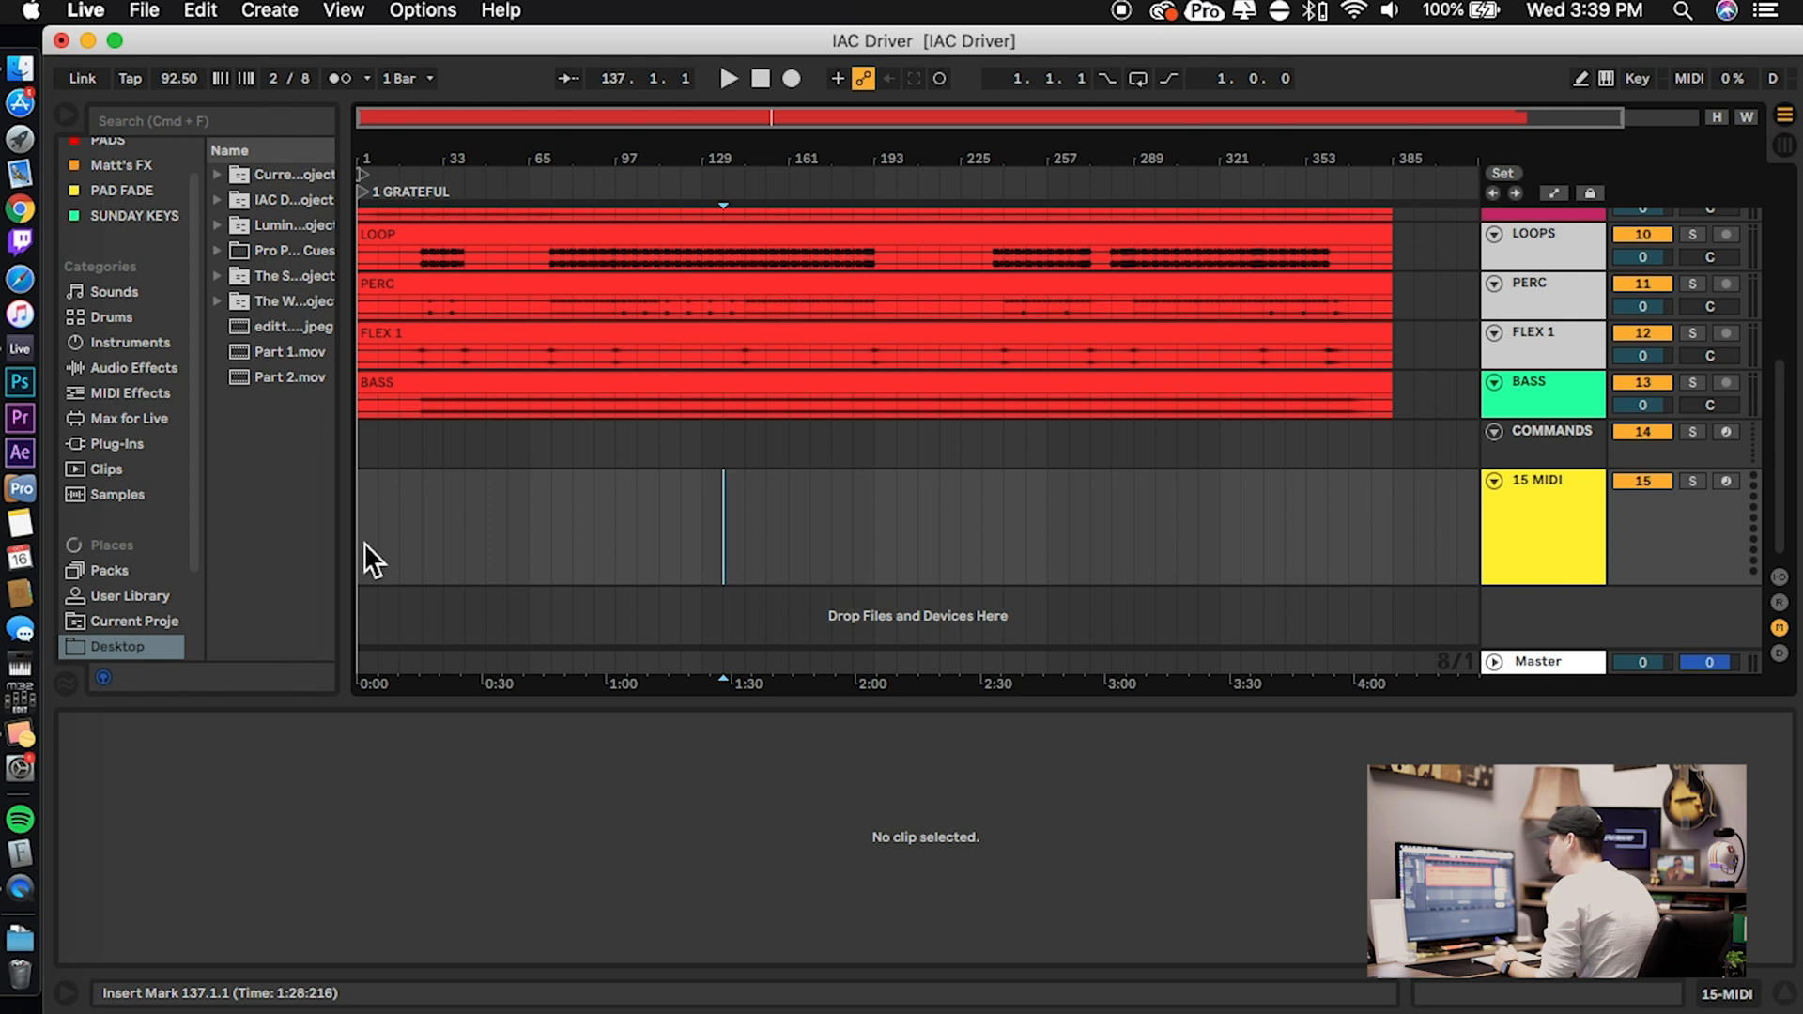
# Select bars 1–409 on 15 MIDI and insert a full-length empty MIDI clip
pyautogui.moveTo(379, 526); pyautogui.dragTo(1425, 526)
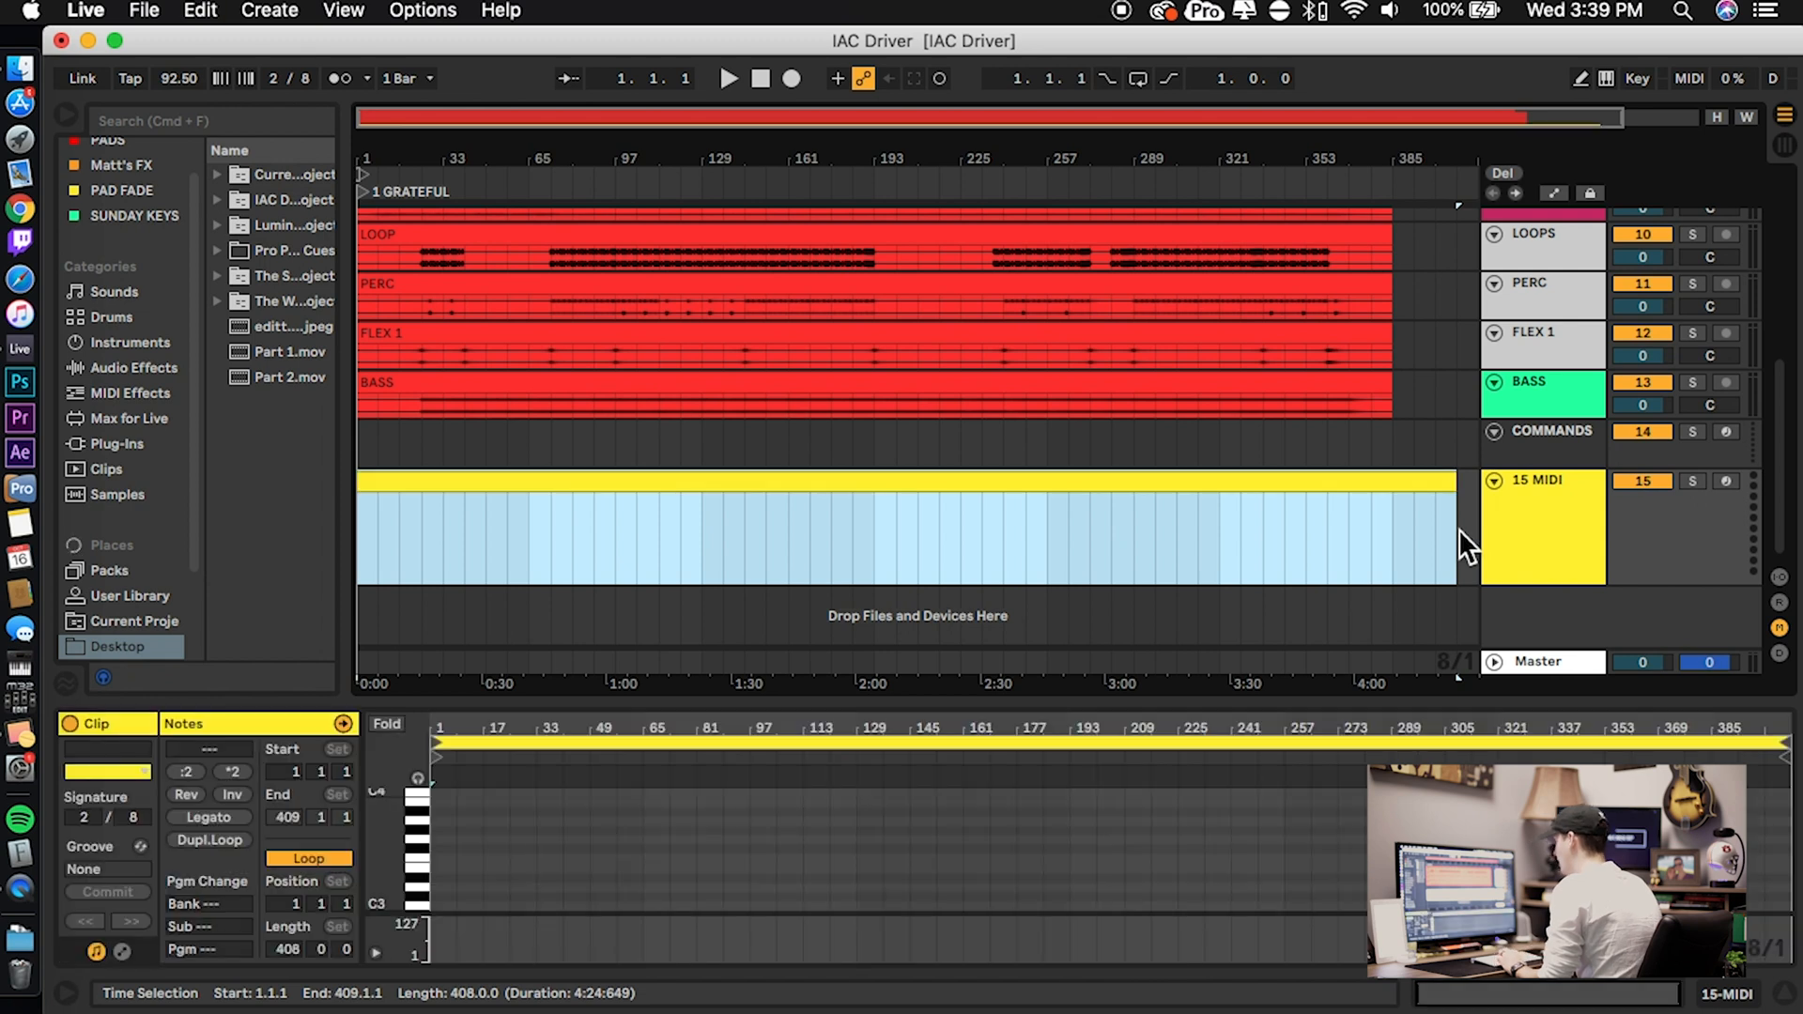
pyautogui.moveTo(1100, 544)
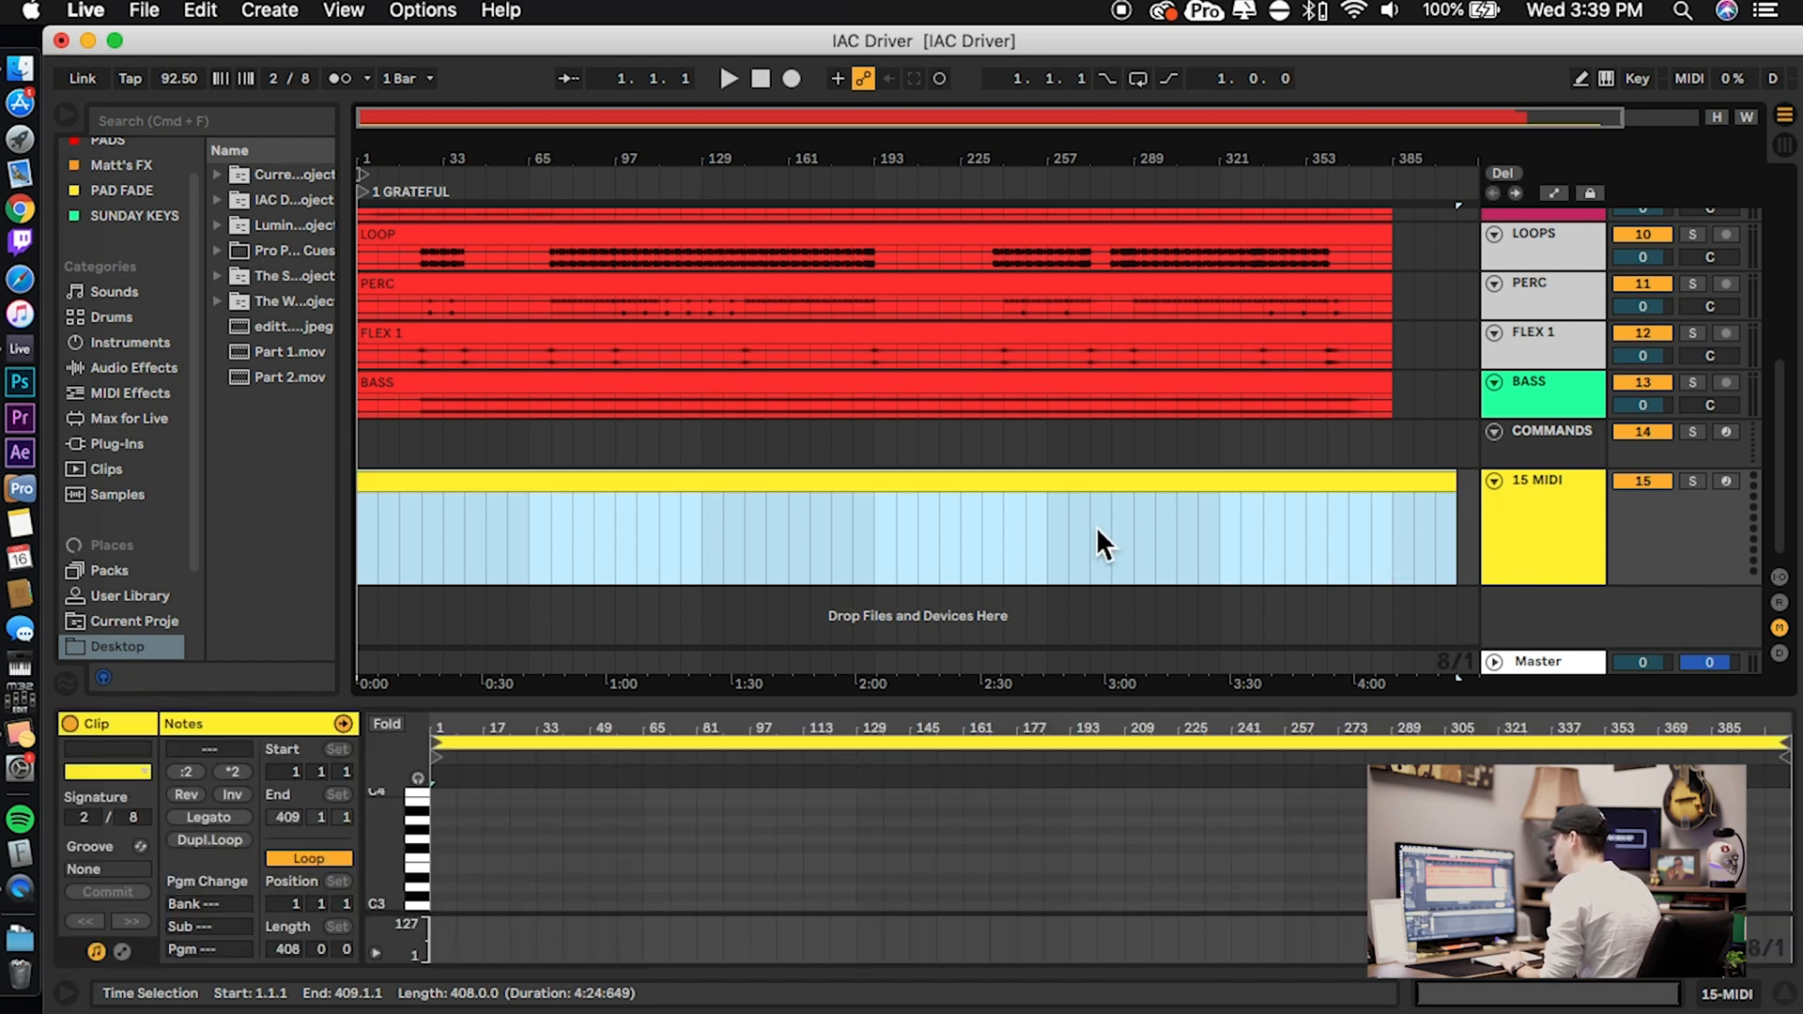
pyautogui.click(1006, 529)
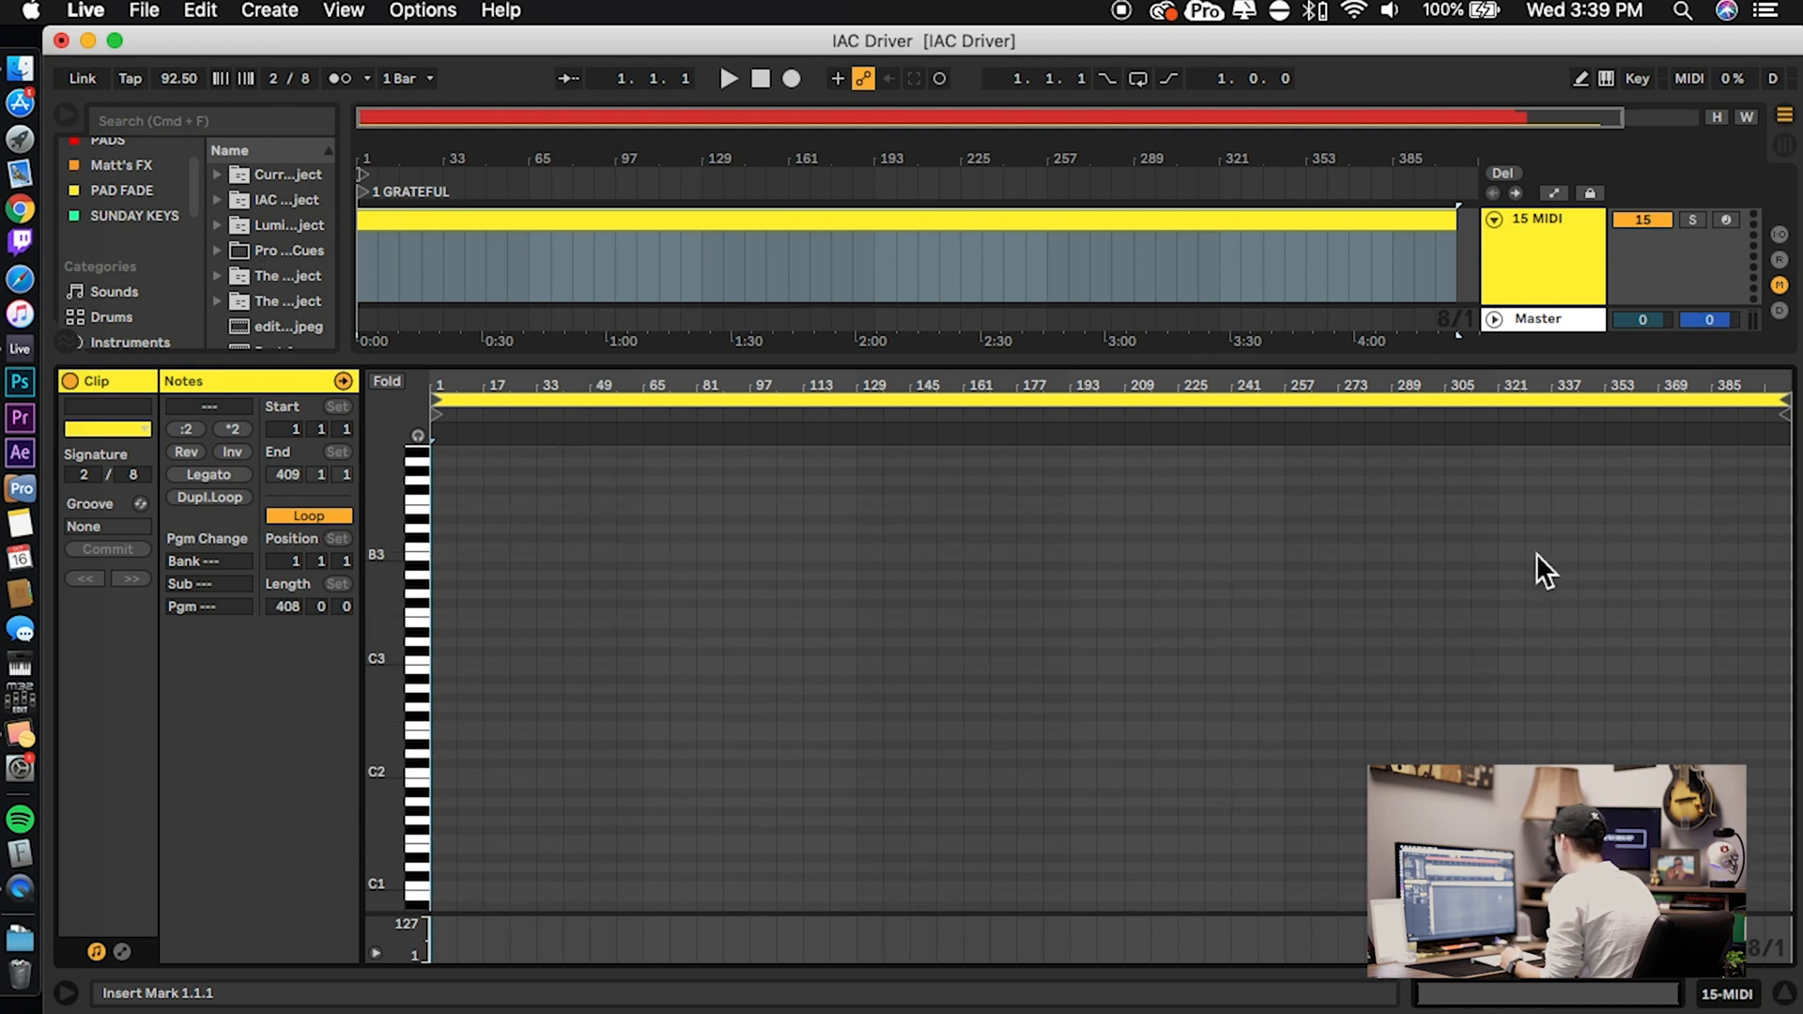
# Draw a C4 note from bar 329 to 353 in the clip and select it
pyautogui.click(1558, 546)
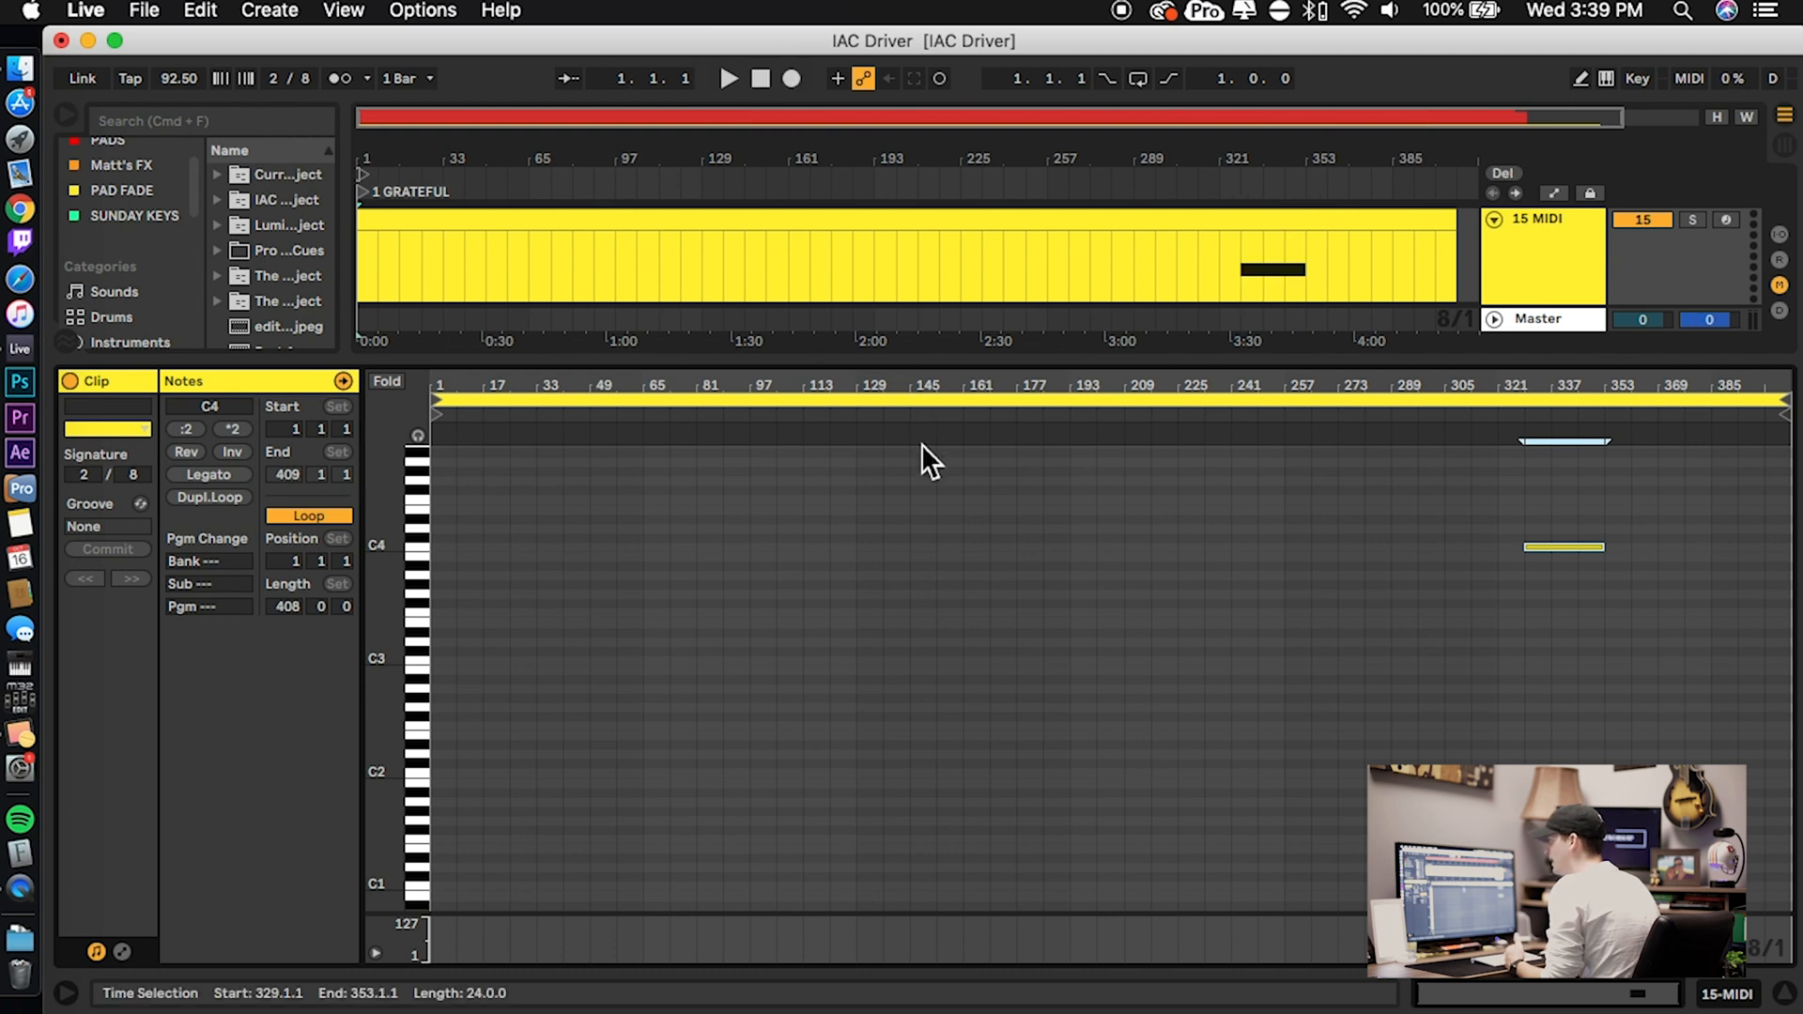
pyautogui.click(1563, 548)
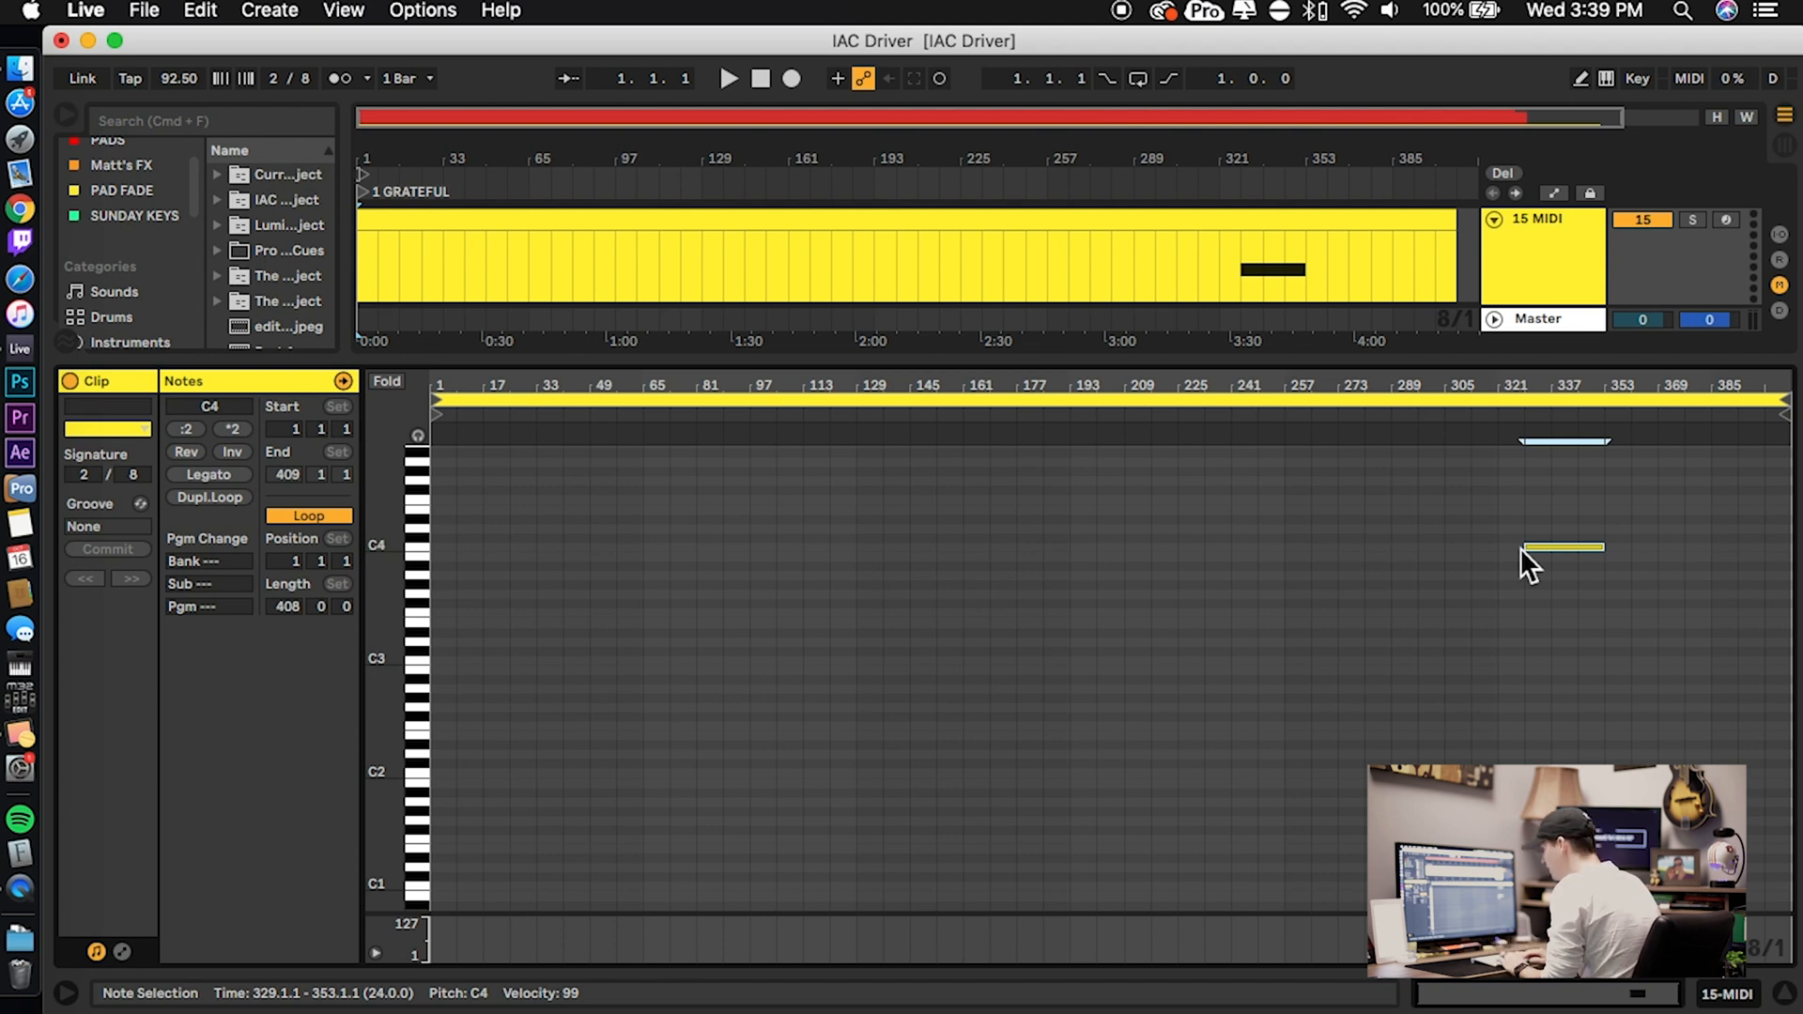
pyautogui.click(1689, 78)
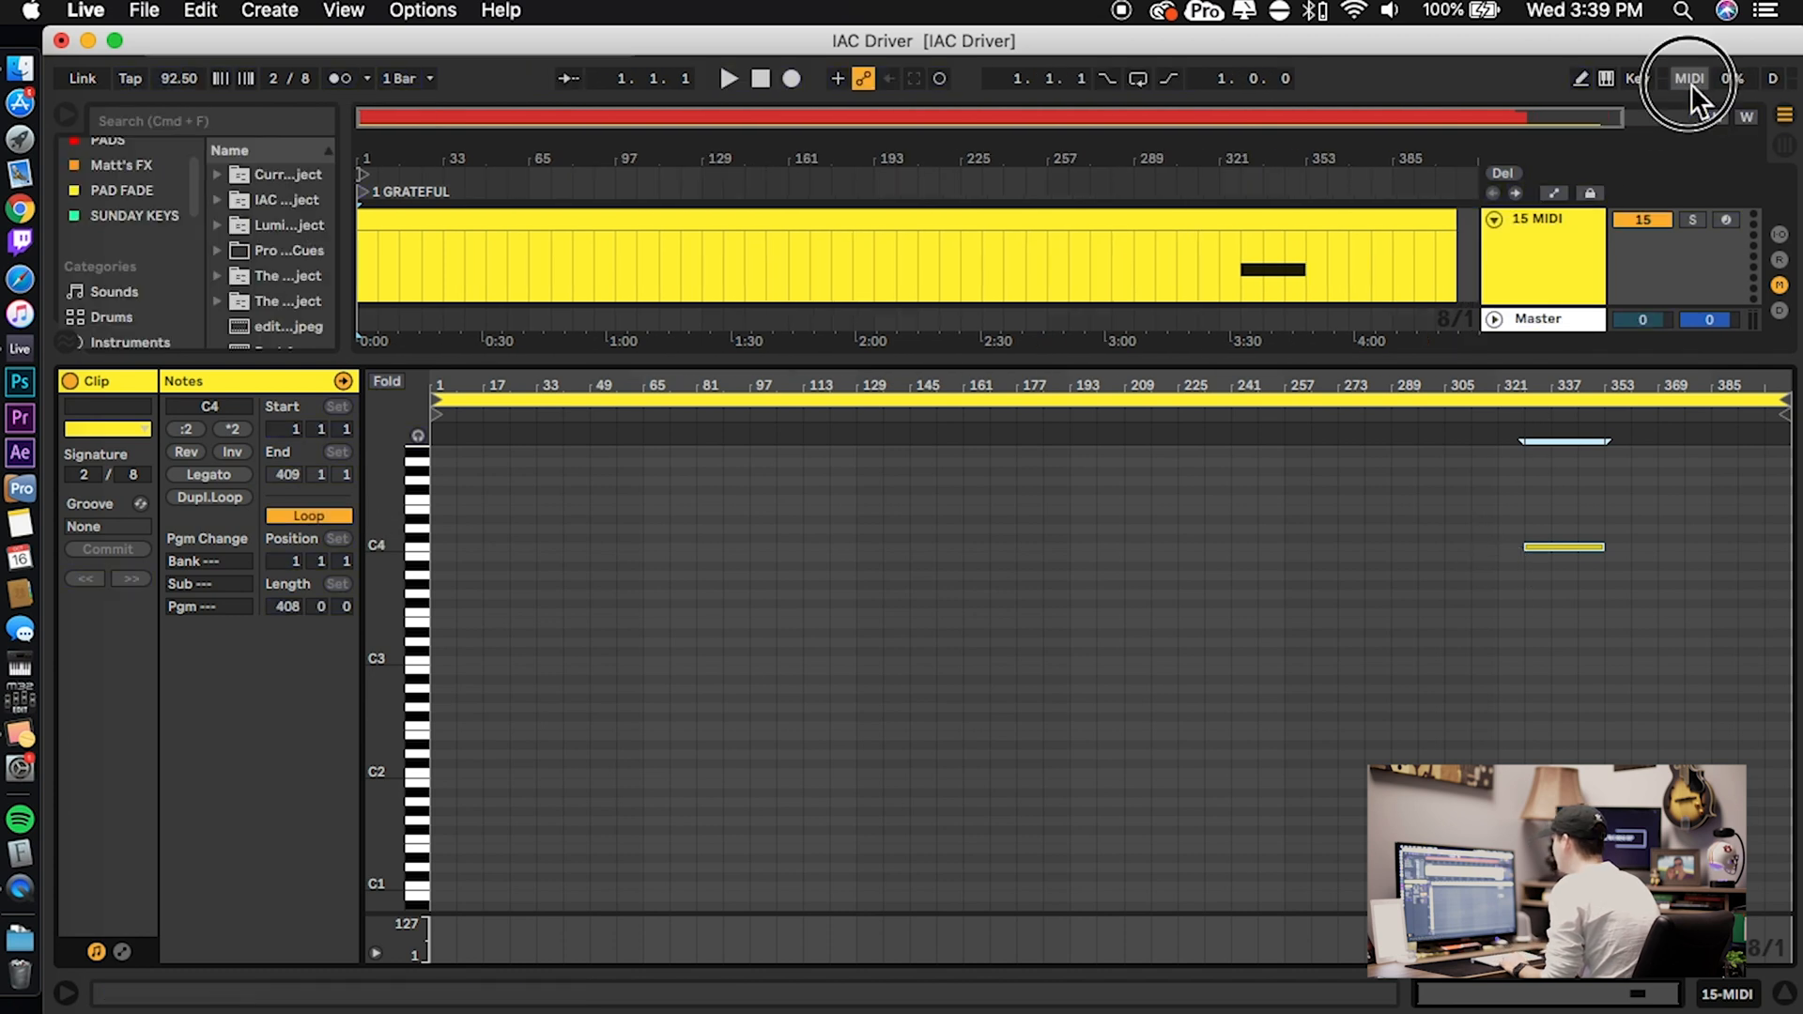
# Enable MIDI Map Mode and start playback just before bar 329
pyautogui.click(1689, 78)
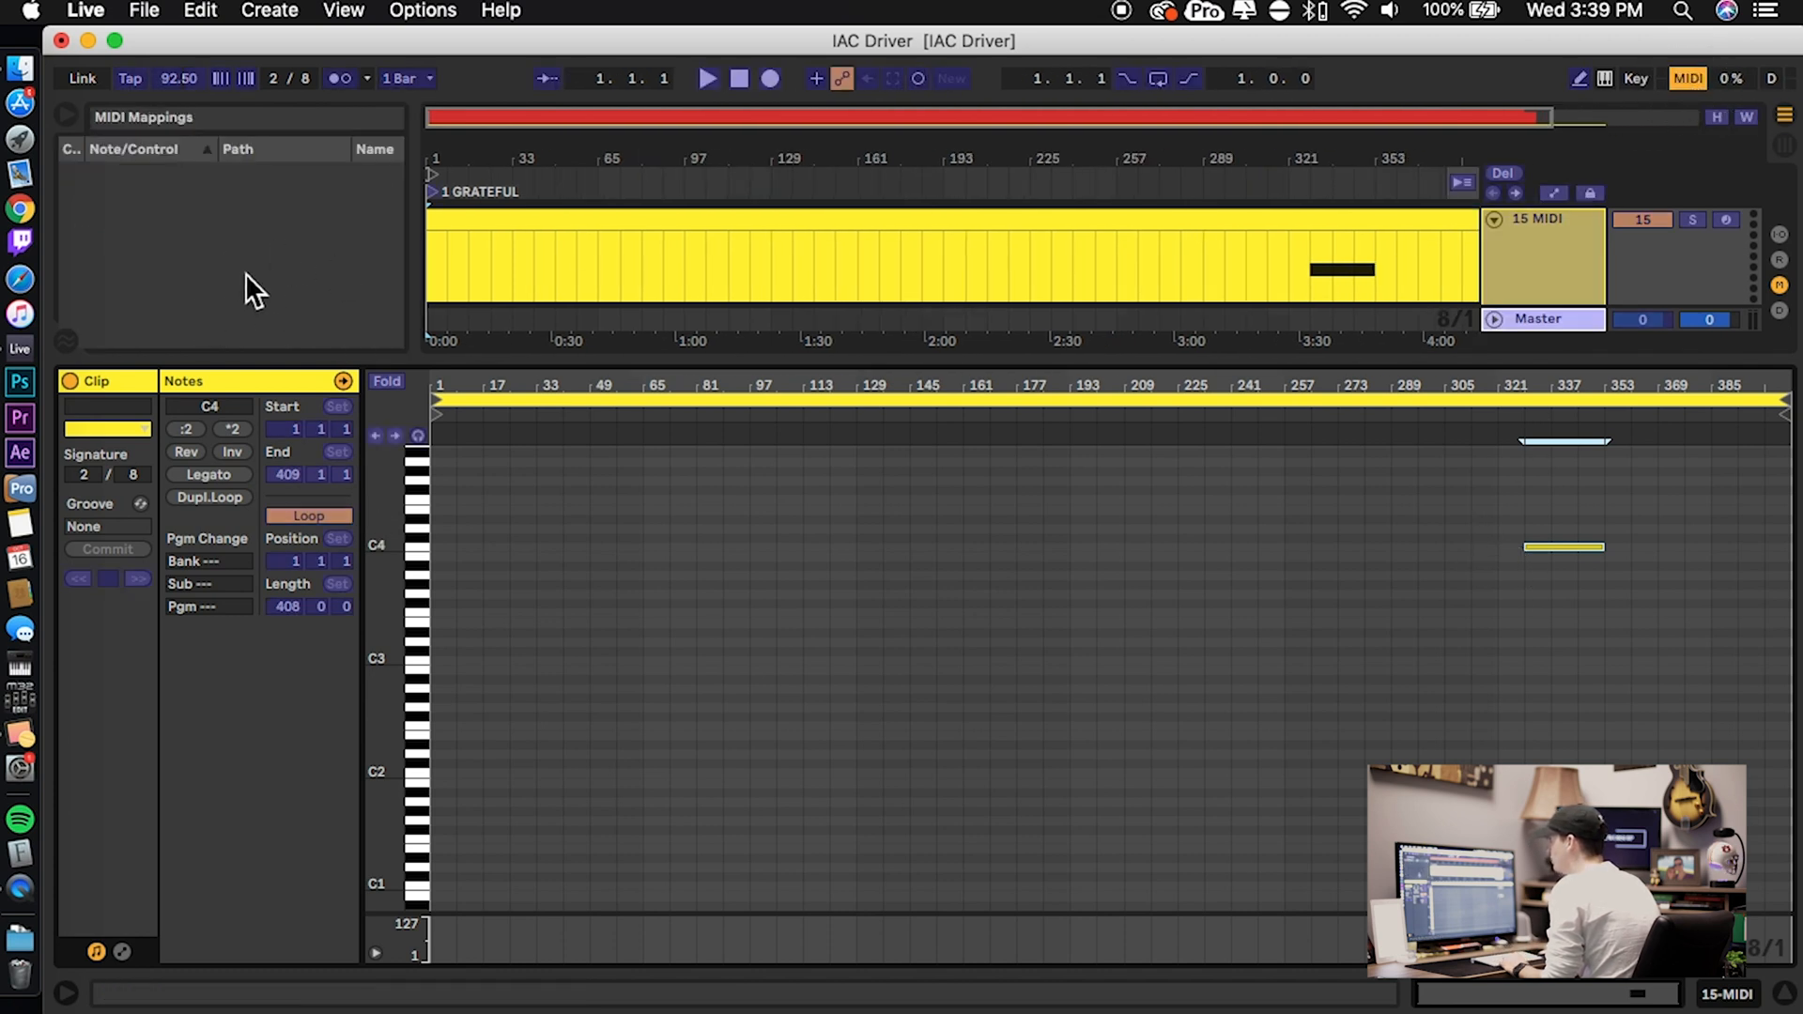
pyautogui.moveTo(322, 282)
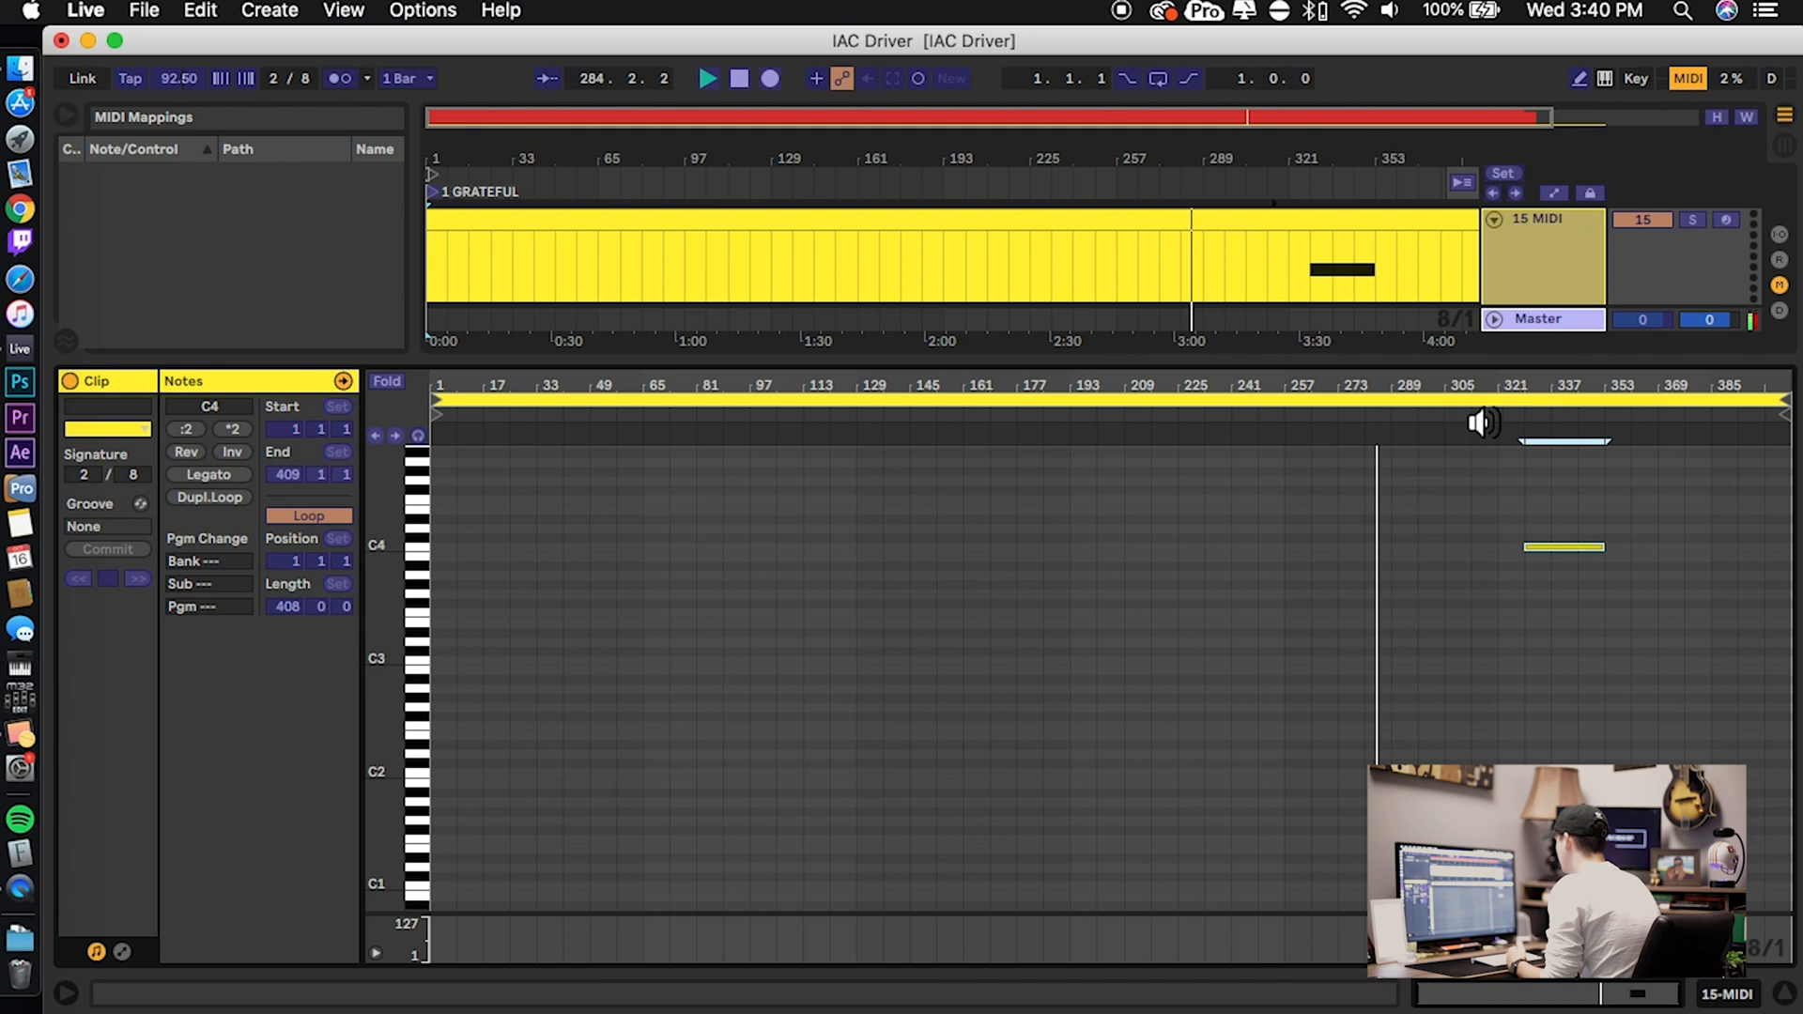
pyautogui.click(739, 78)
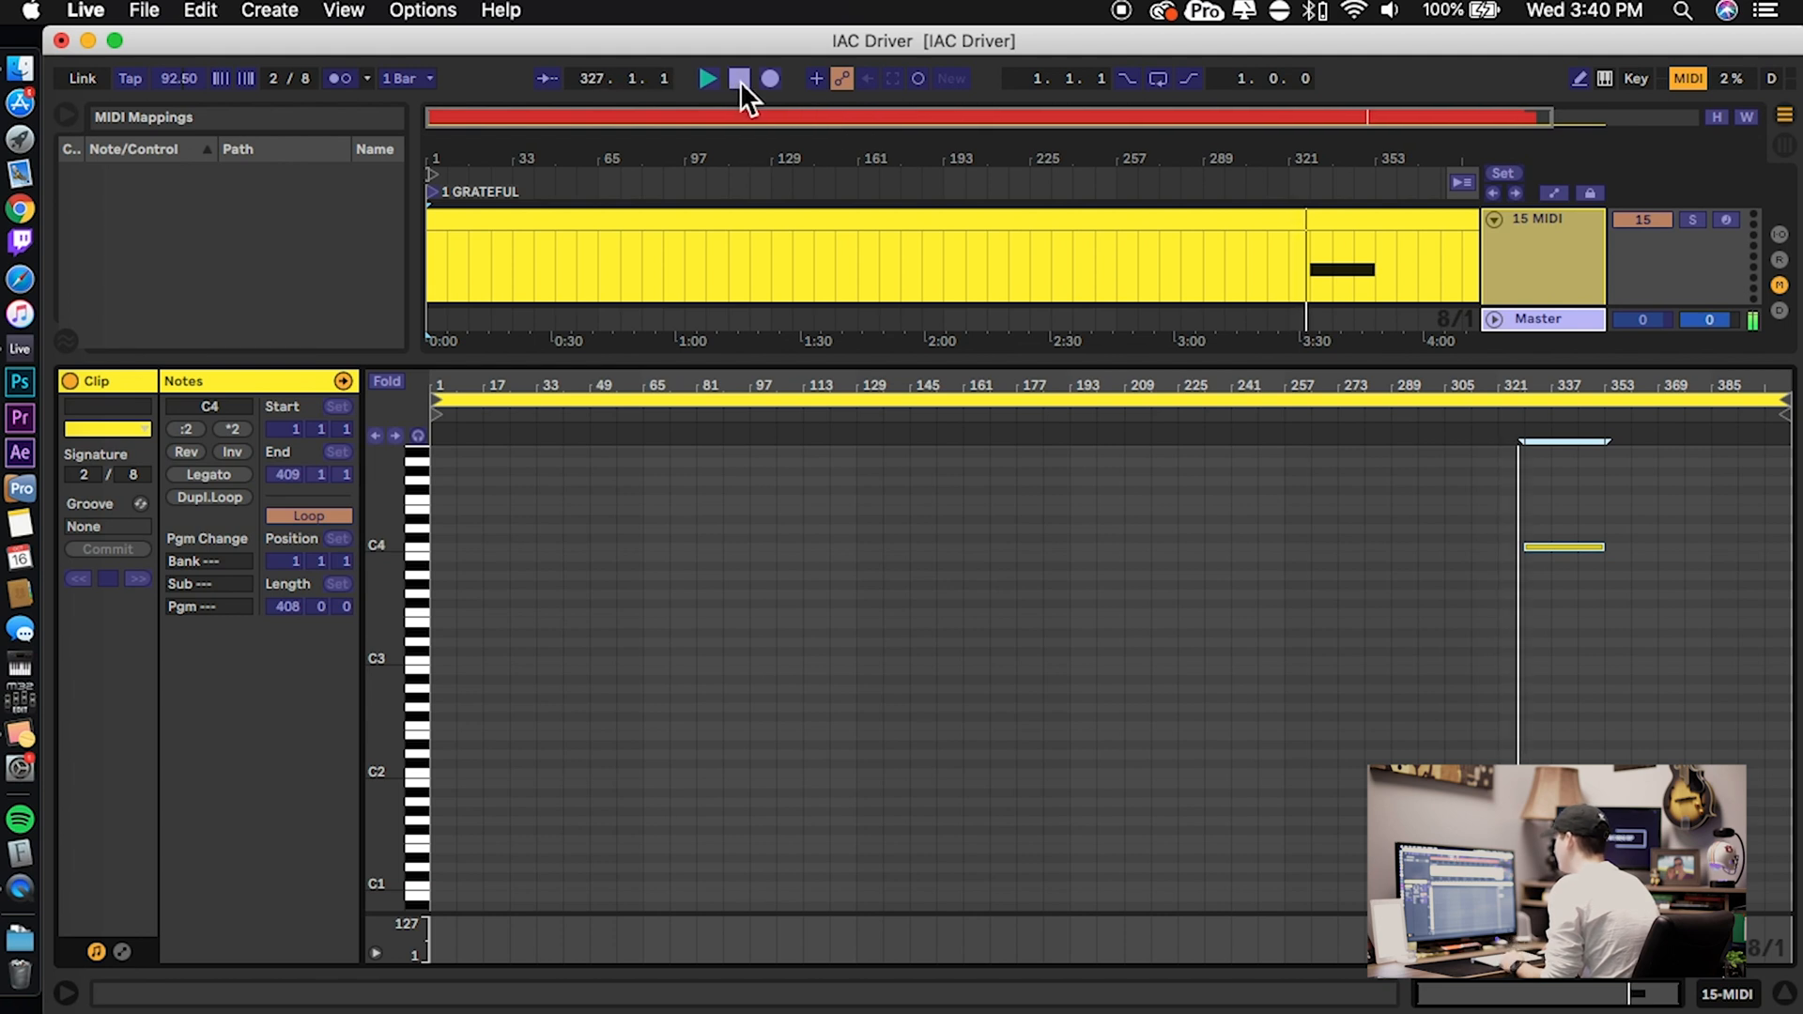
# Stop playback at bar 329, where the C4 note begins
pyautogui.click(739, 78)
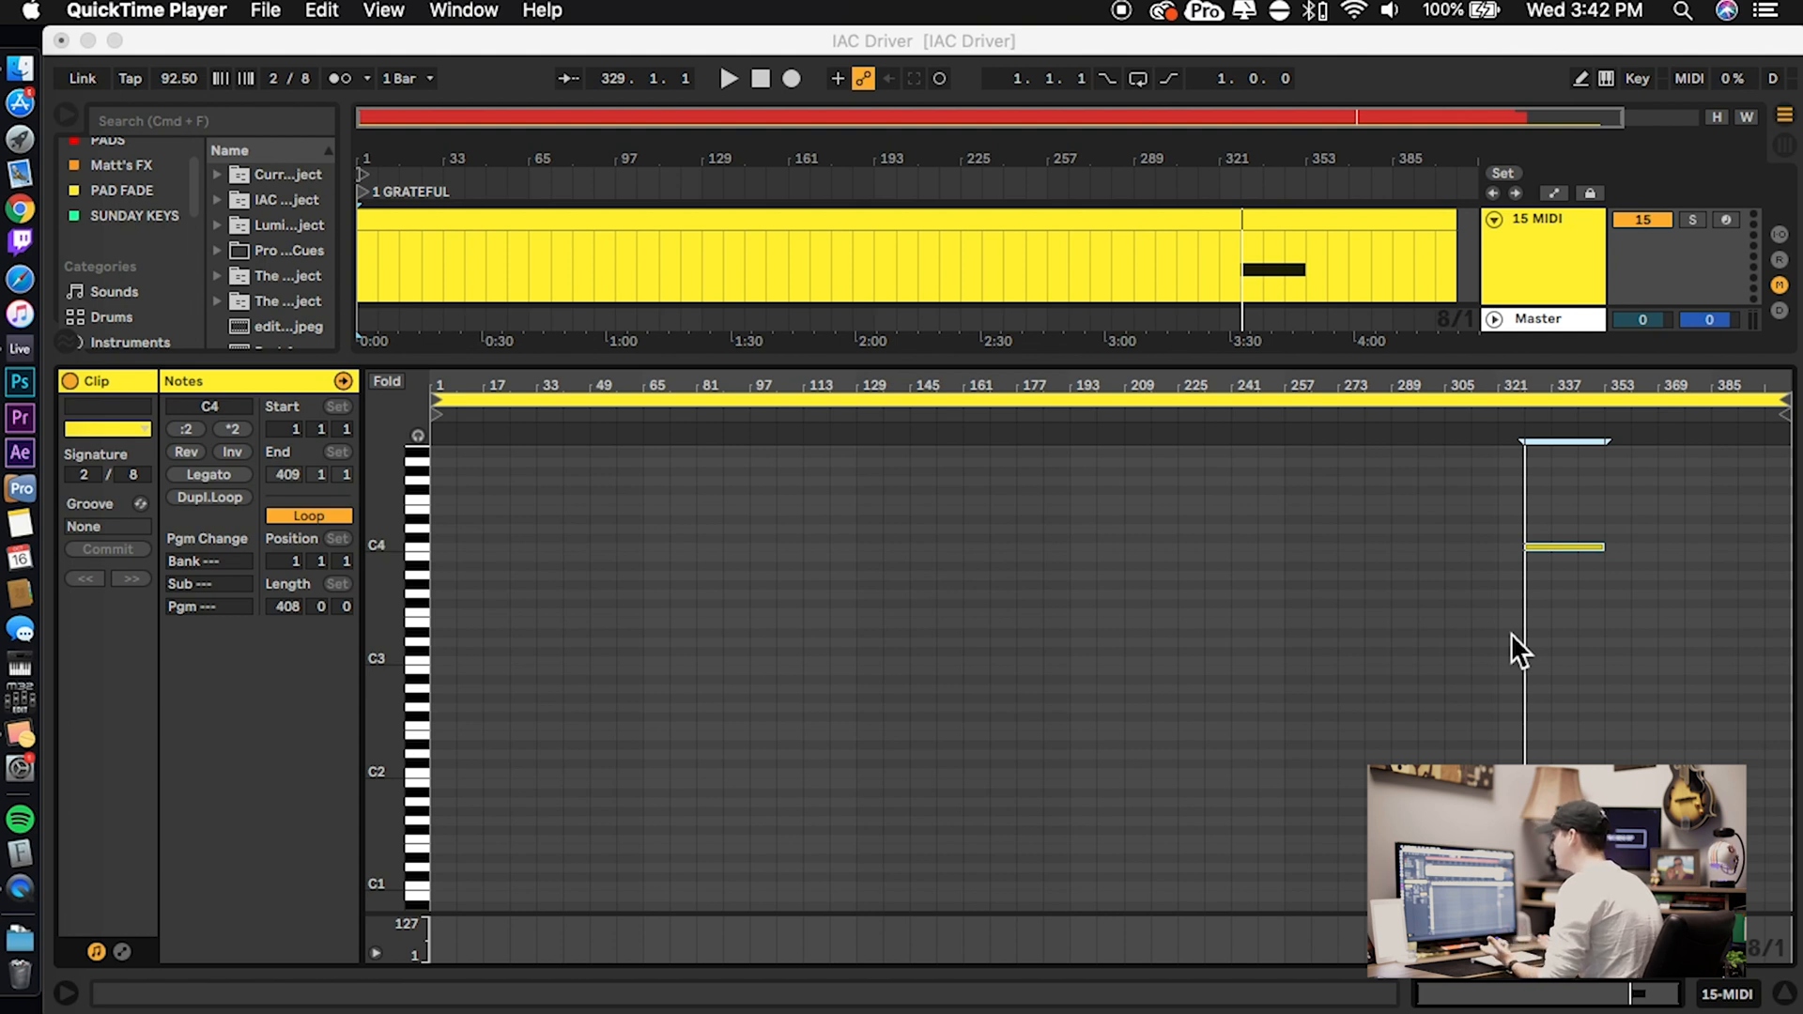
pyautogui.moveTo(1345, 414)
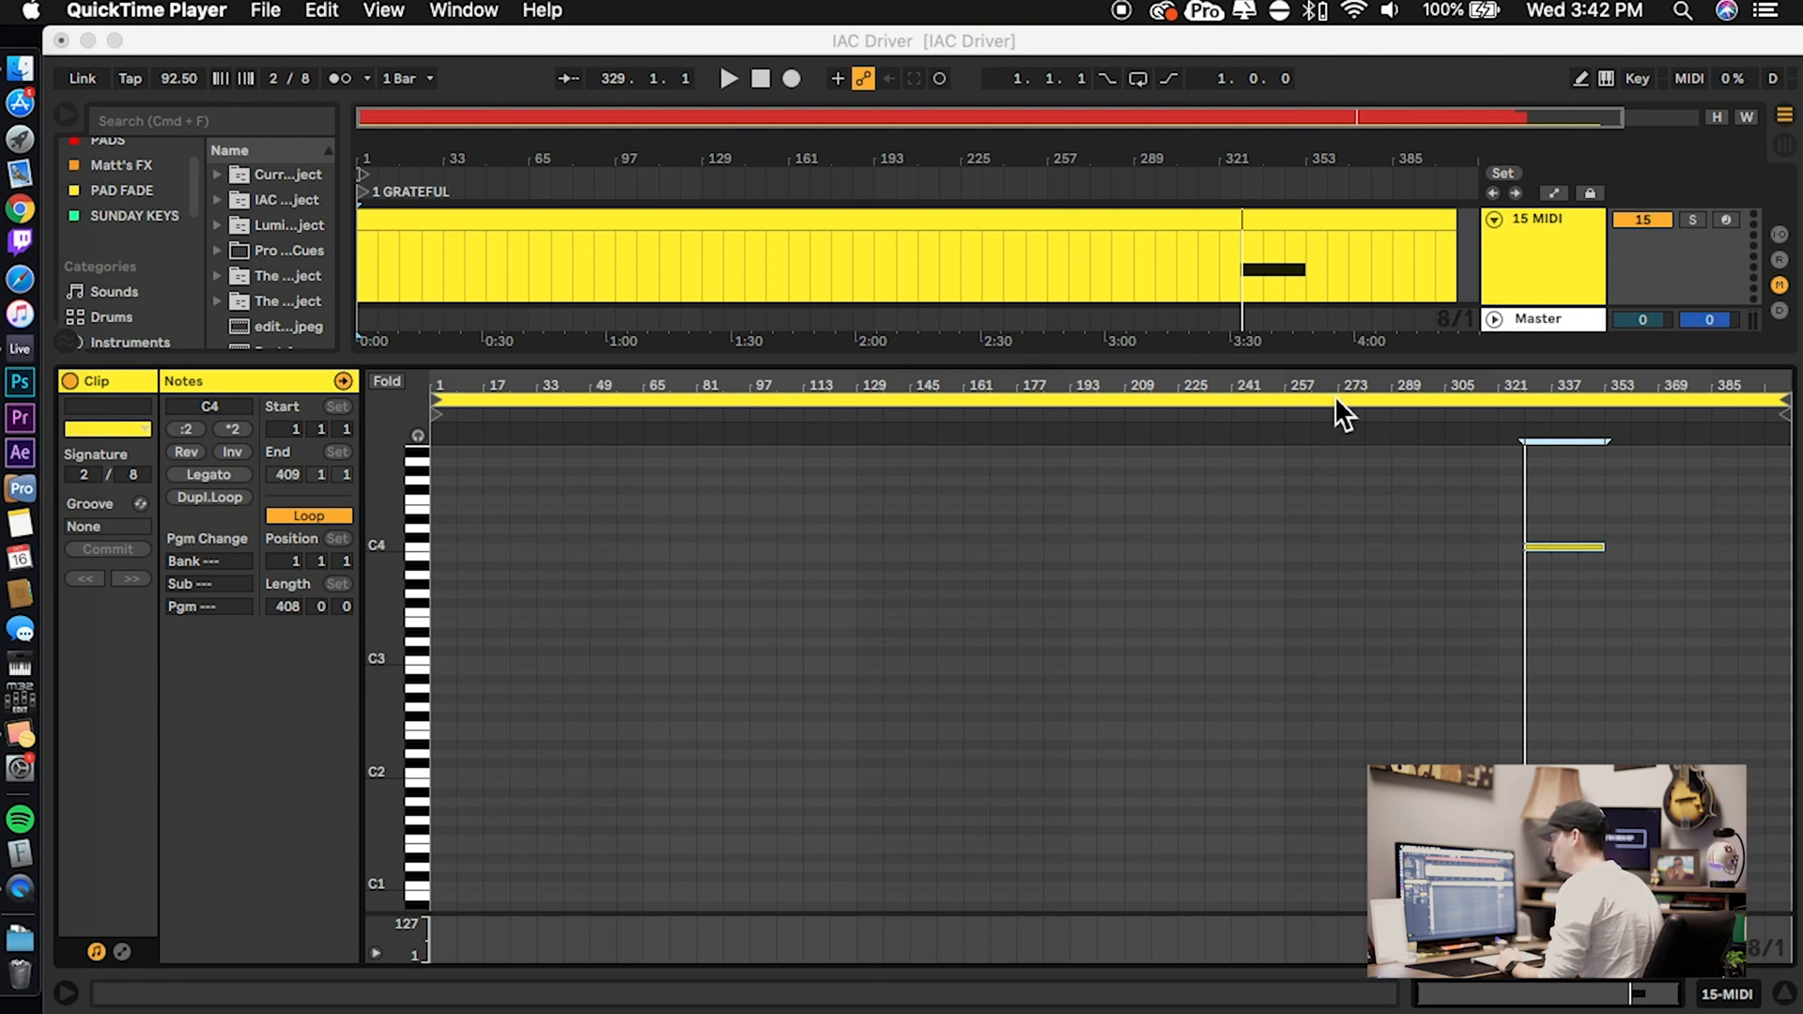
pyautogui.moveTo(1506, 724)
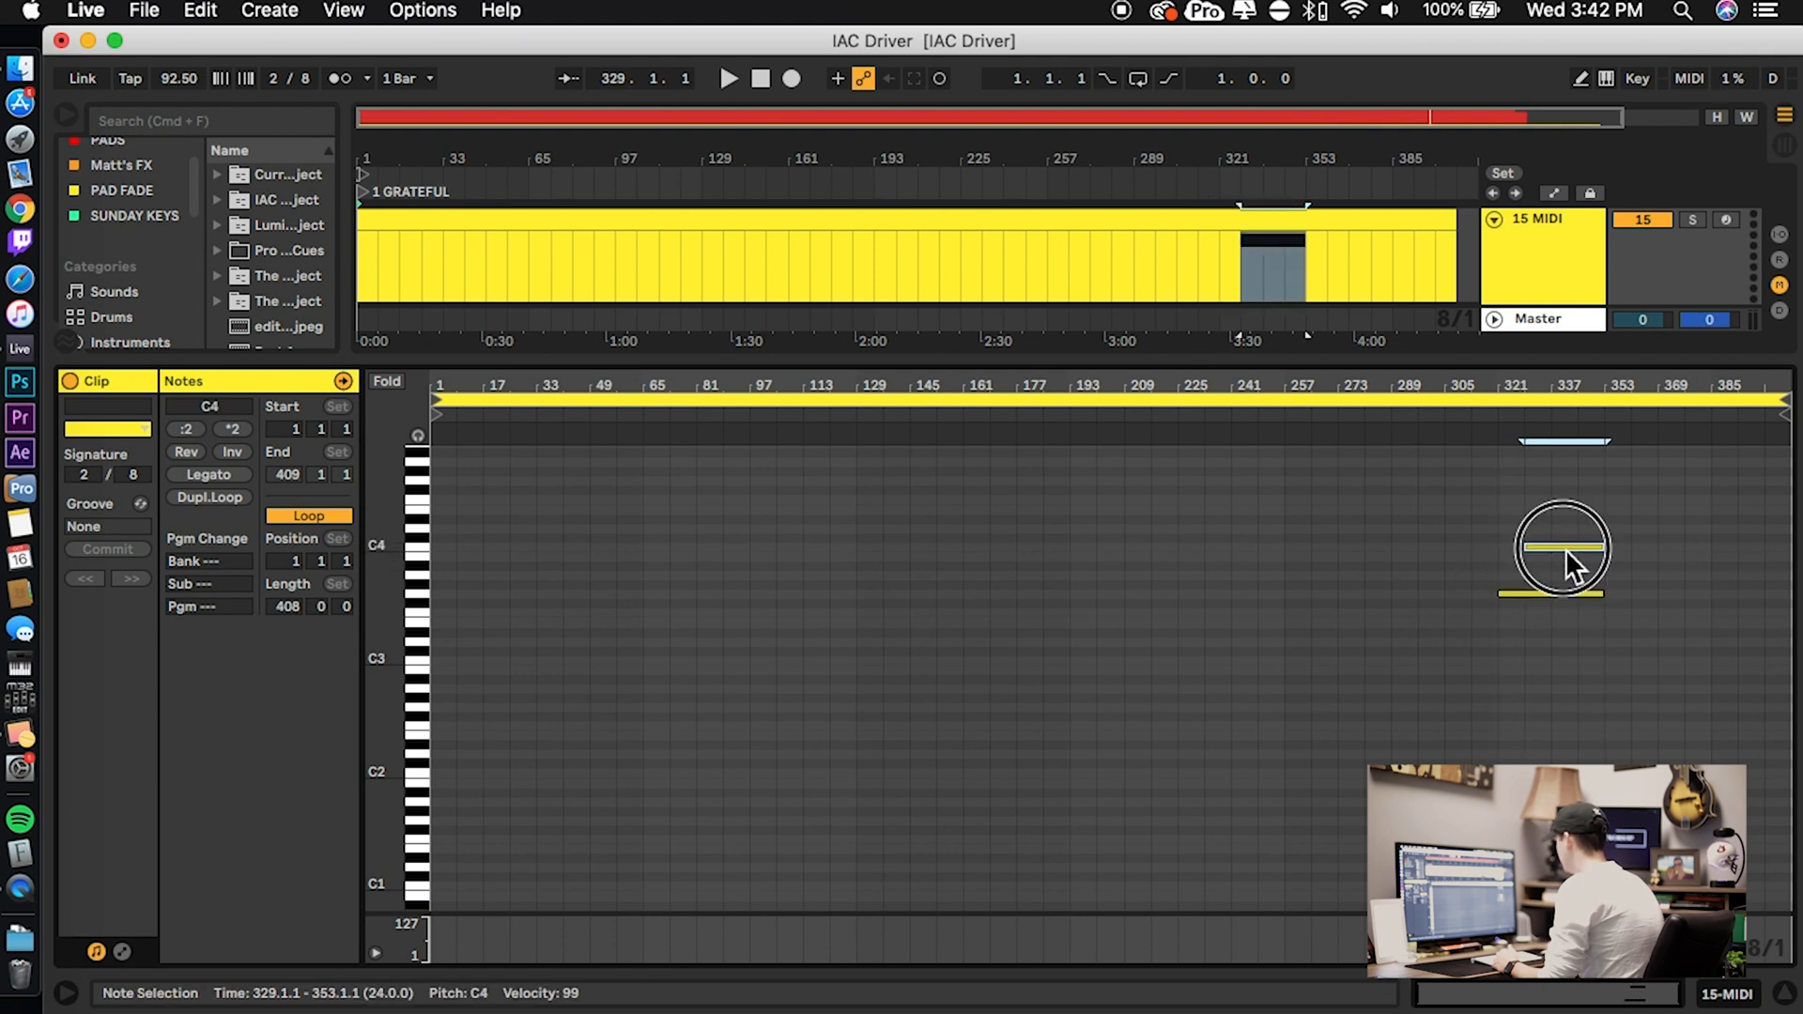
# Drag the clip's note down to G3 near bar 321
pyautogui.moveTo(1561, 544); pyautogui.dragTo(1560, 592)
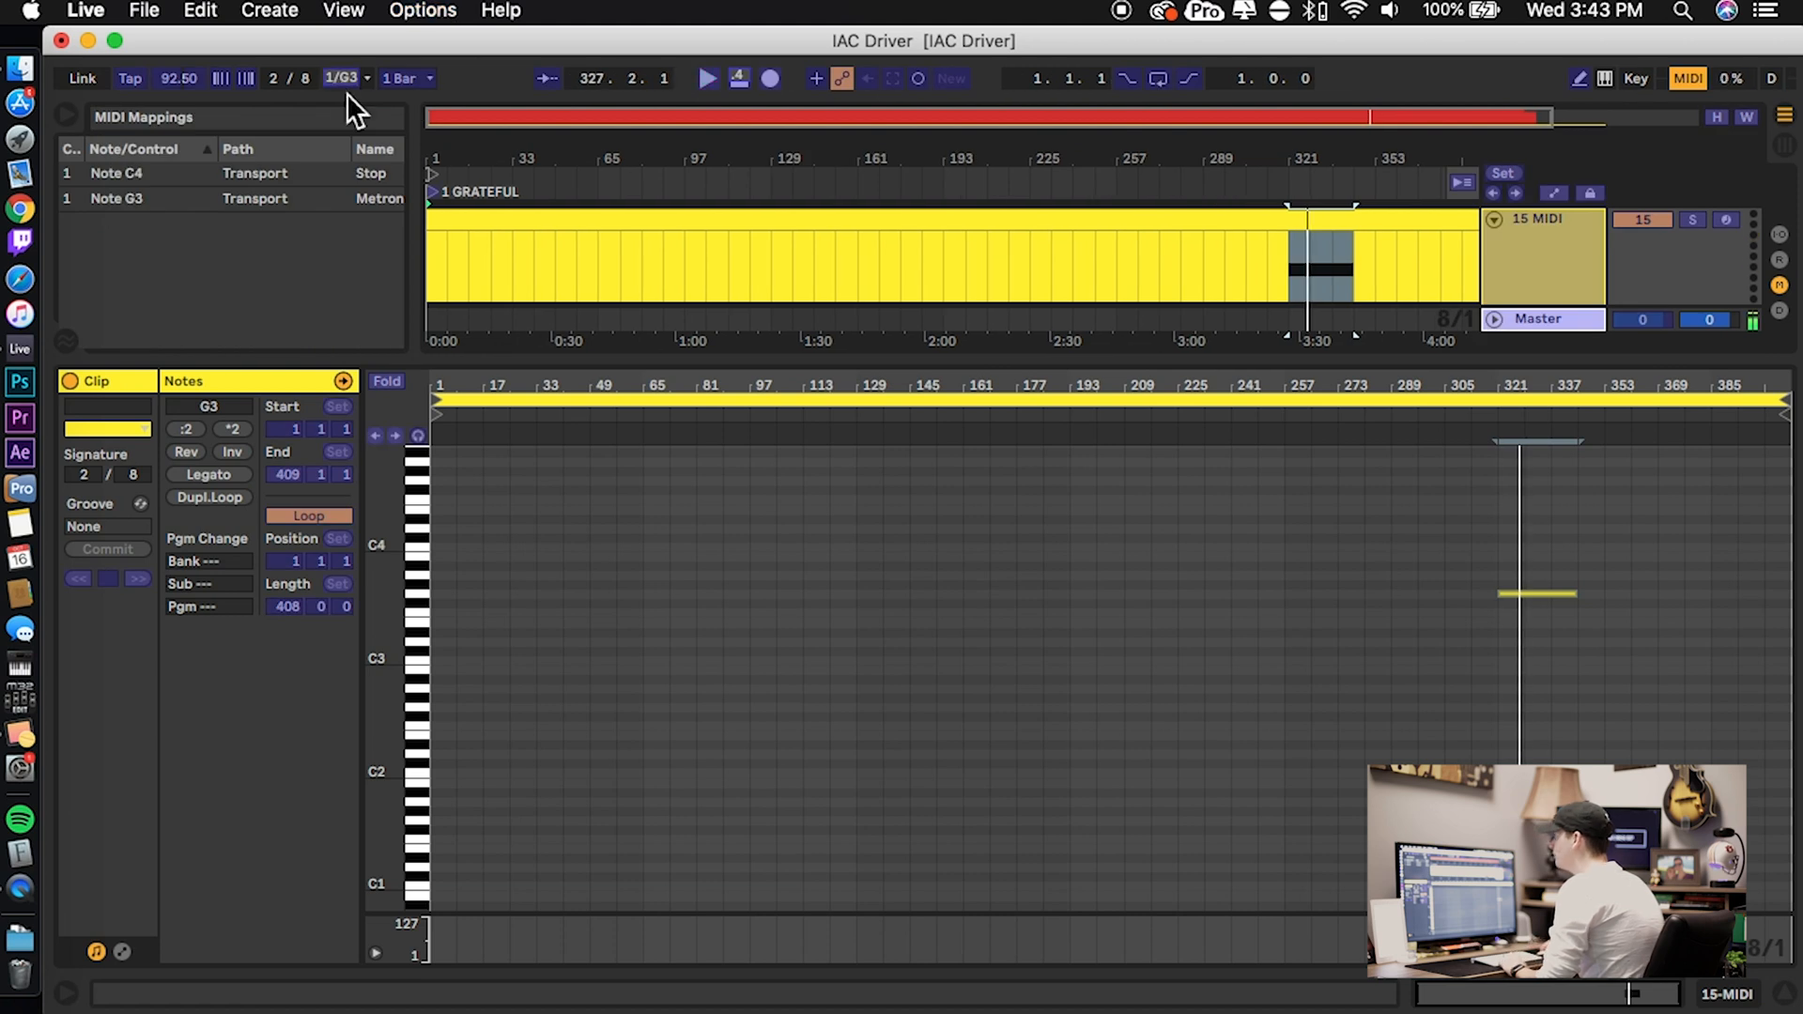
pyautogui.moveTo(339, 109)
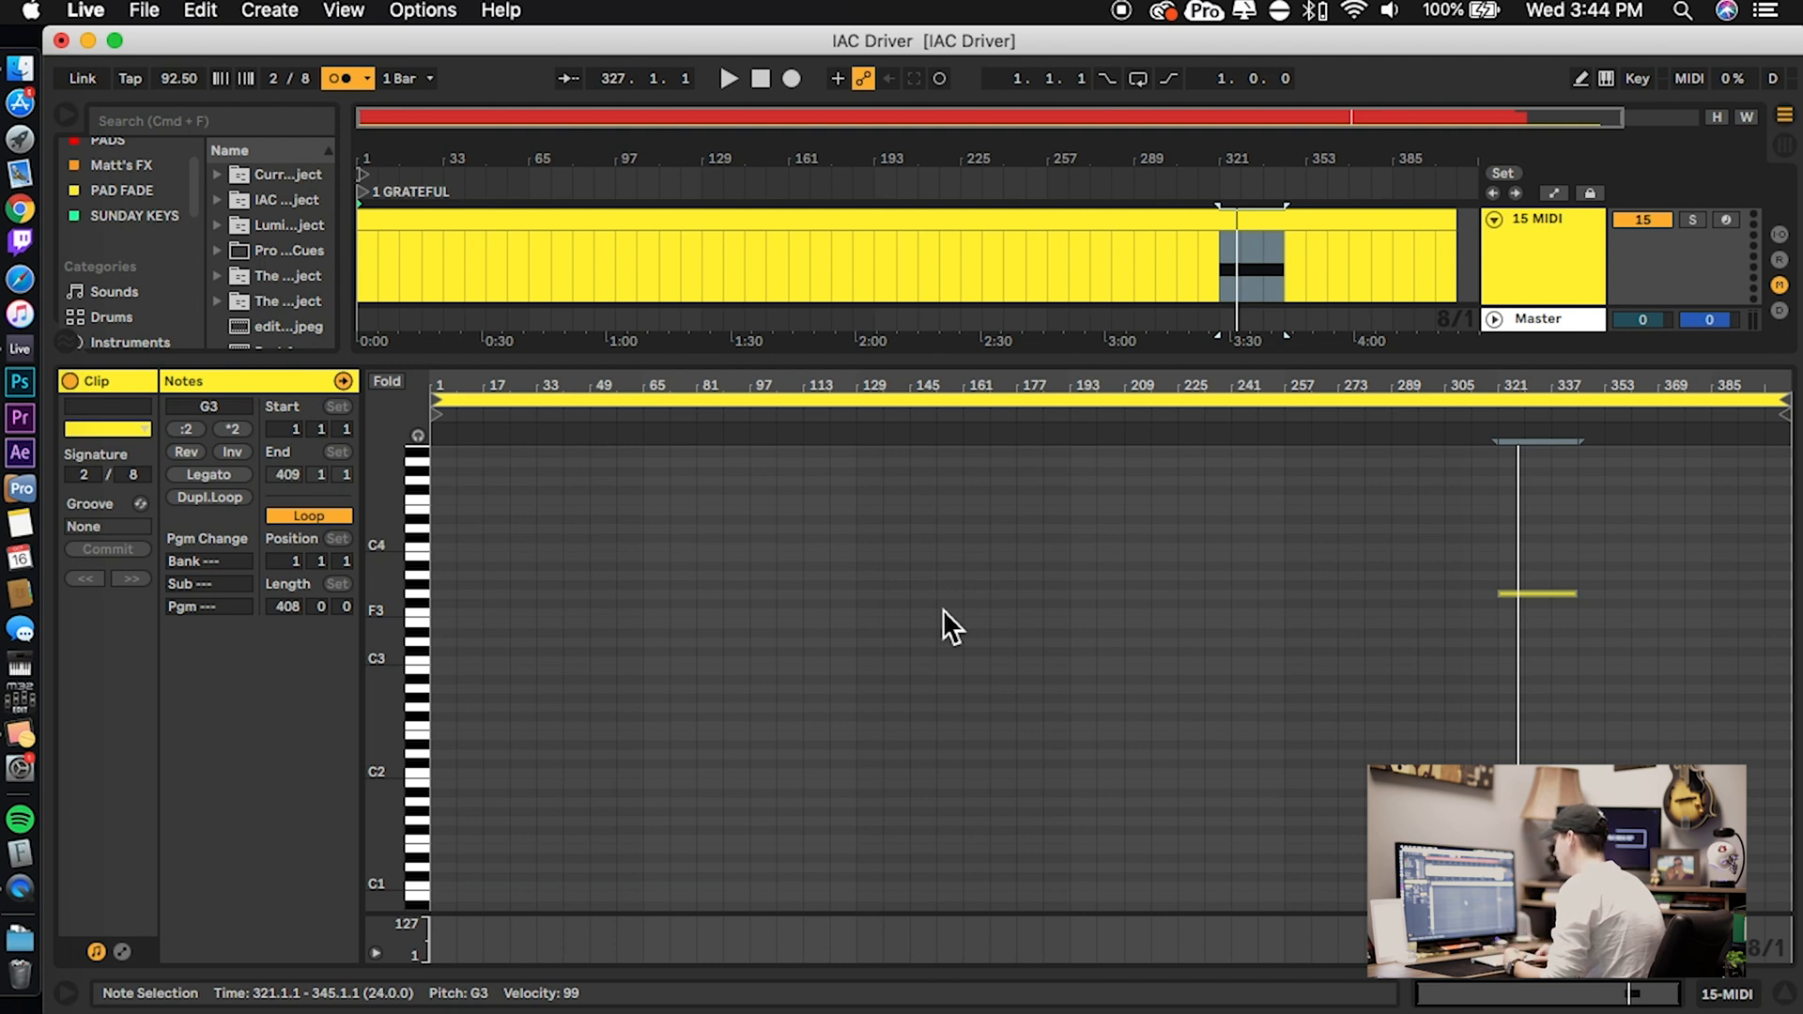
pyautogui.moveTo(1378, 642)
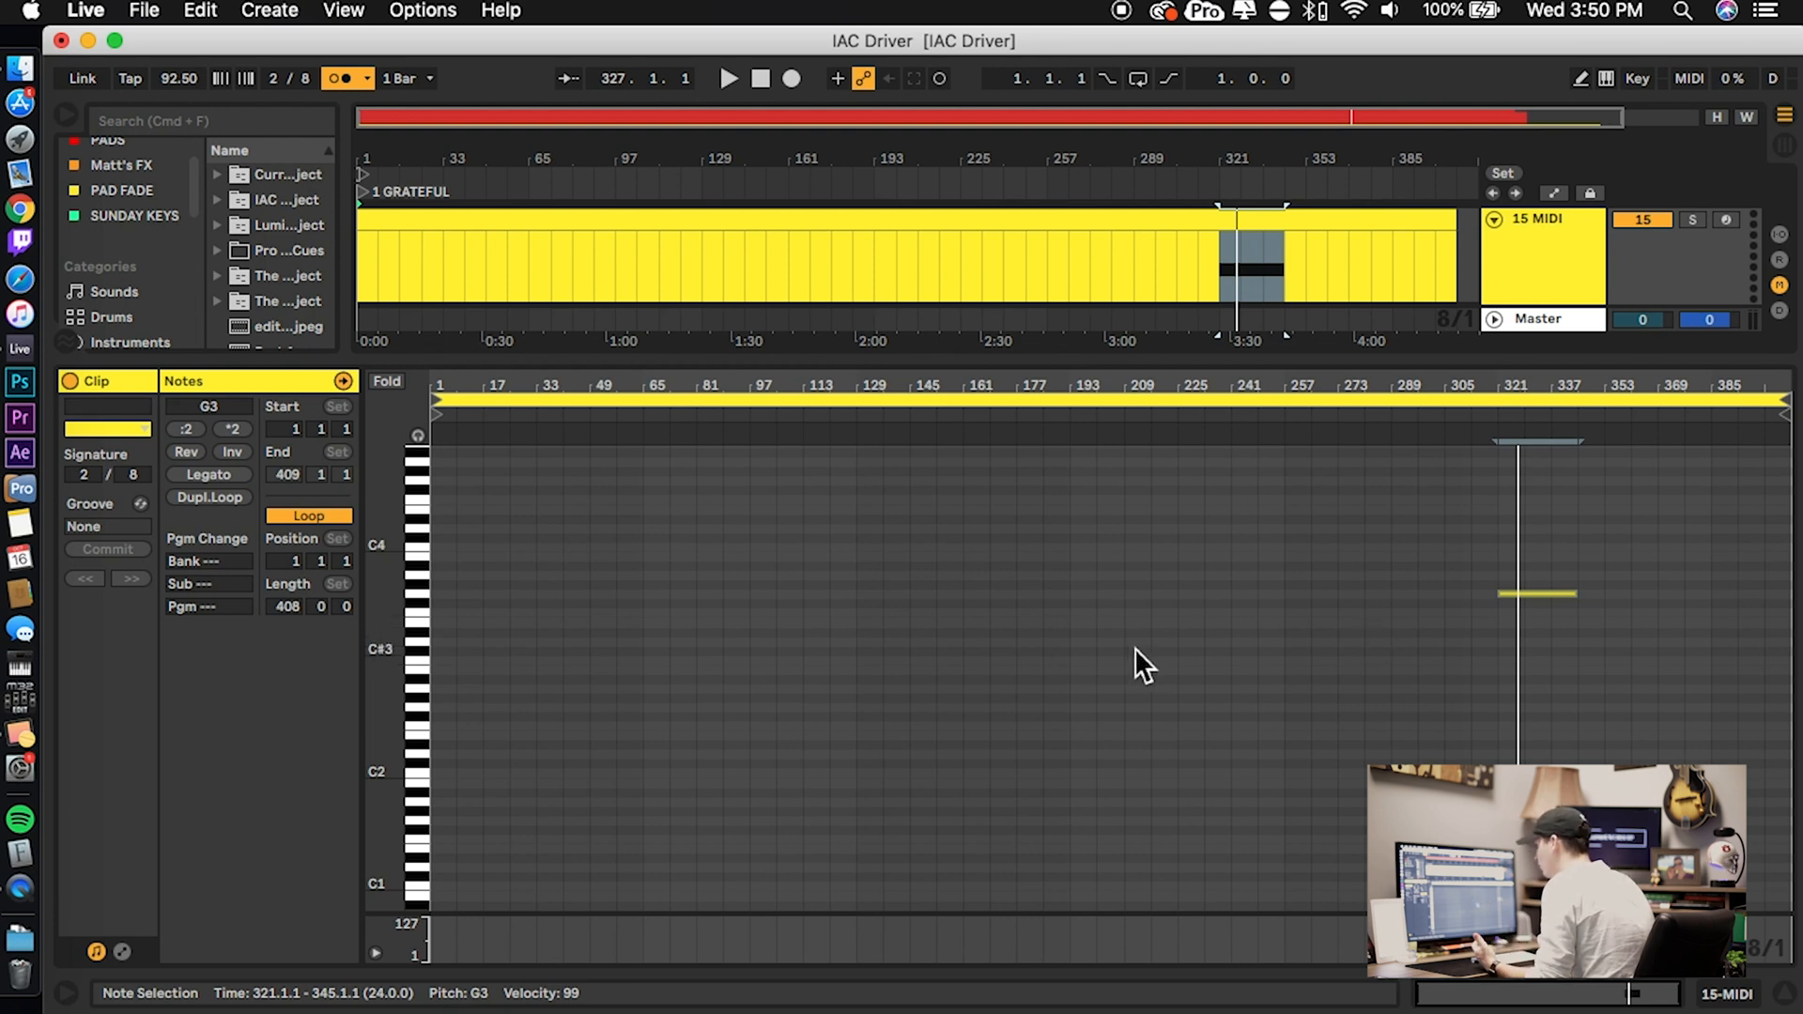
pyautogui.moveTo(1311, 658)
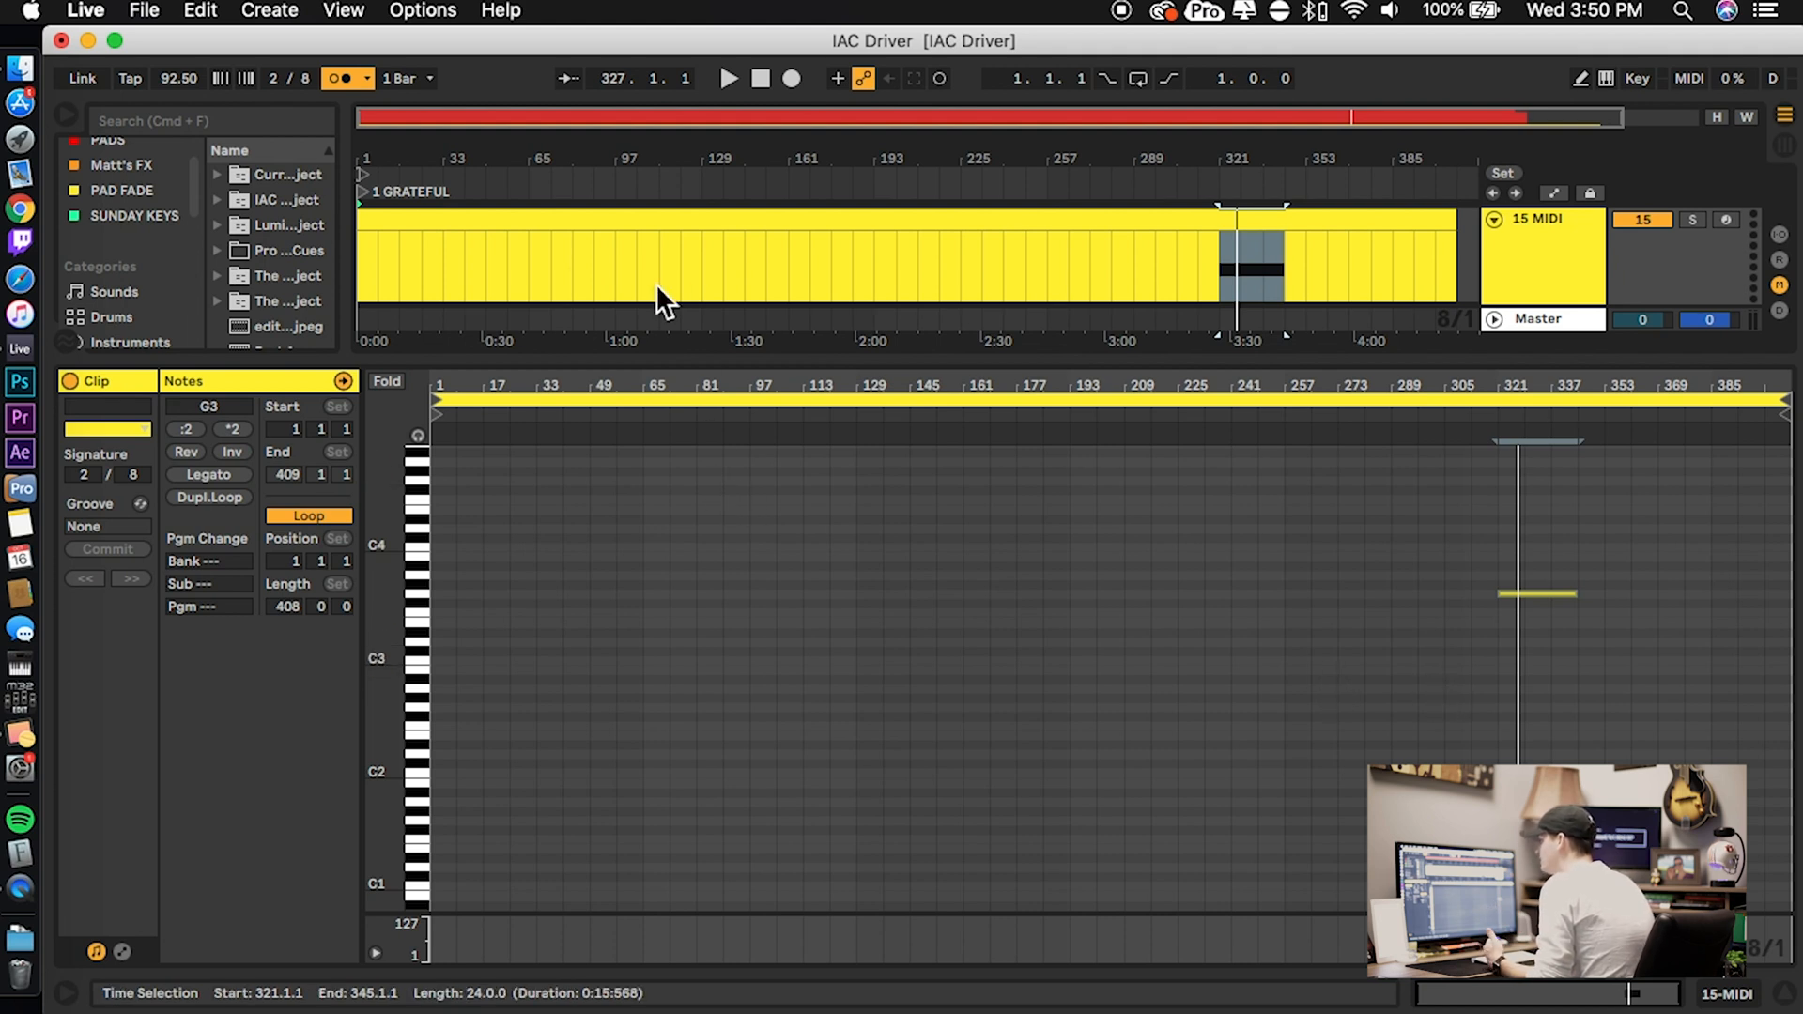
# In Preferences' File Folder settings, save the current set as Live's default template
pyautogui.click(86, 10)
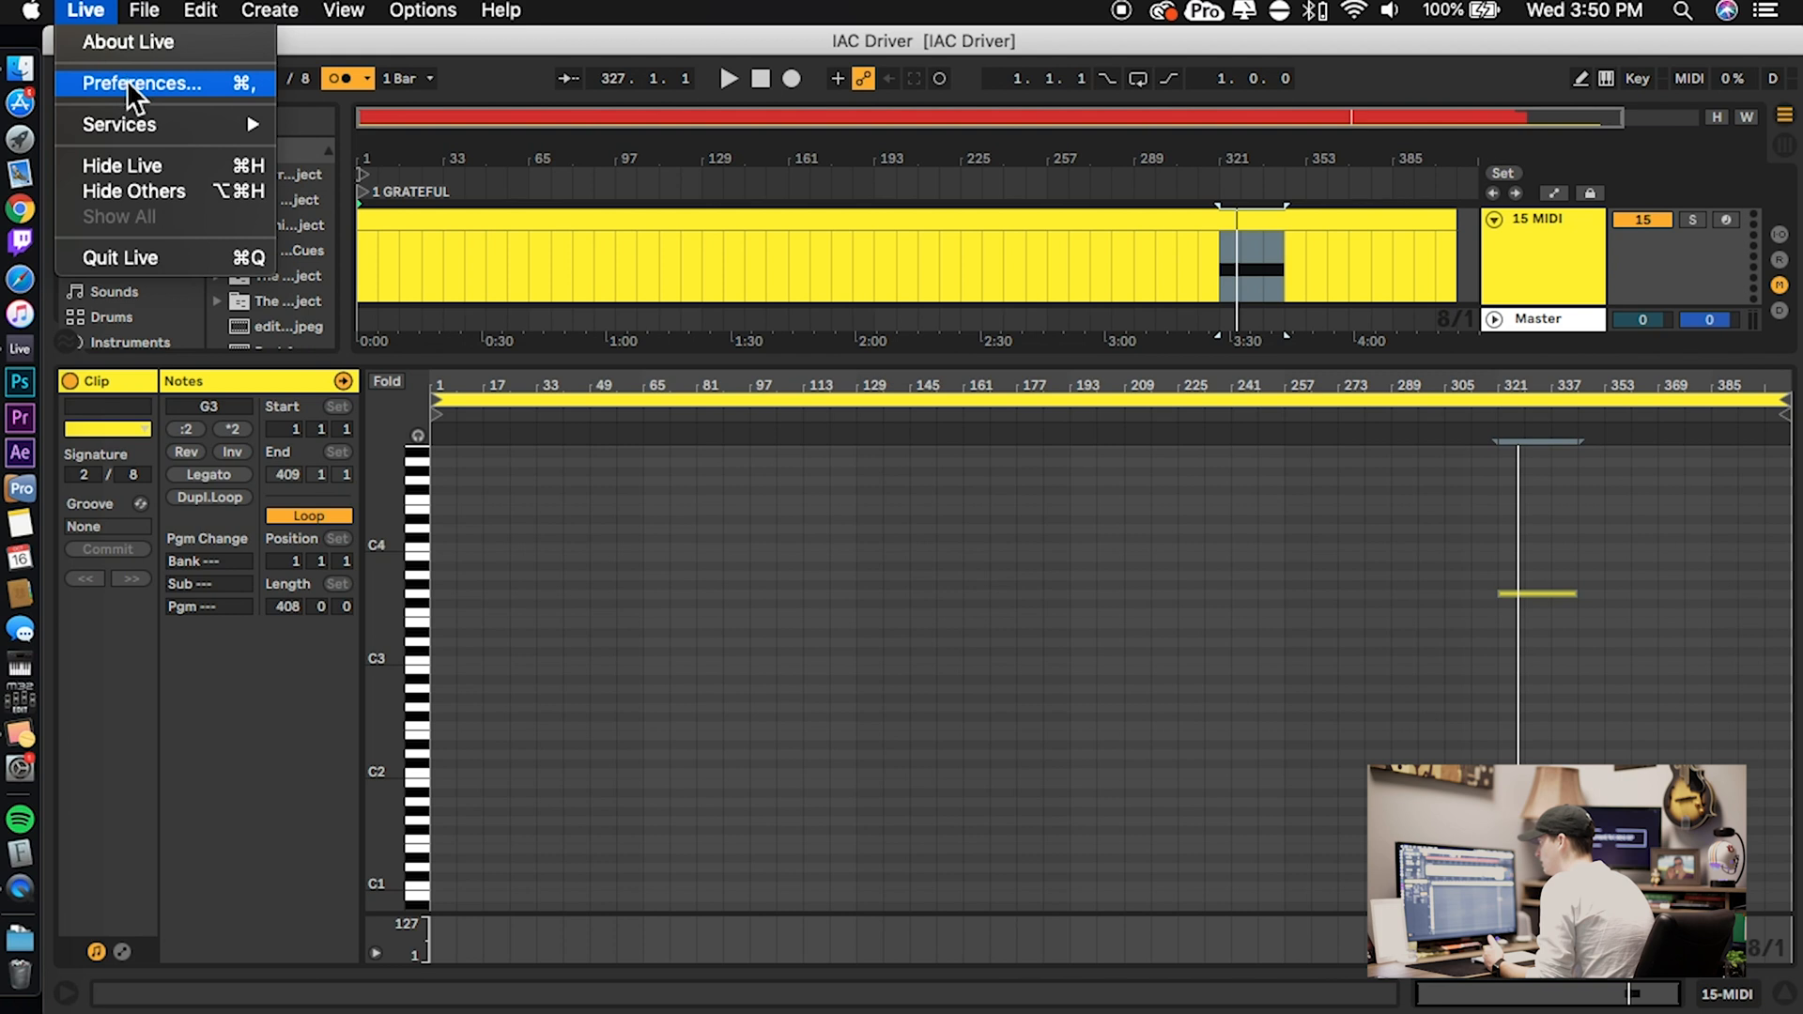
pyautogui.click(140, 83)
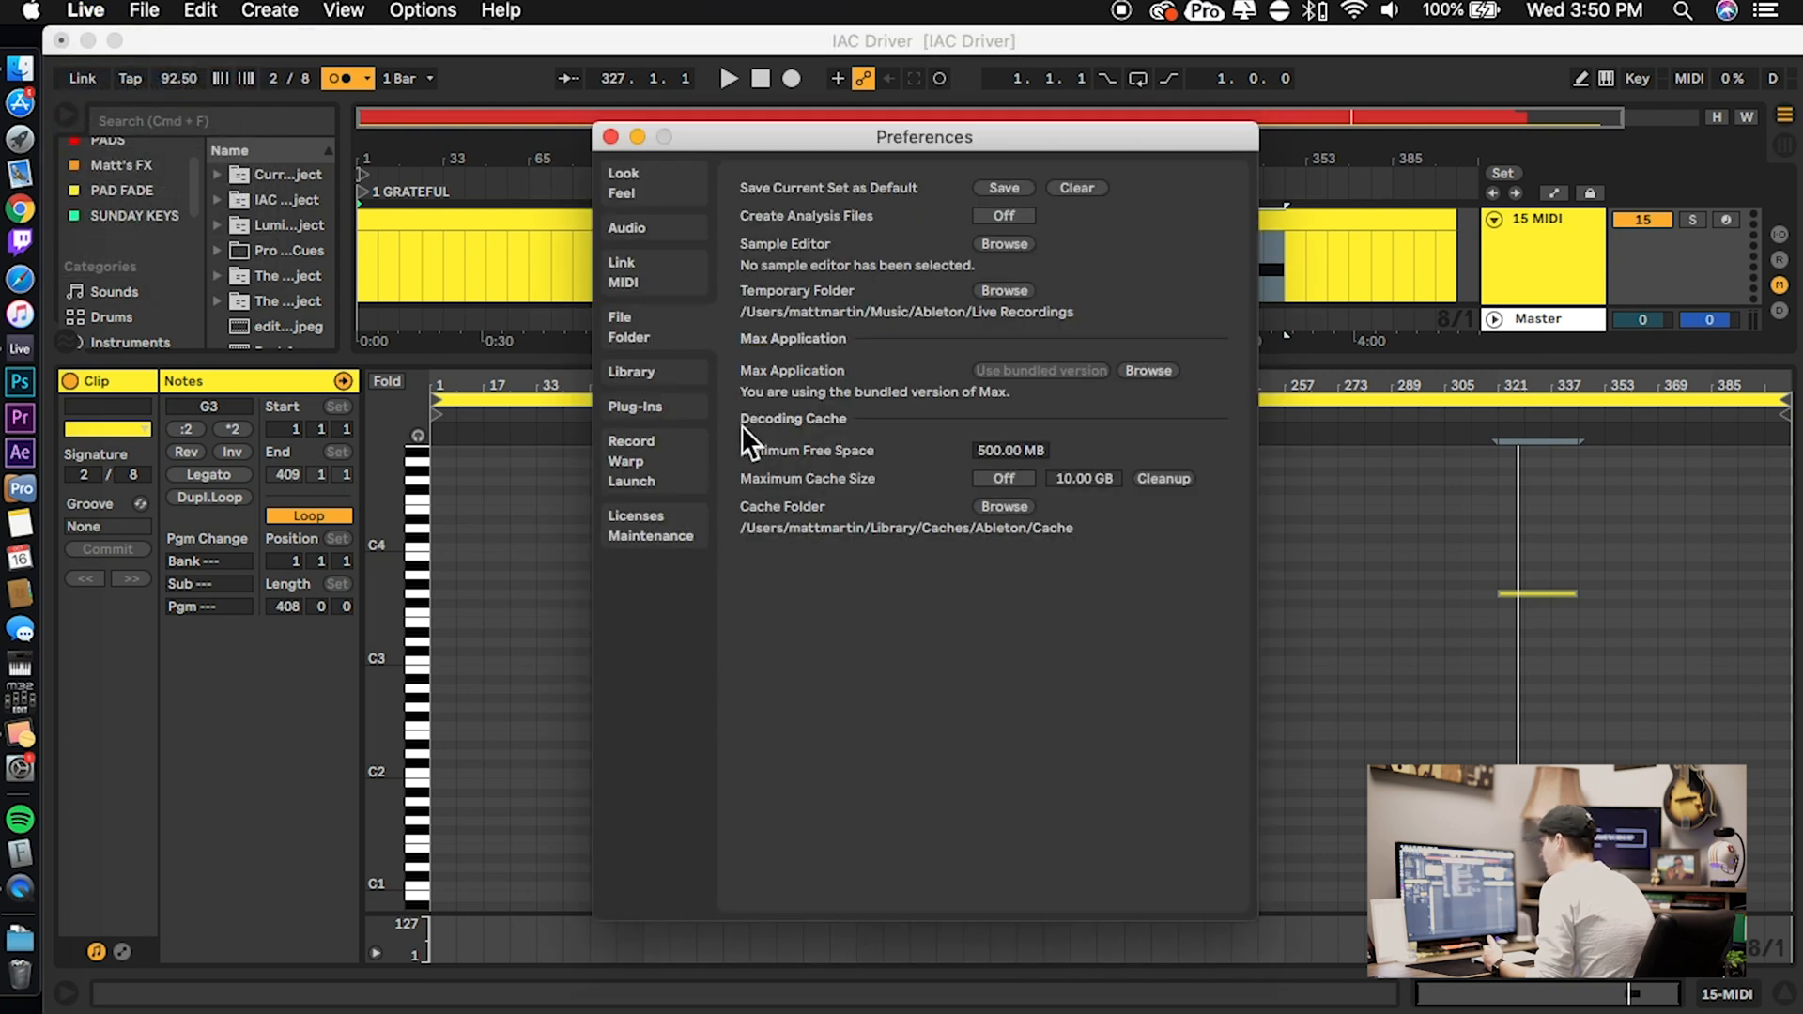
pyautogui.moveTo(666, 356)
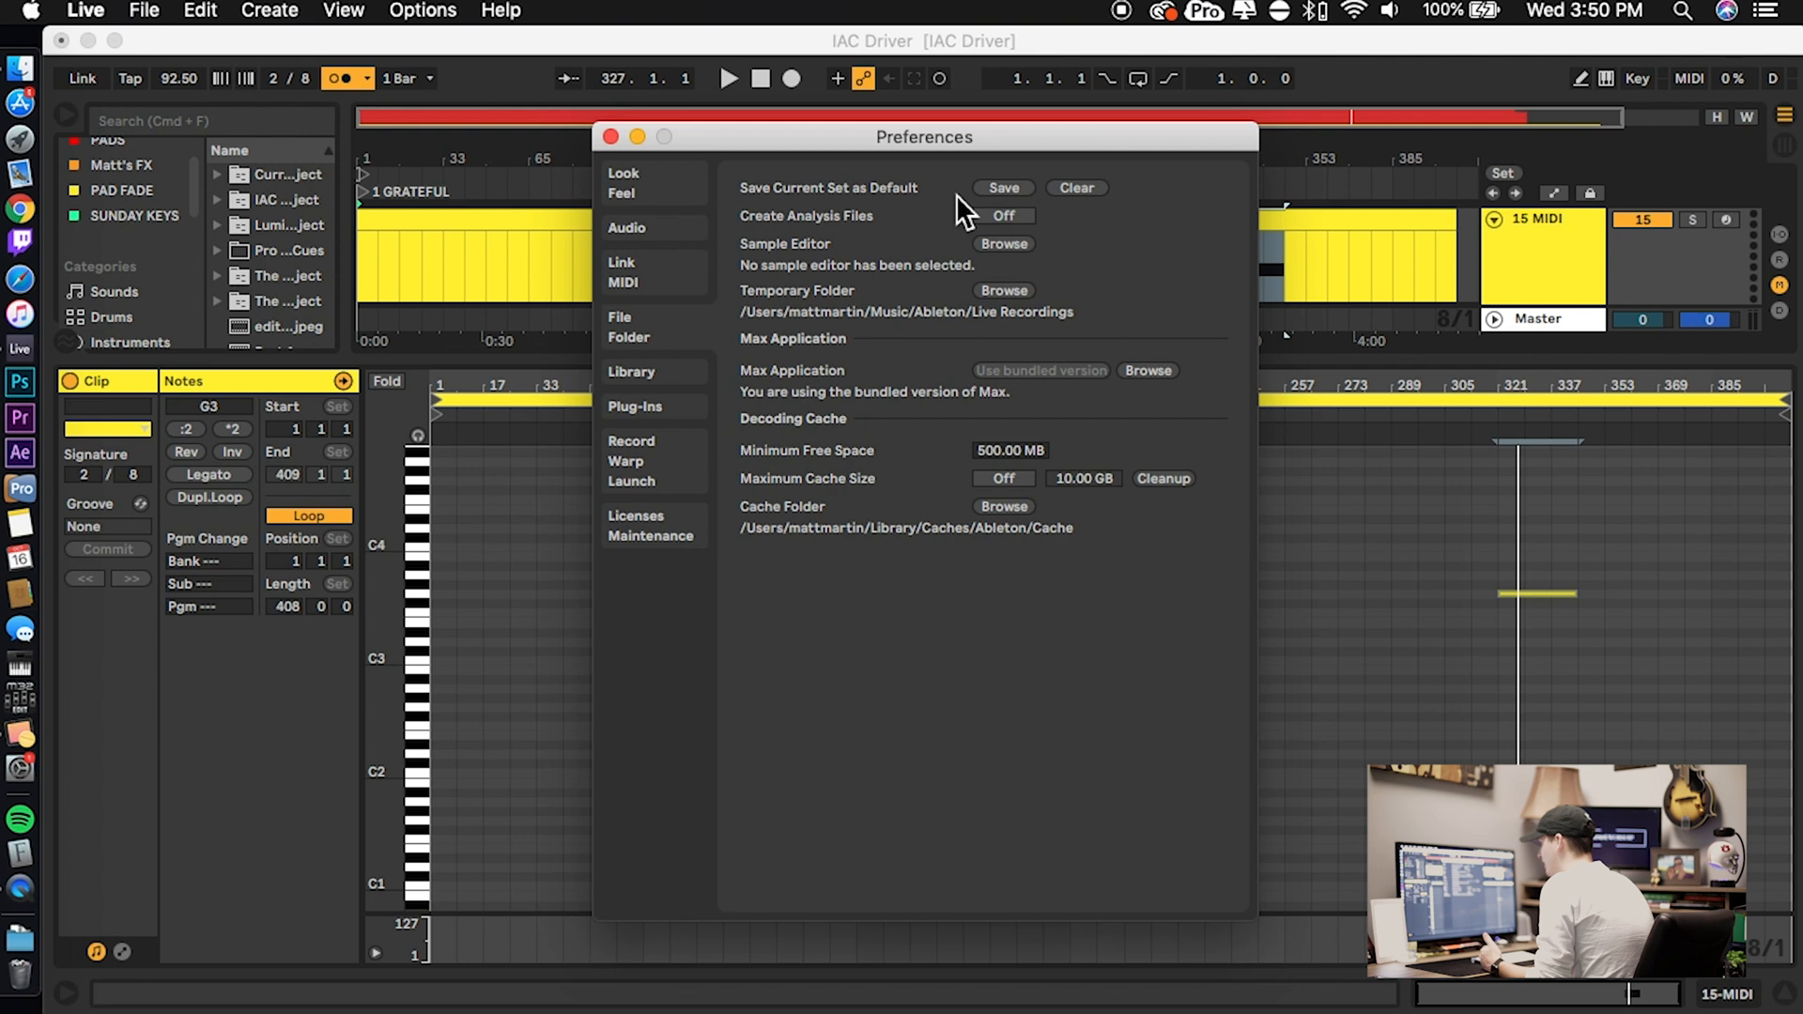
pyautogui.click(1001, 188)
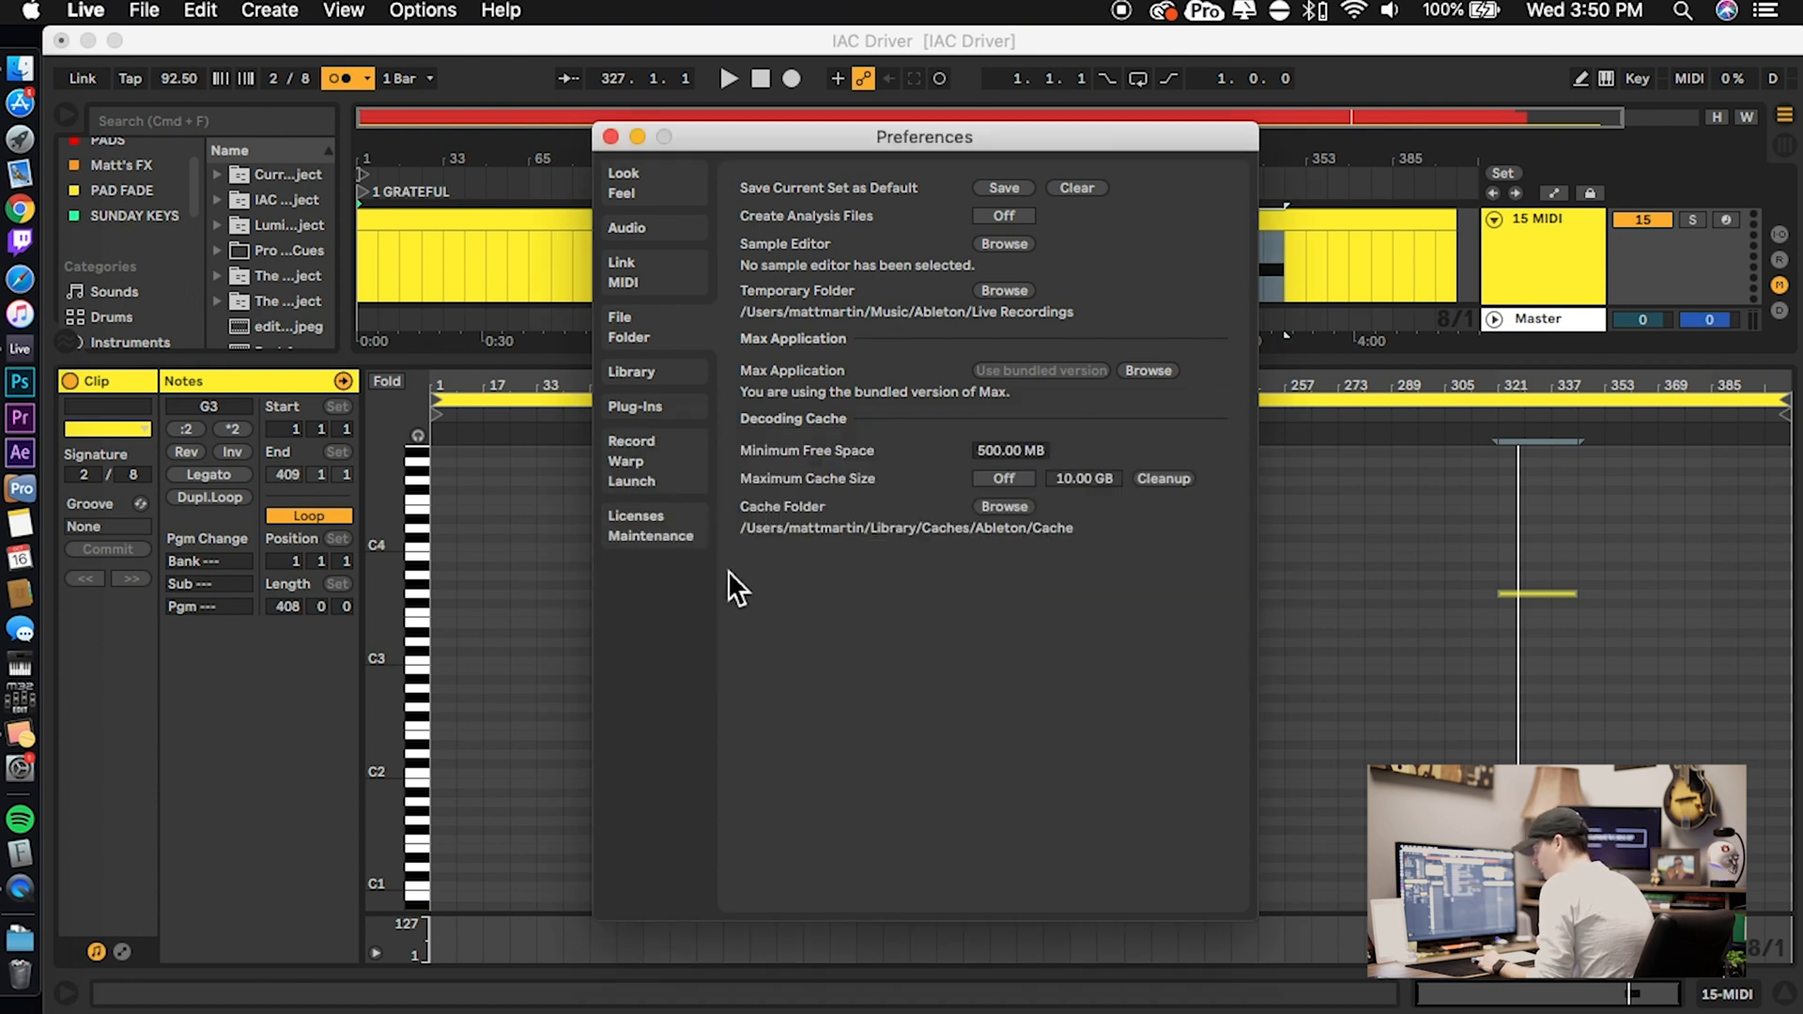
pyautogui.moveTo(895, 621)
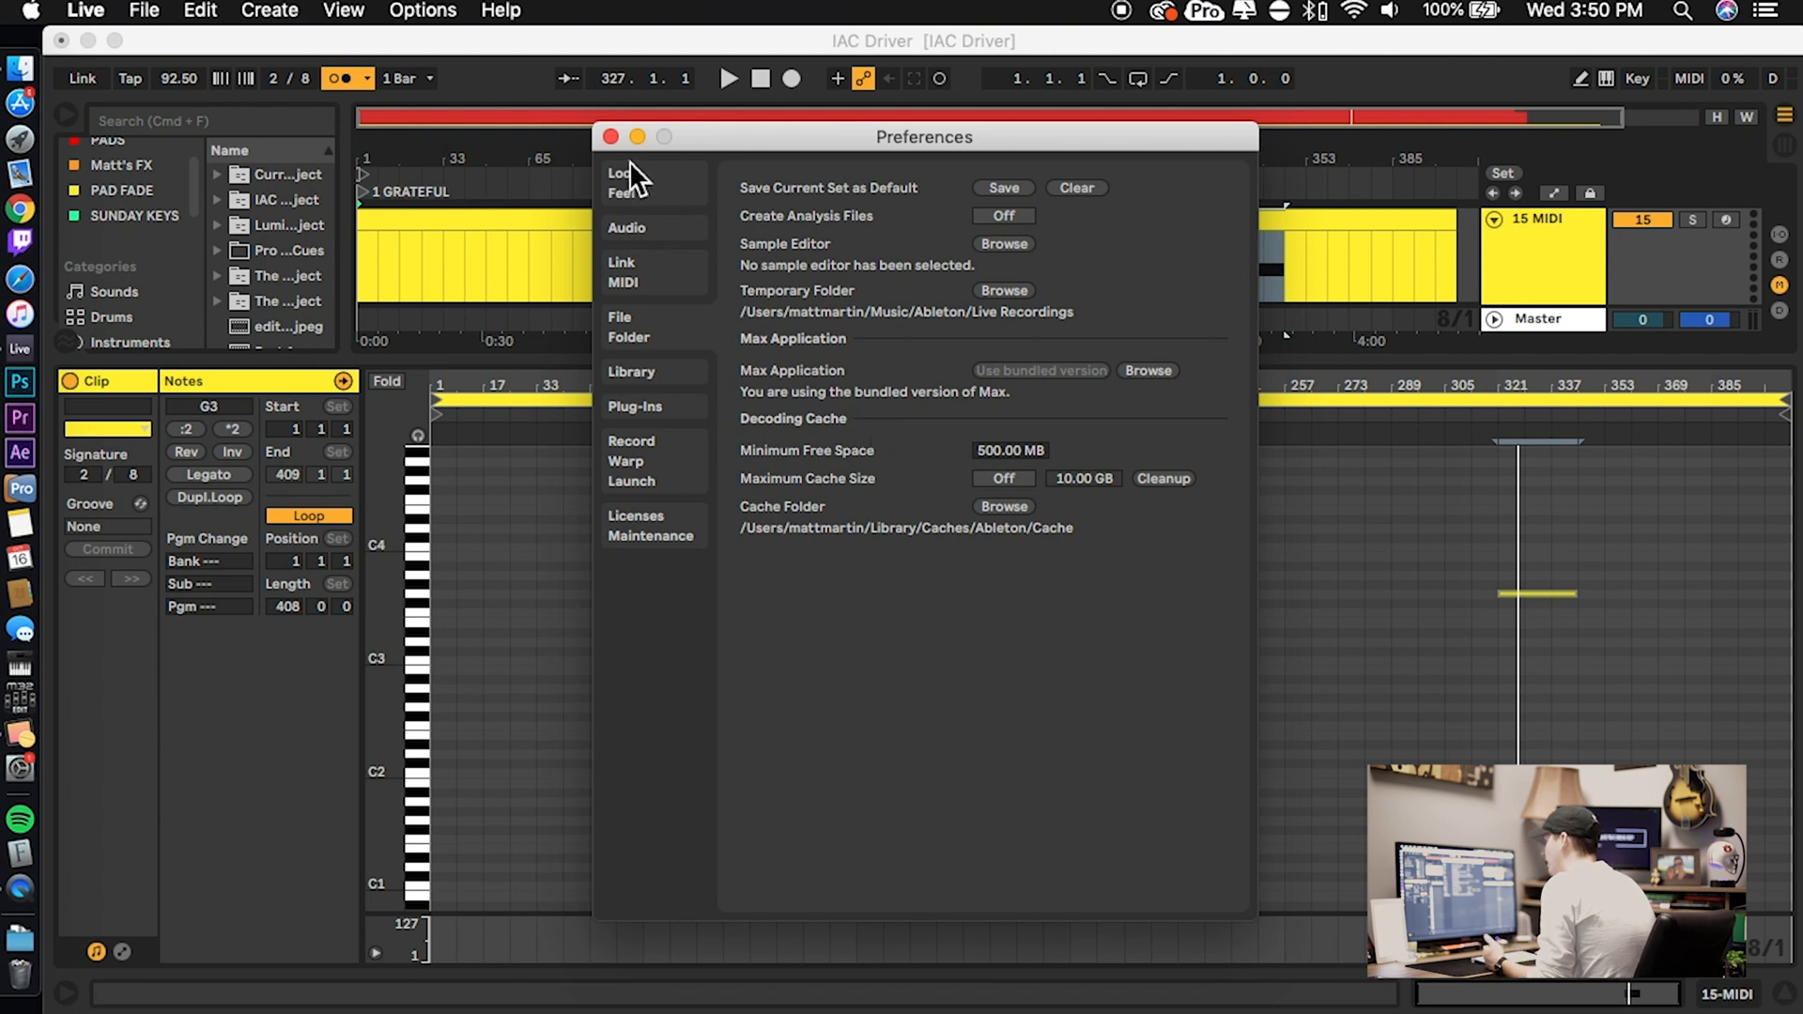
pyautogui.click(611, 135)
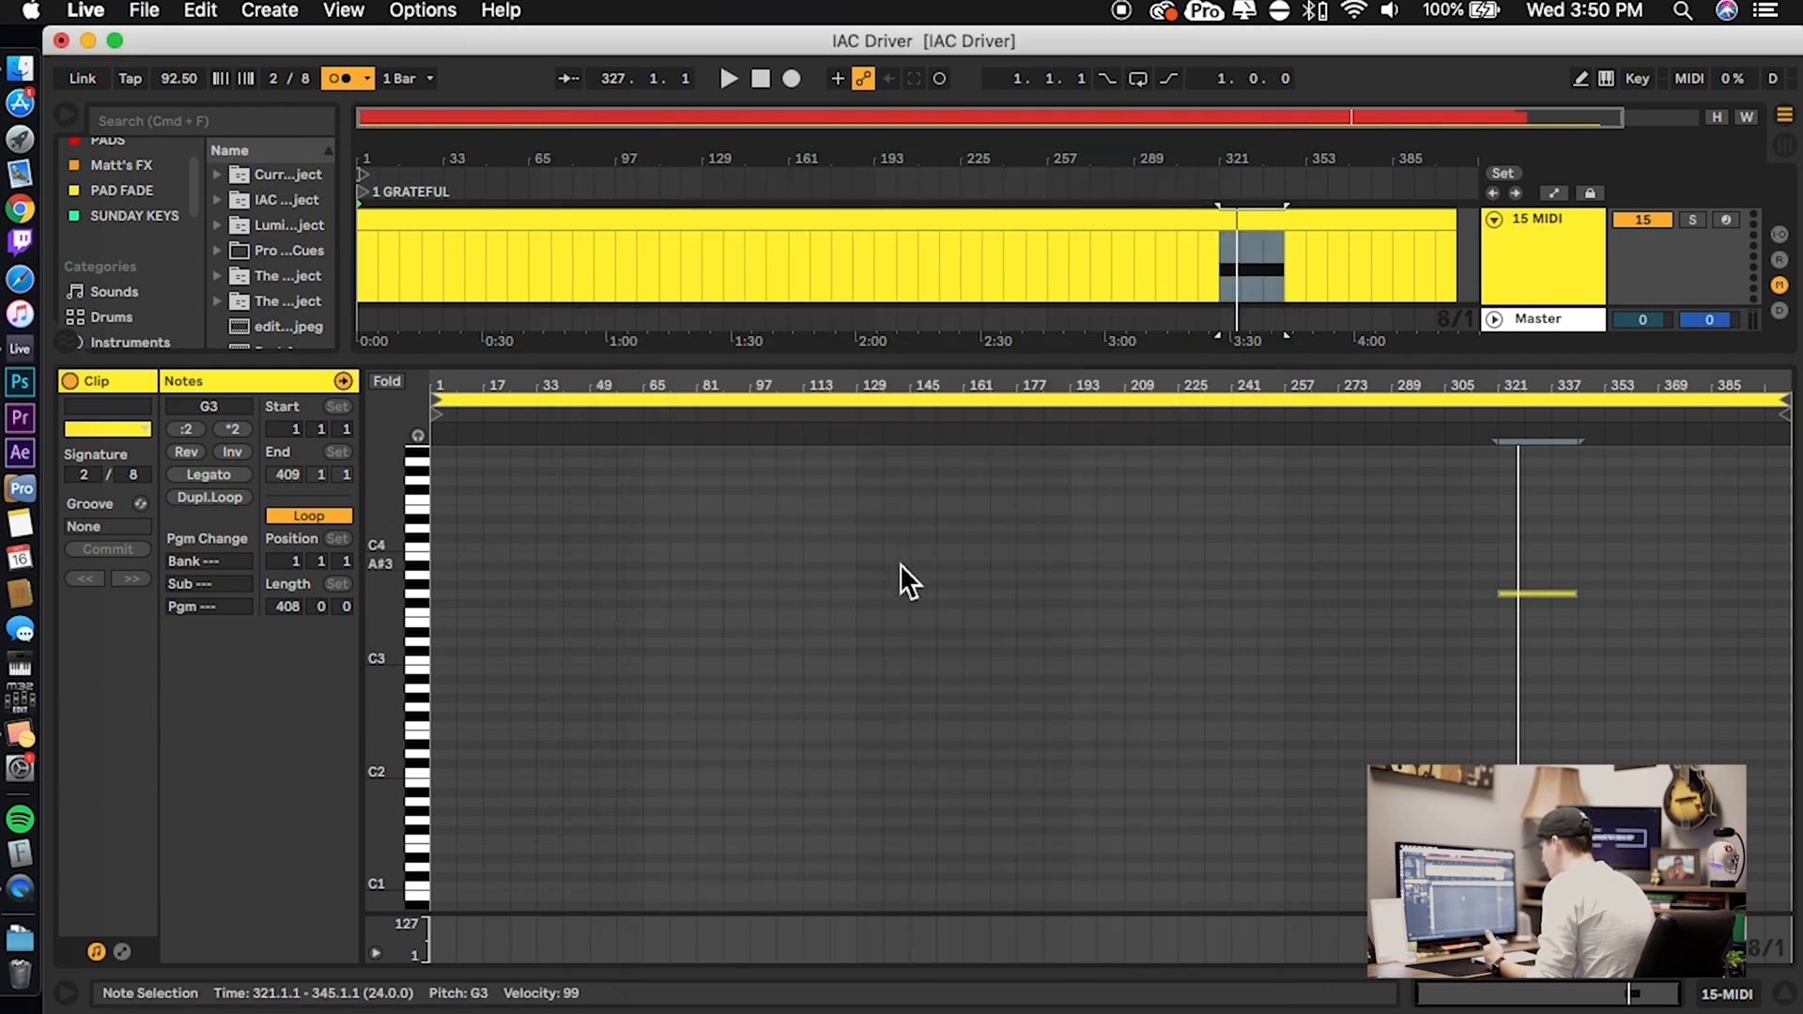